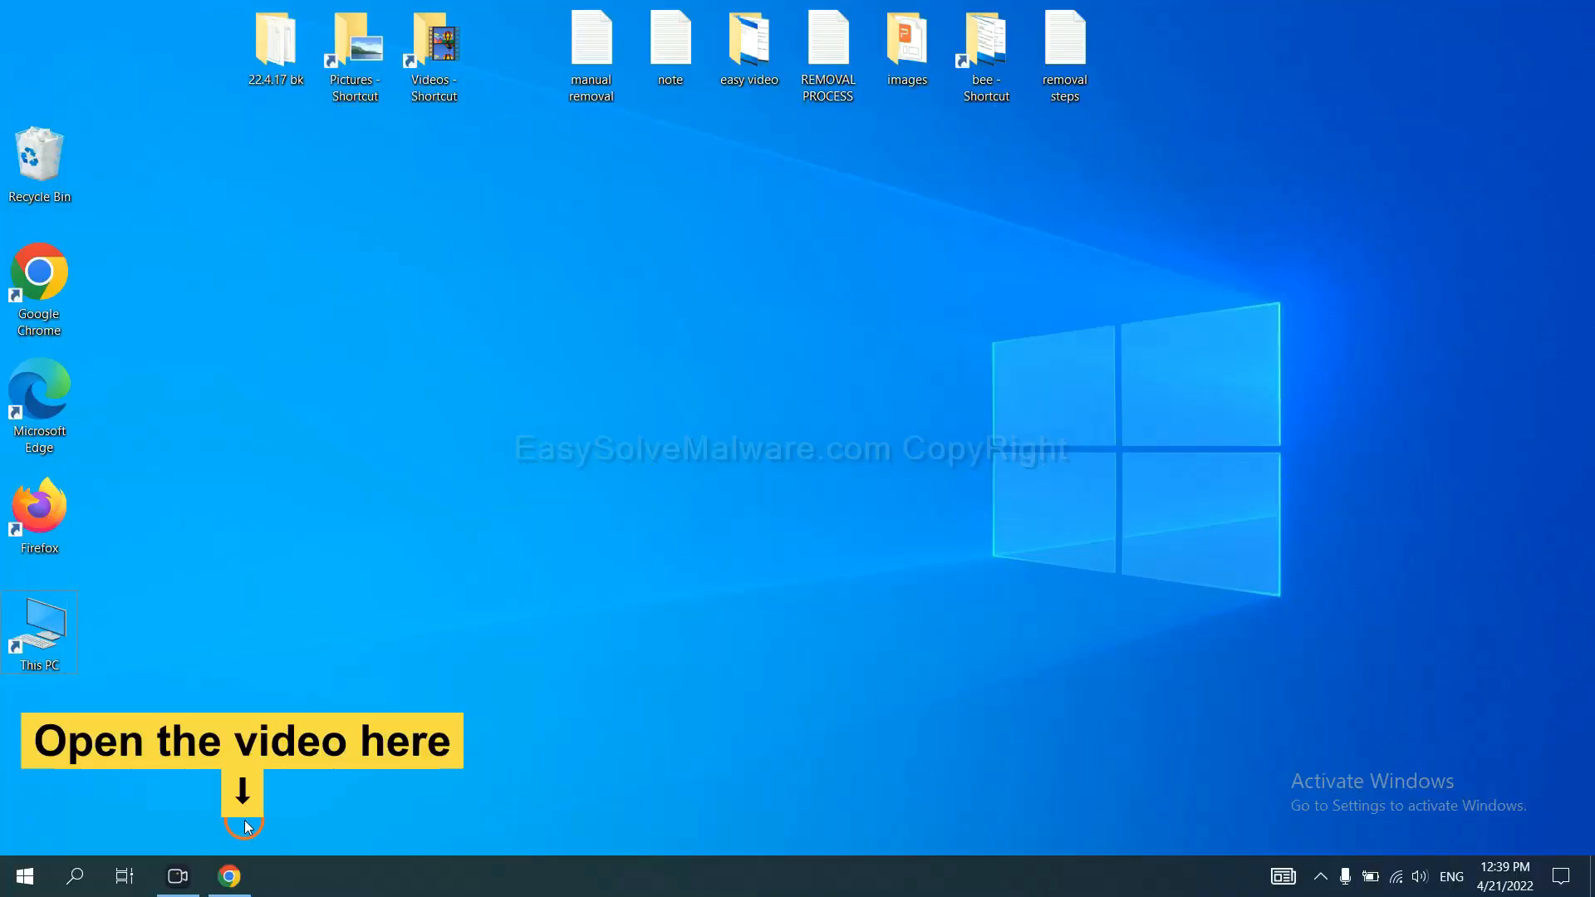
Step: Download the SpyHunter for Windows installer from the easysolvemalware.com page in Chrome
click(229, 875)
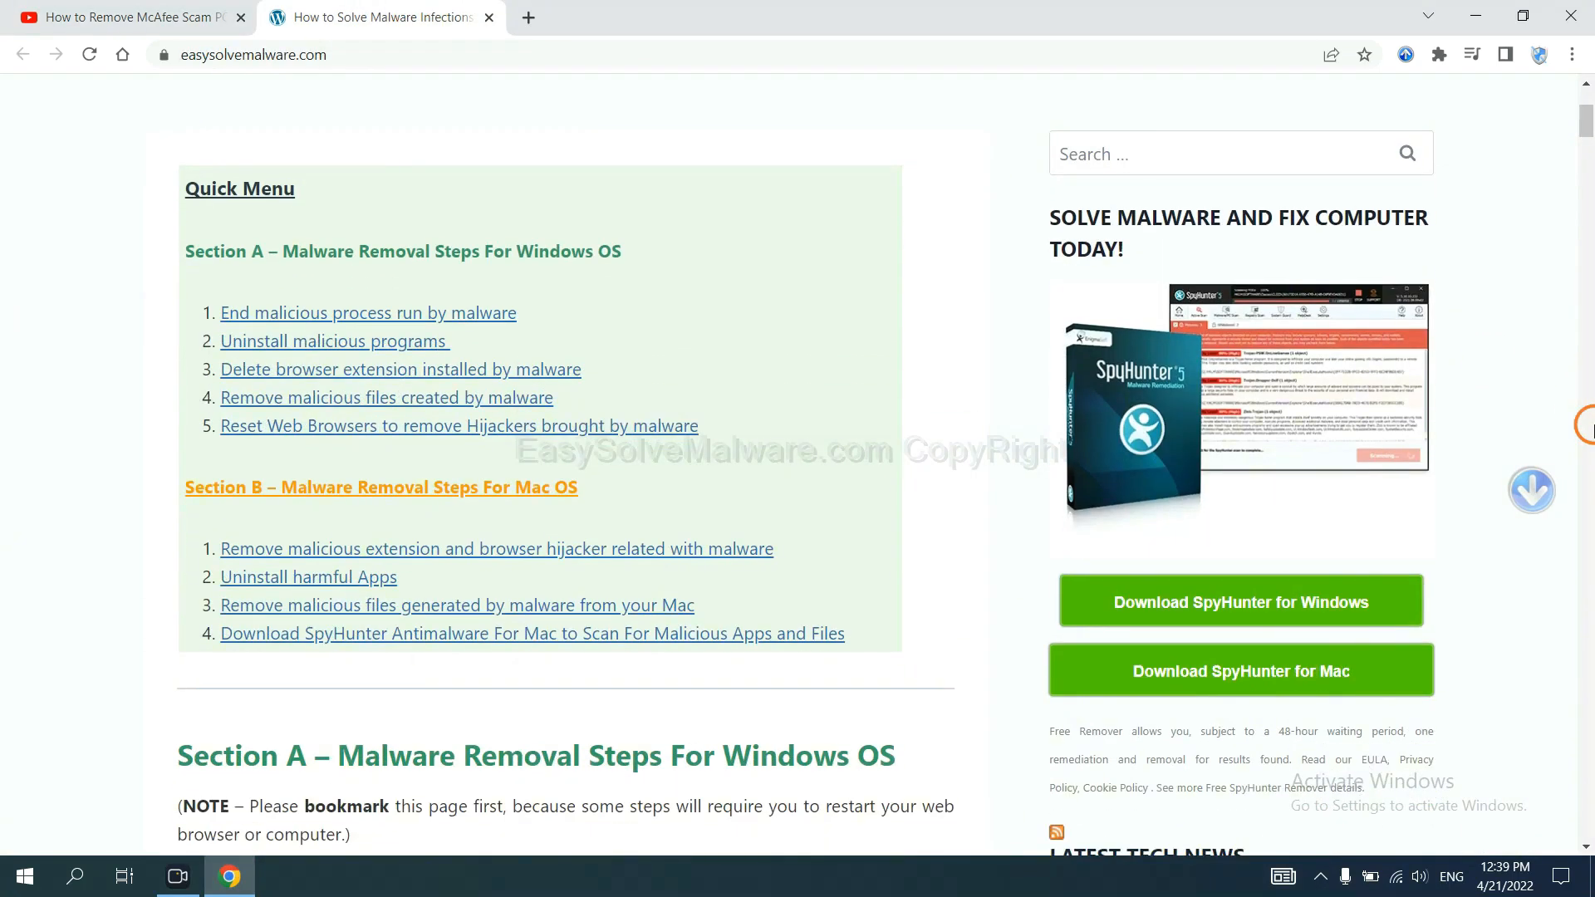
scroll(down, 3)
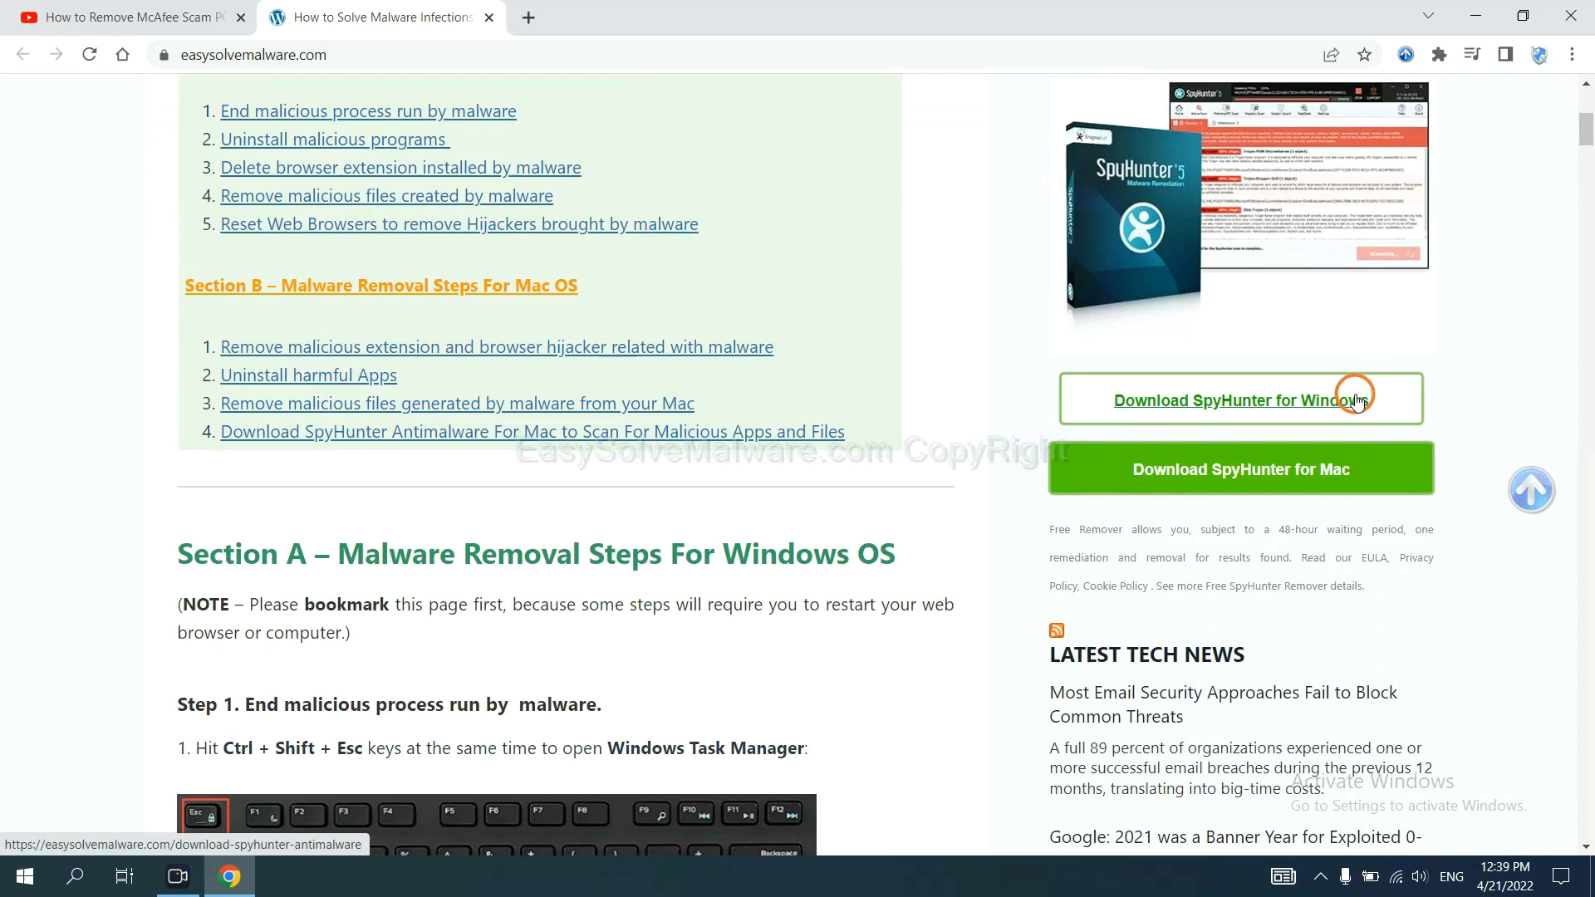
click(1226, 399)
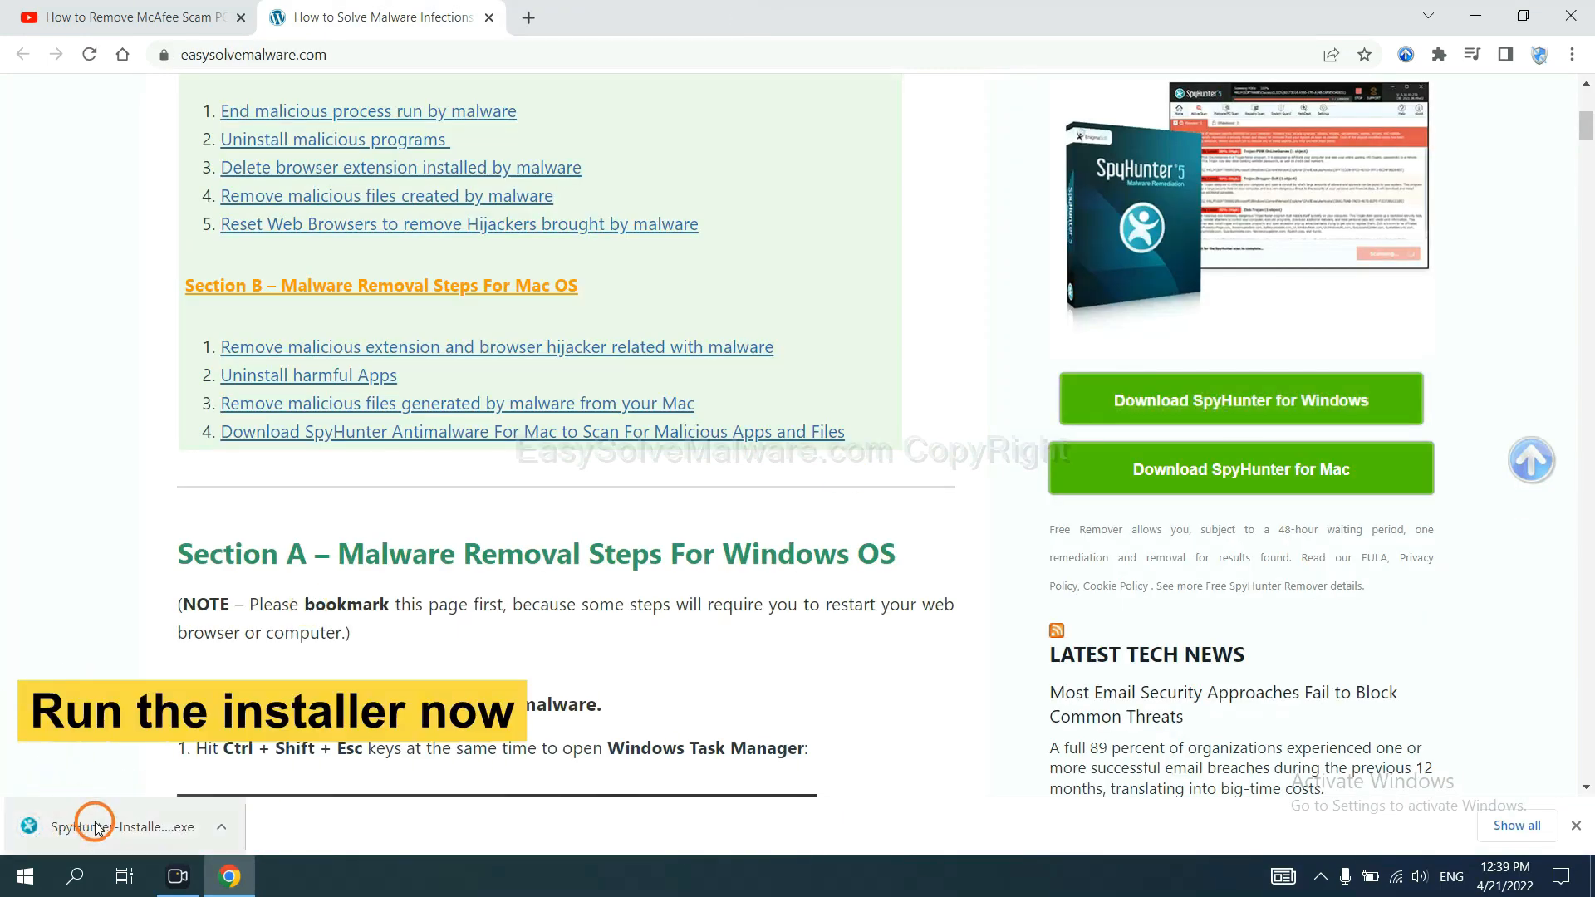
Step: Run the SpyHunter 5 installer in English and accept the license to install
click(96, 825)
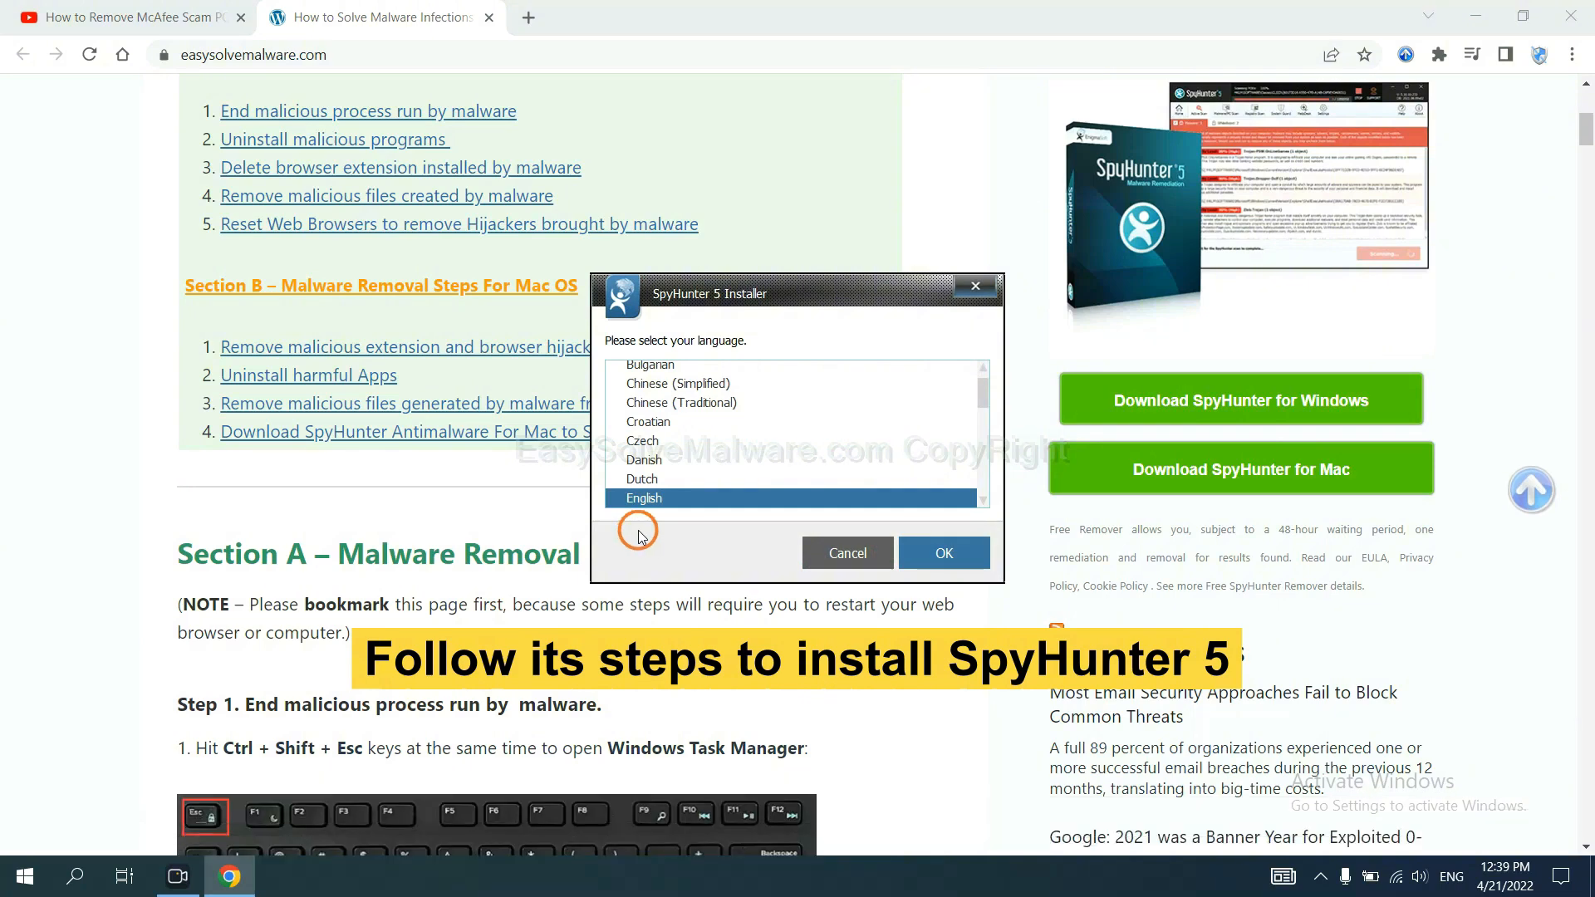
click(941, 552)
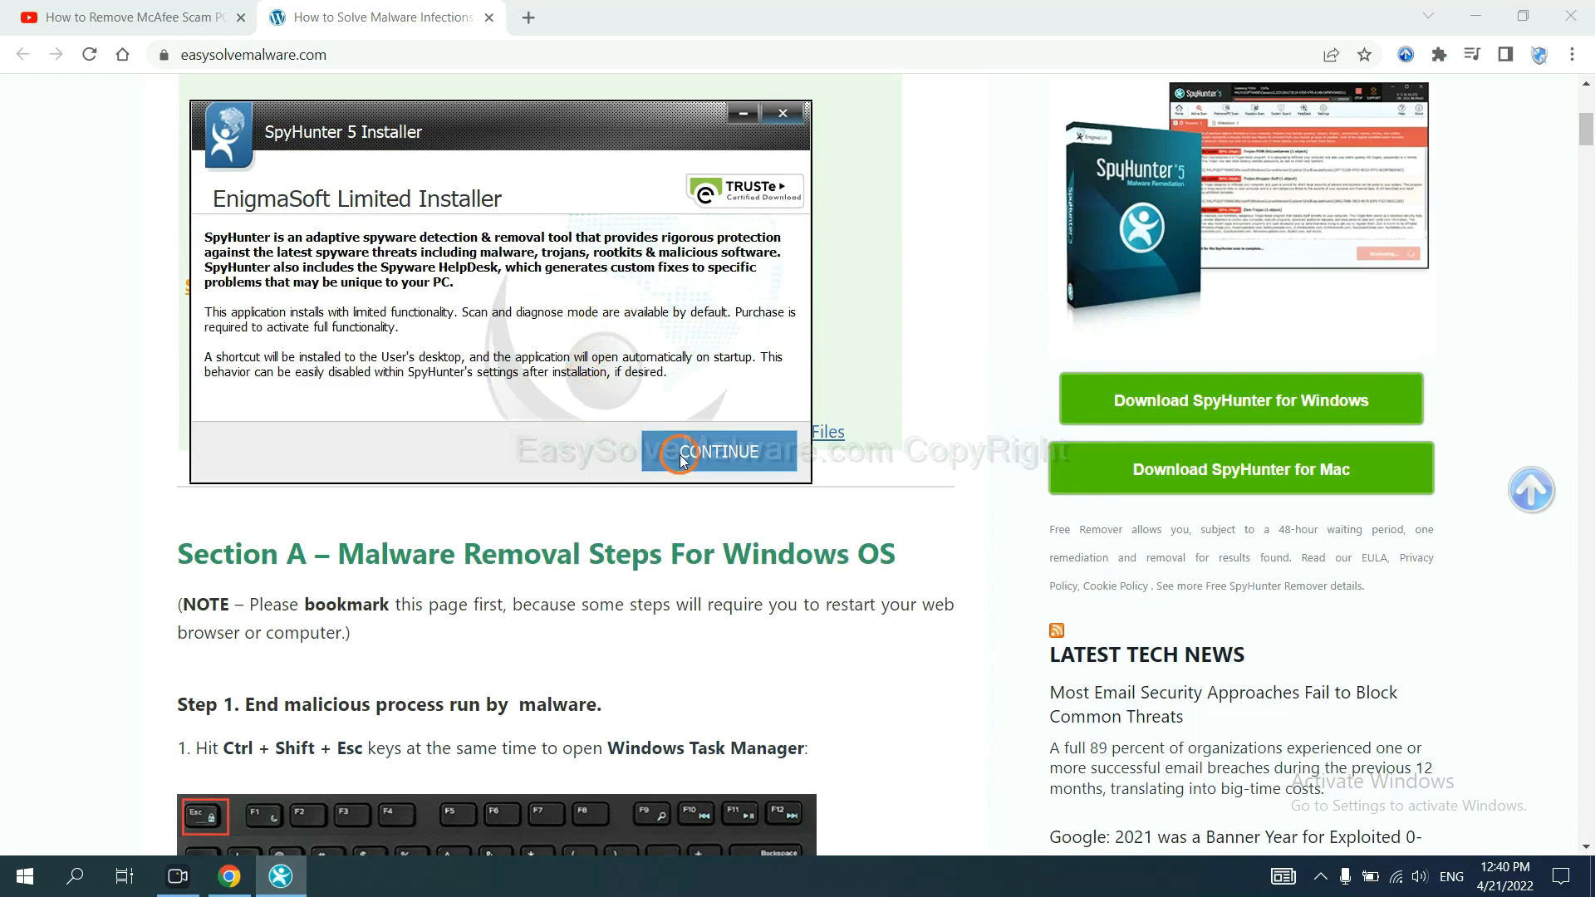
click(718, 452)
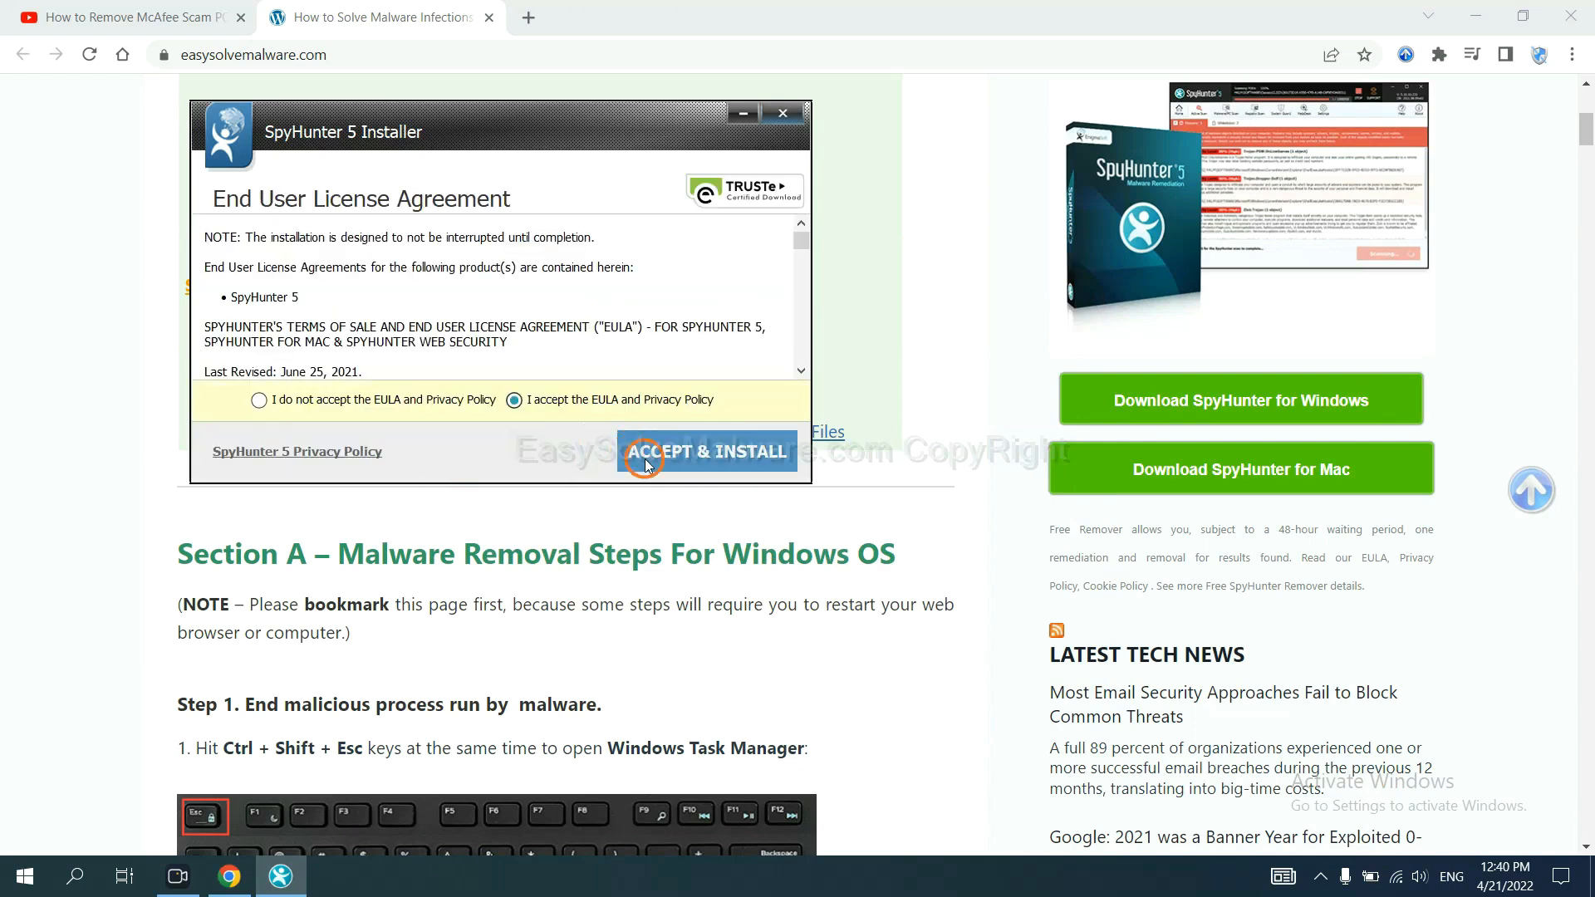
click(707, 450)
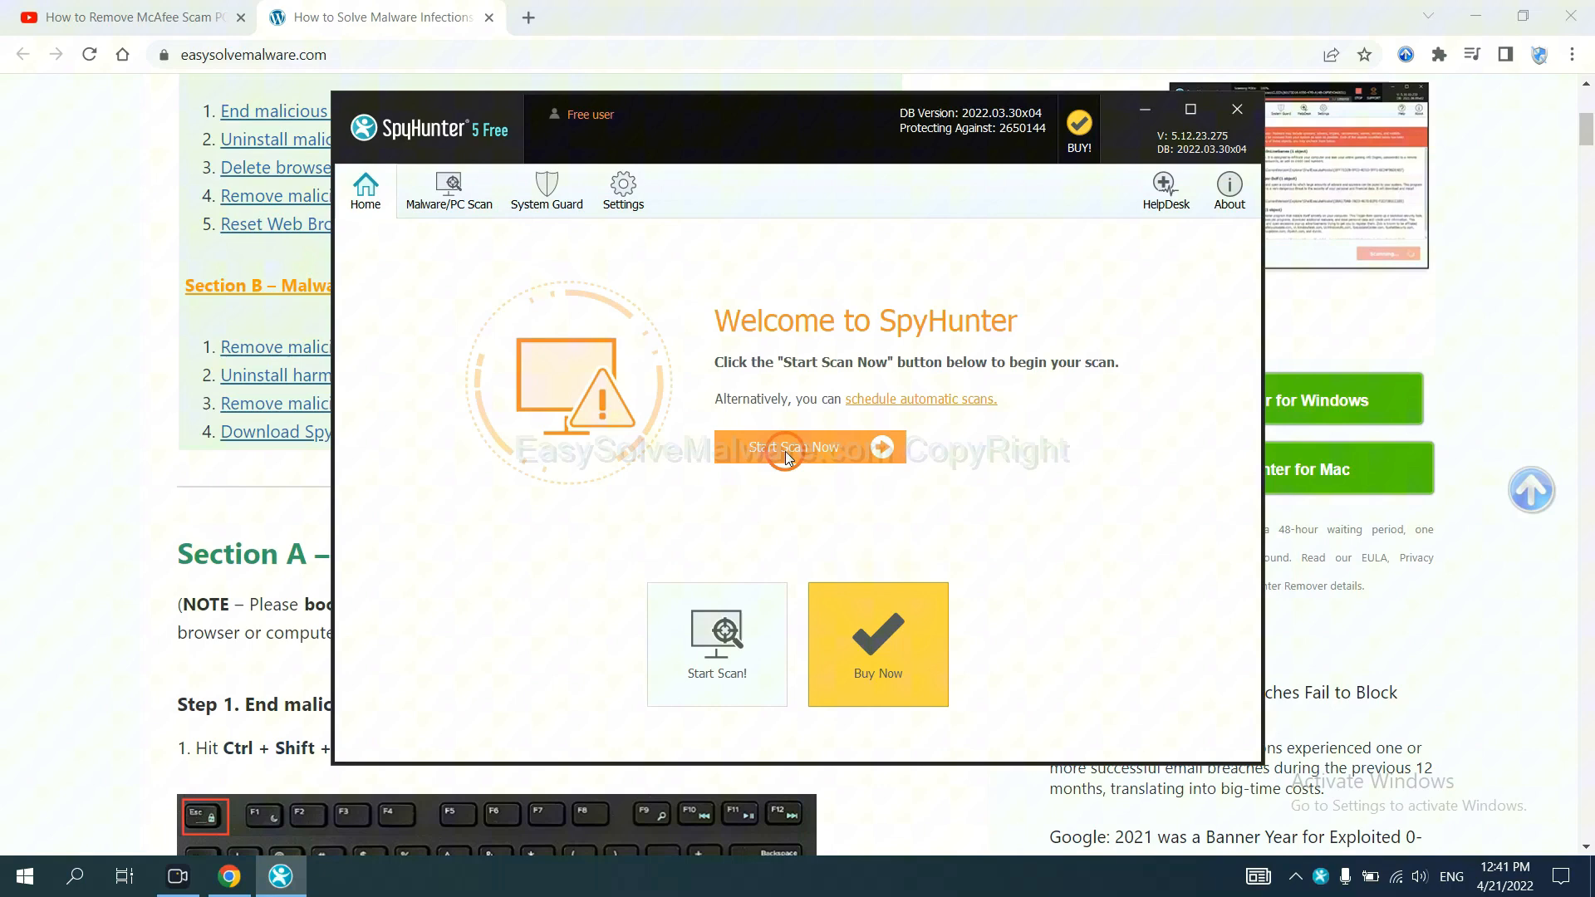
Step: Run a SpyHunter malware scan and continue past the unknown object remove360.bat
click(793, 447)
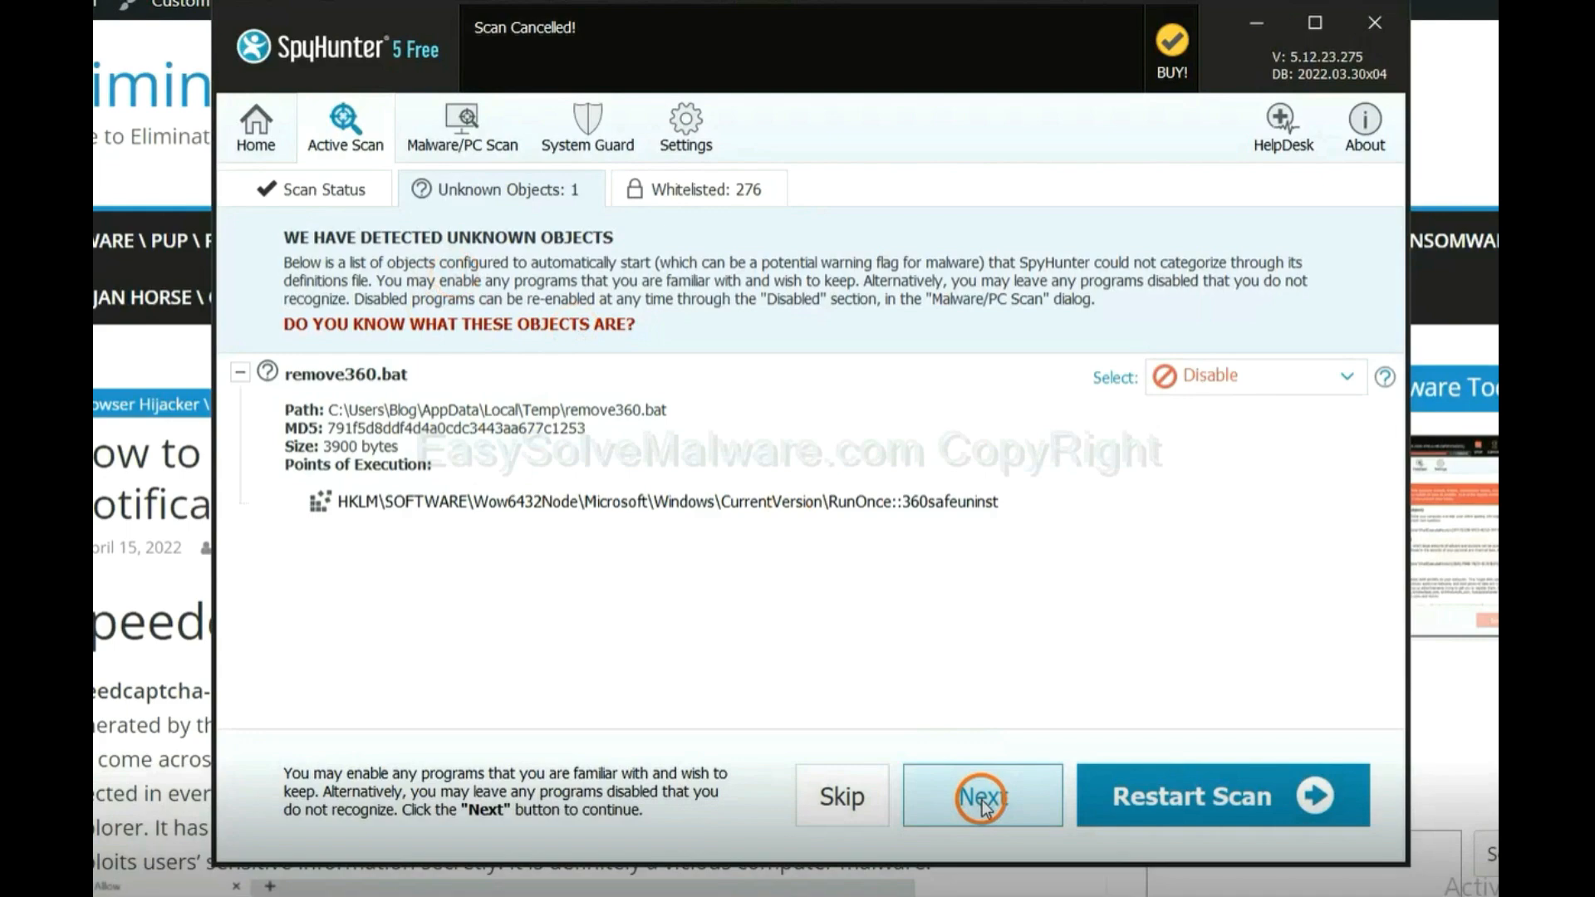
click(980, 796)
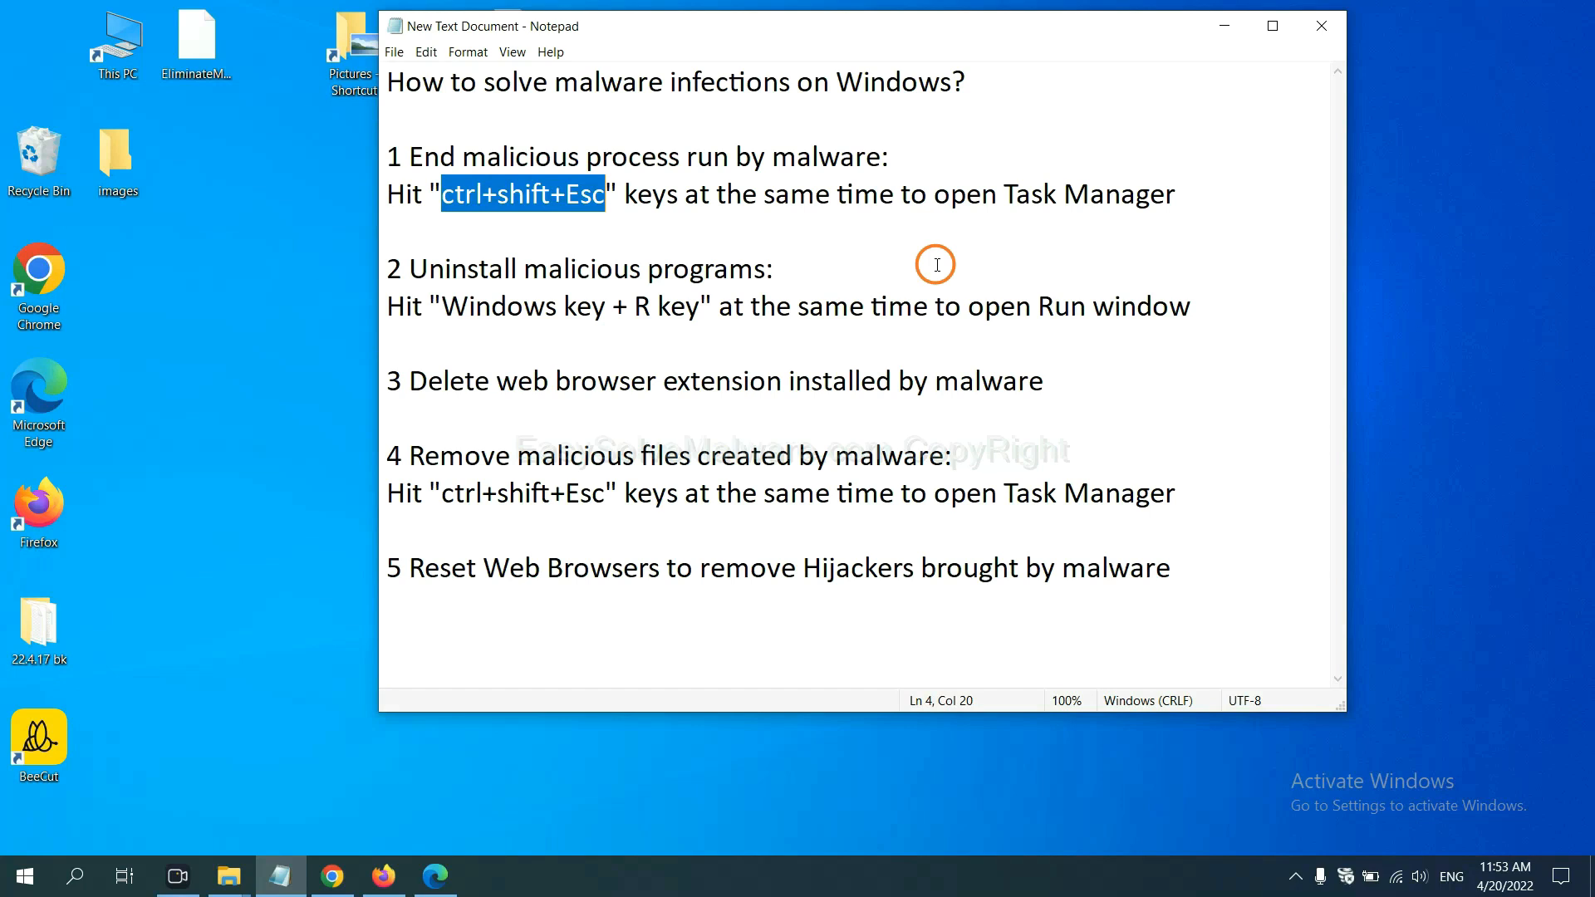
Step: End the Usermode Font Driver Host process from Task Manager's Processes list
click(604, 194)
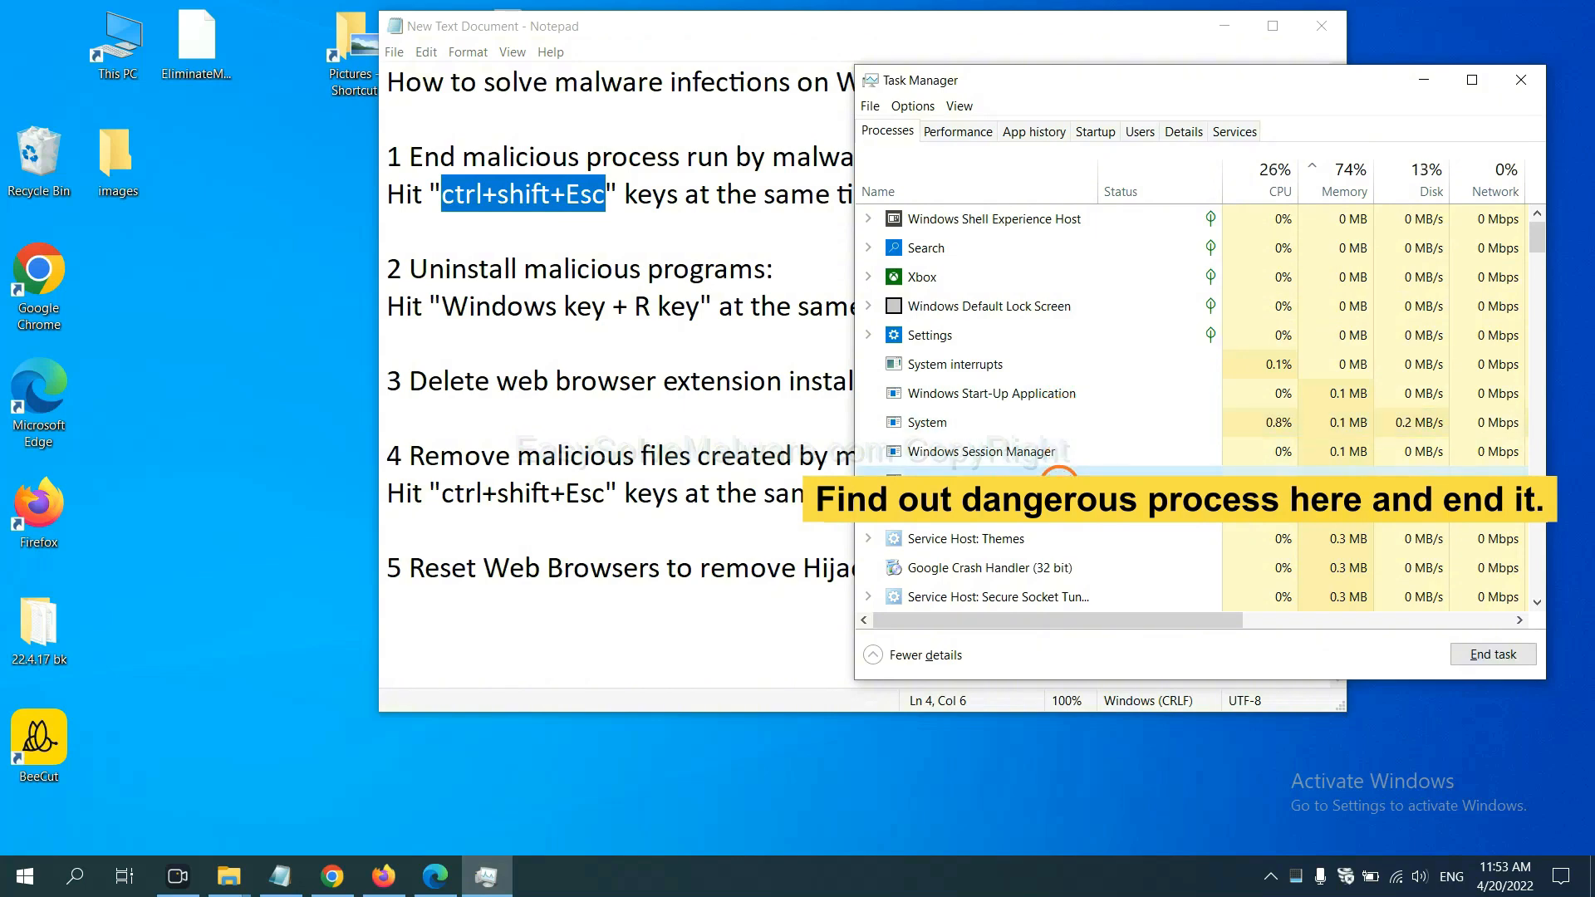
click(982, 480)
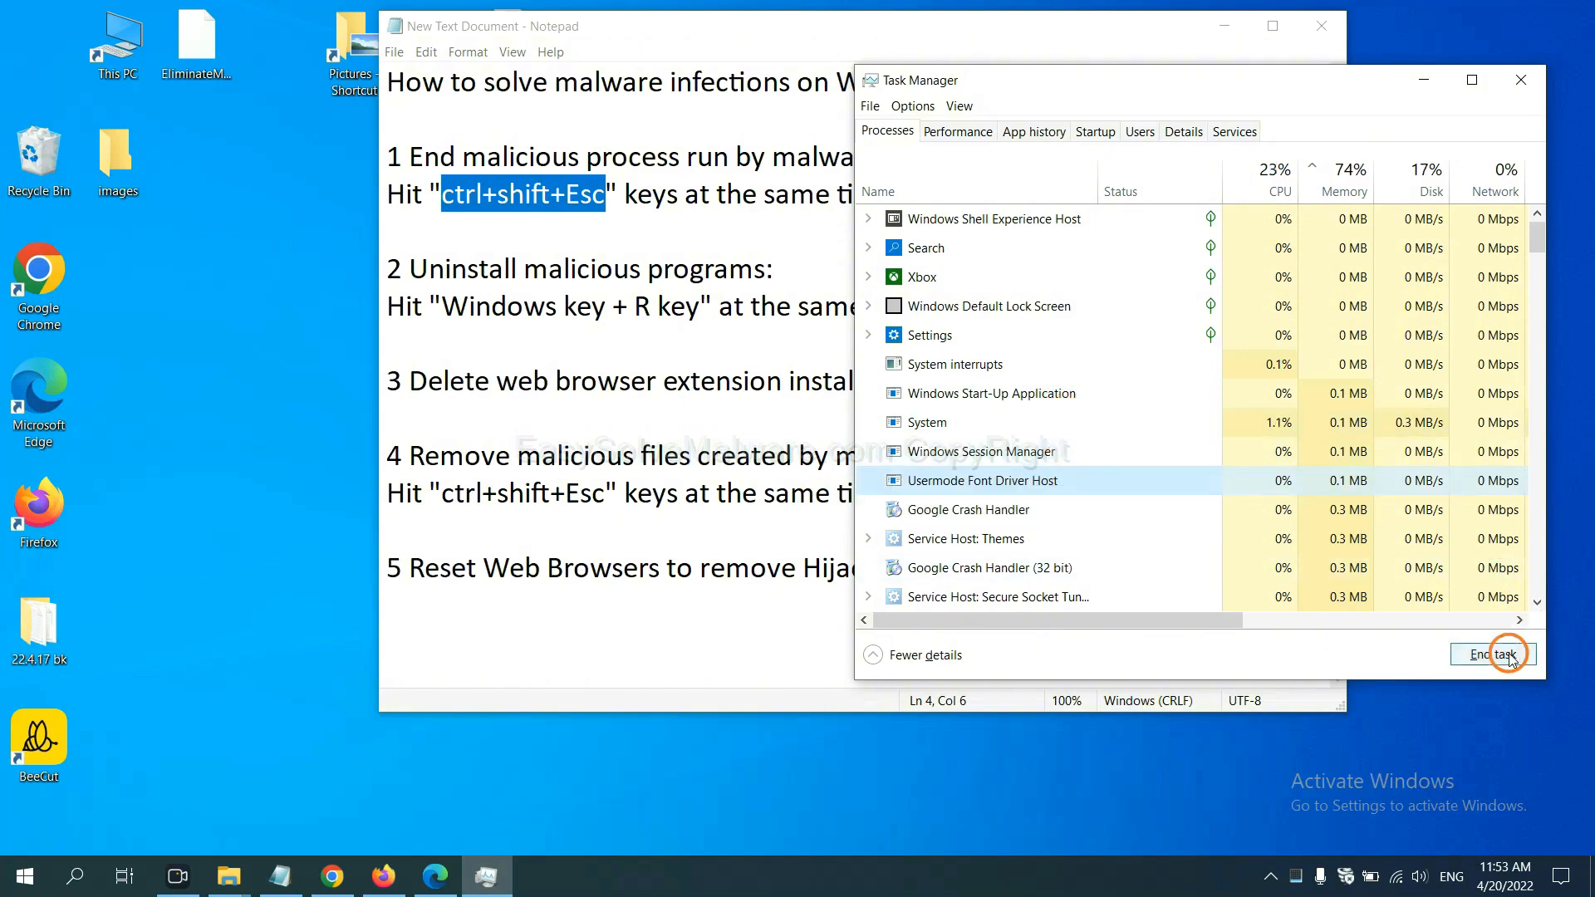
click(1519, 80)
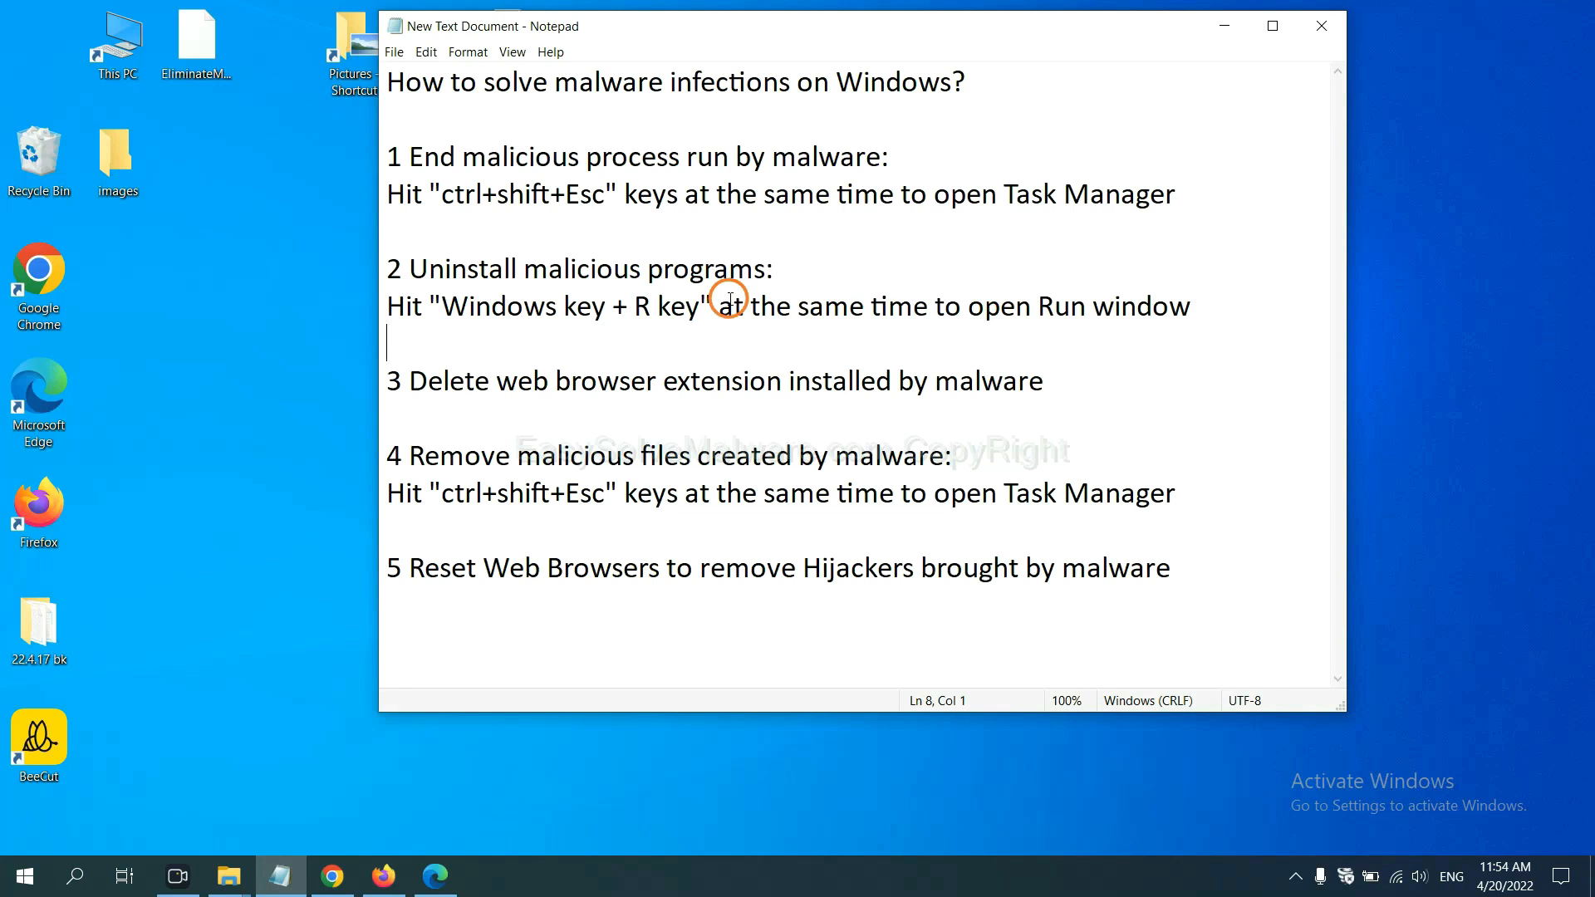
mouse_move(430, 321)
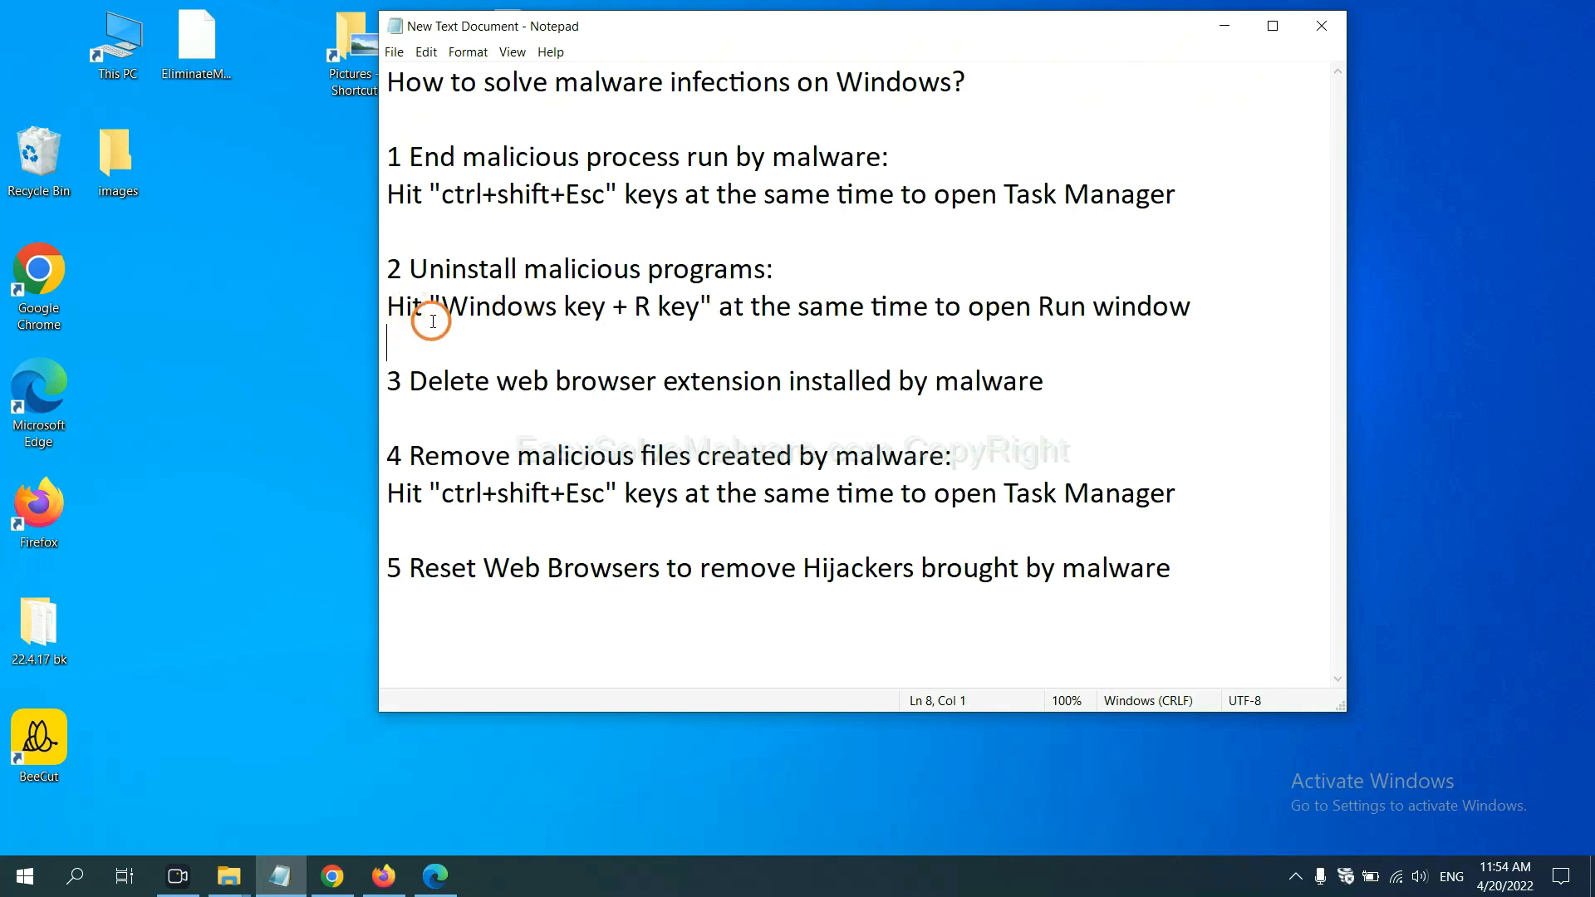
Step: Run 'control panel' from the Run dialog to launch Control Panel
drag(443, 306, 698, 306)
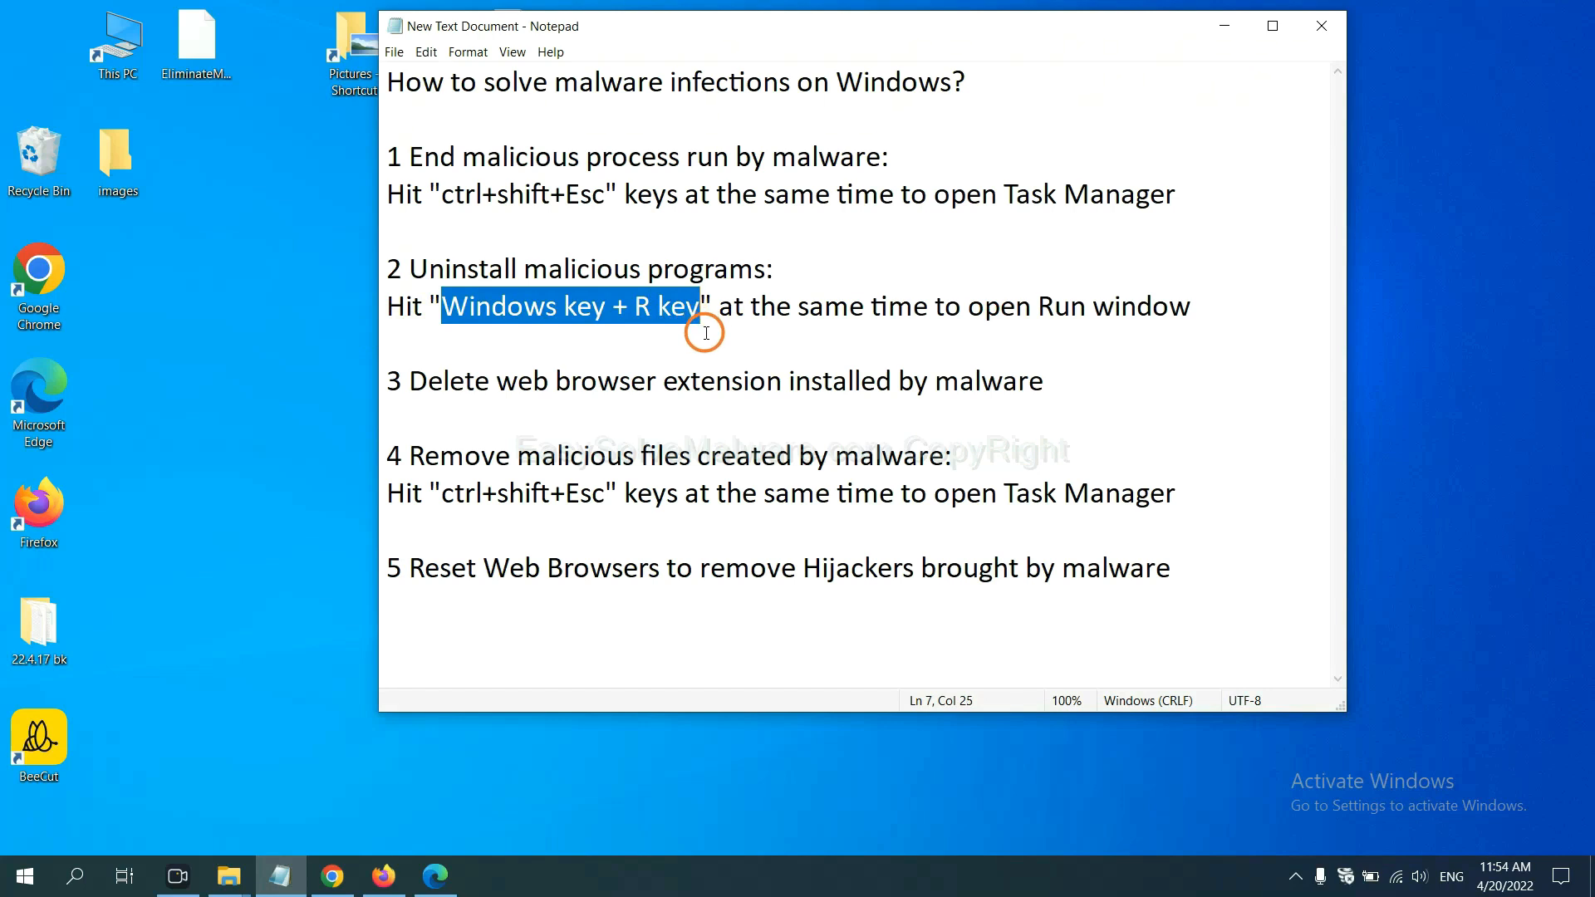
key(Win+r)
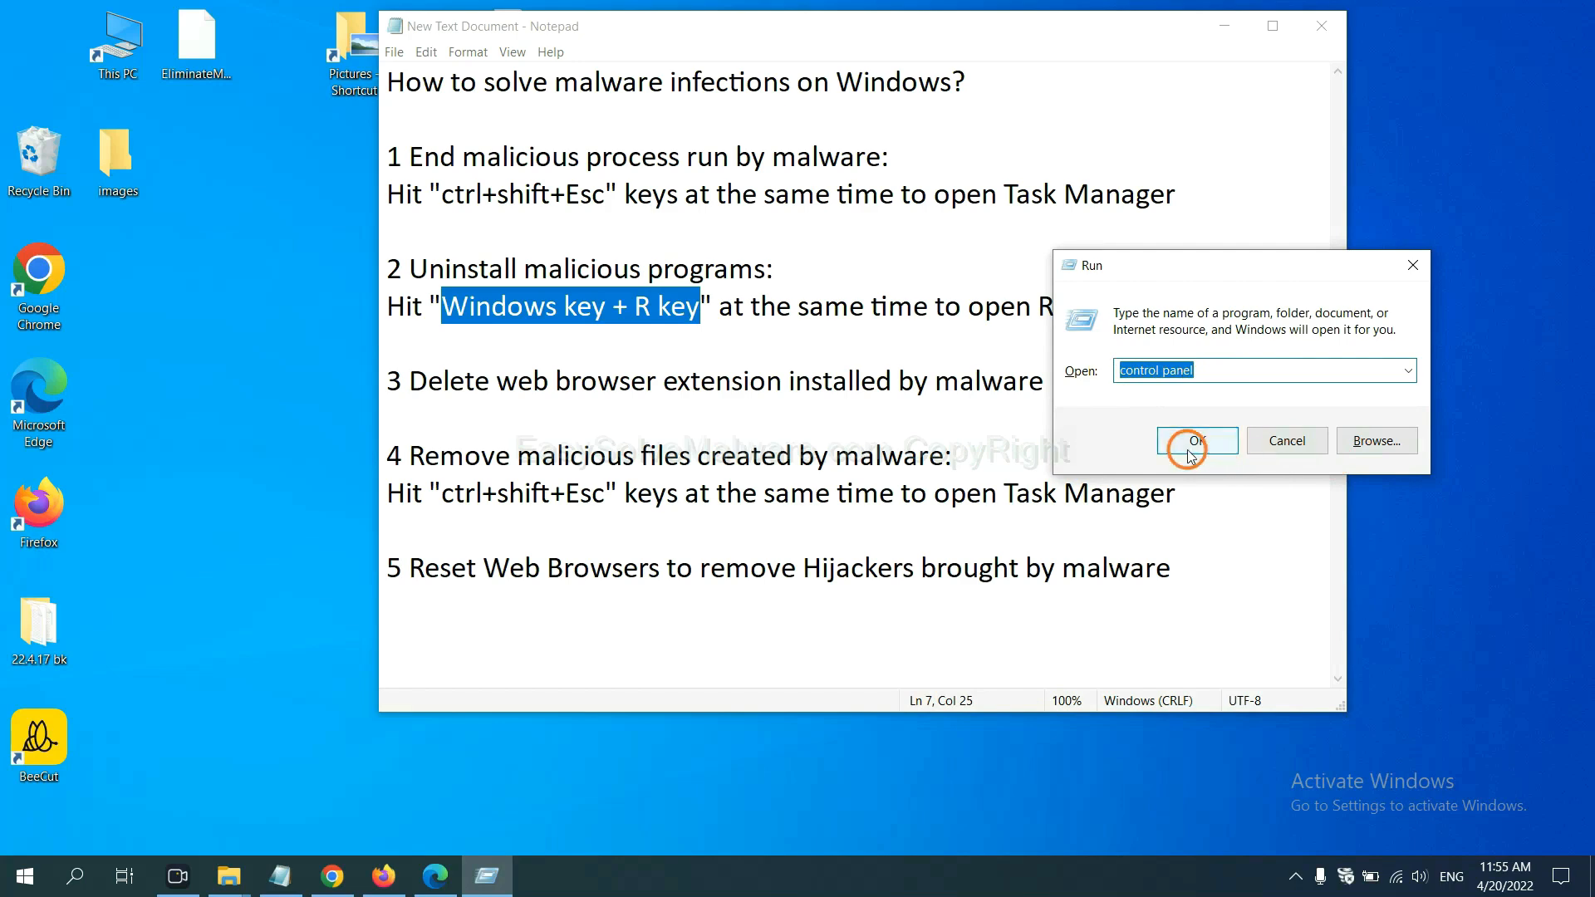
click(1195, 440)
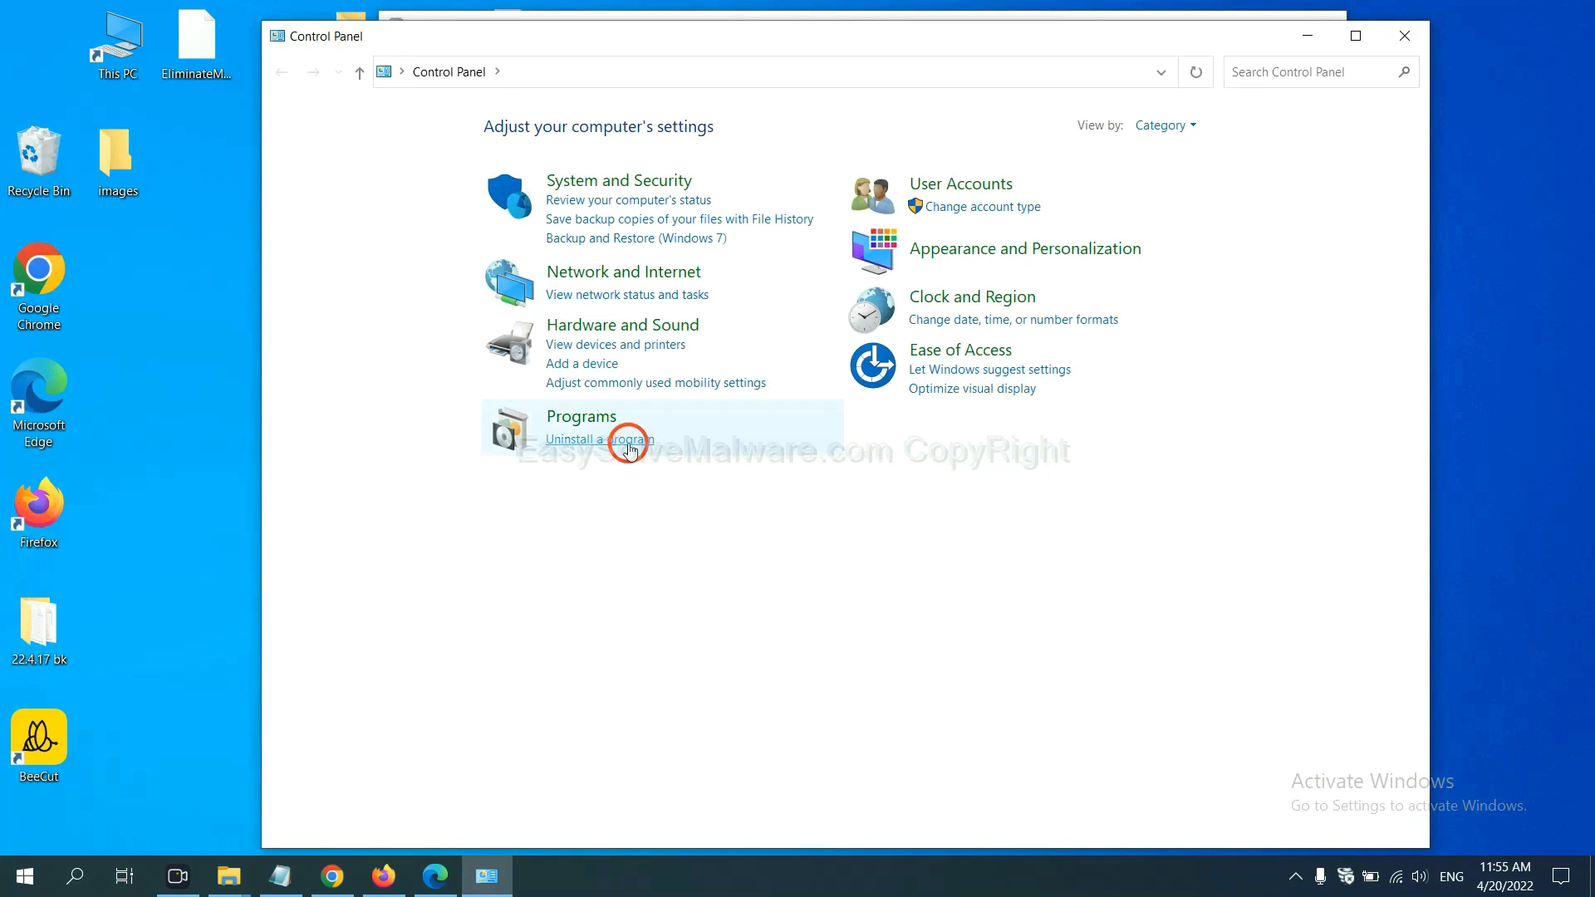
Step: Open 'Uninstall a program' and select the suspicious program in Programs and Features
click(598, 439)
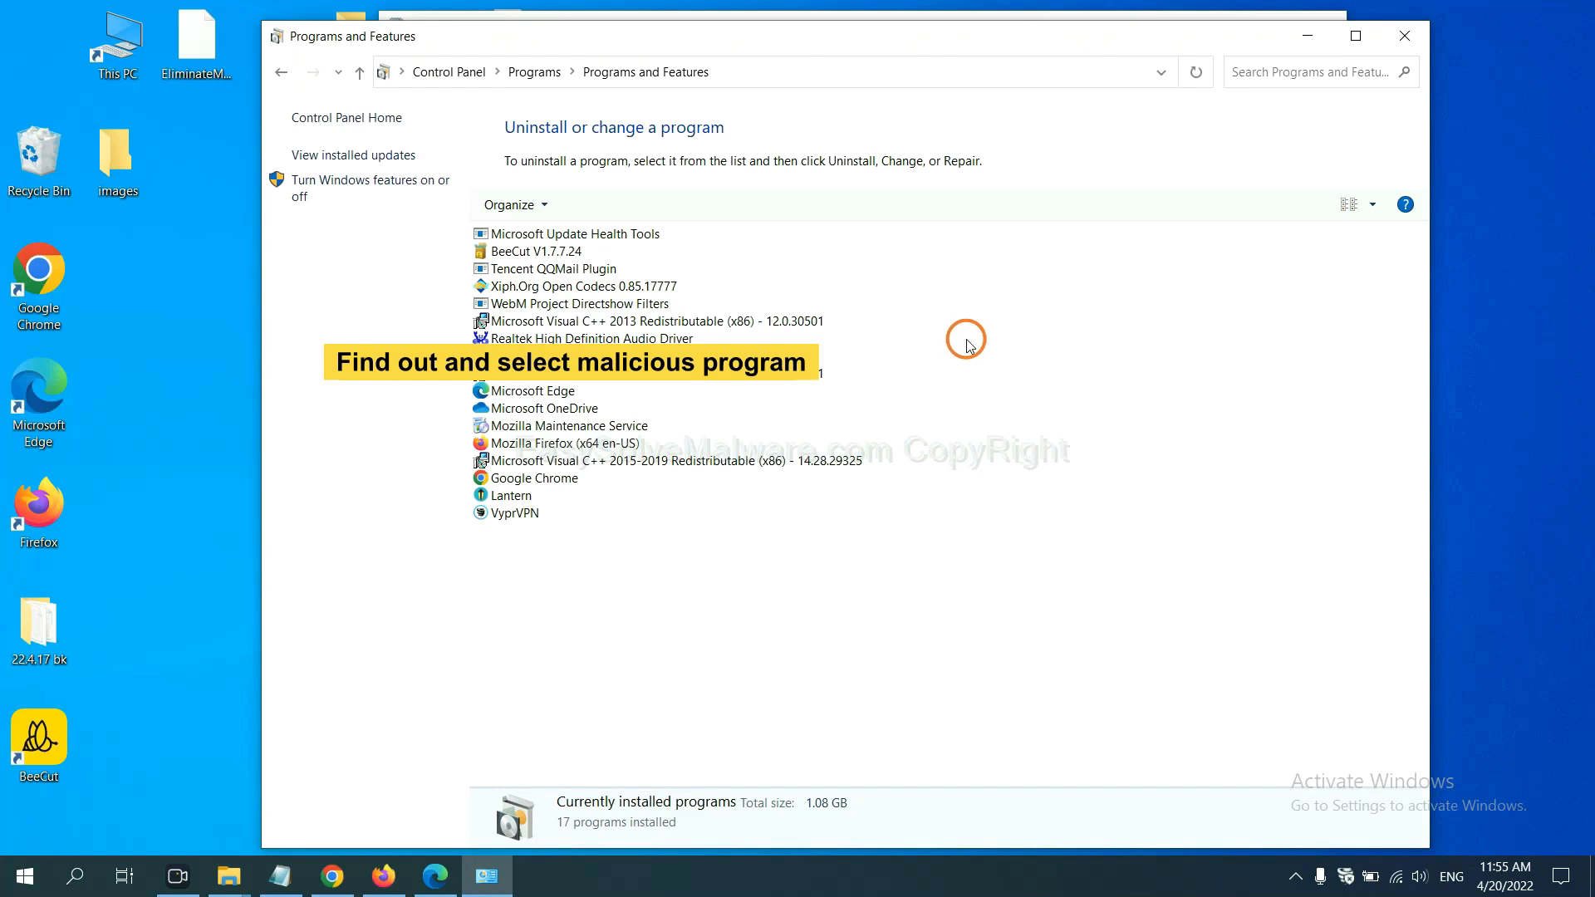
click(570, 286)
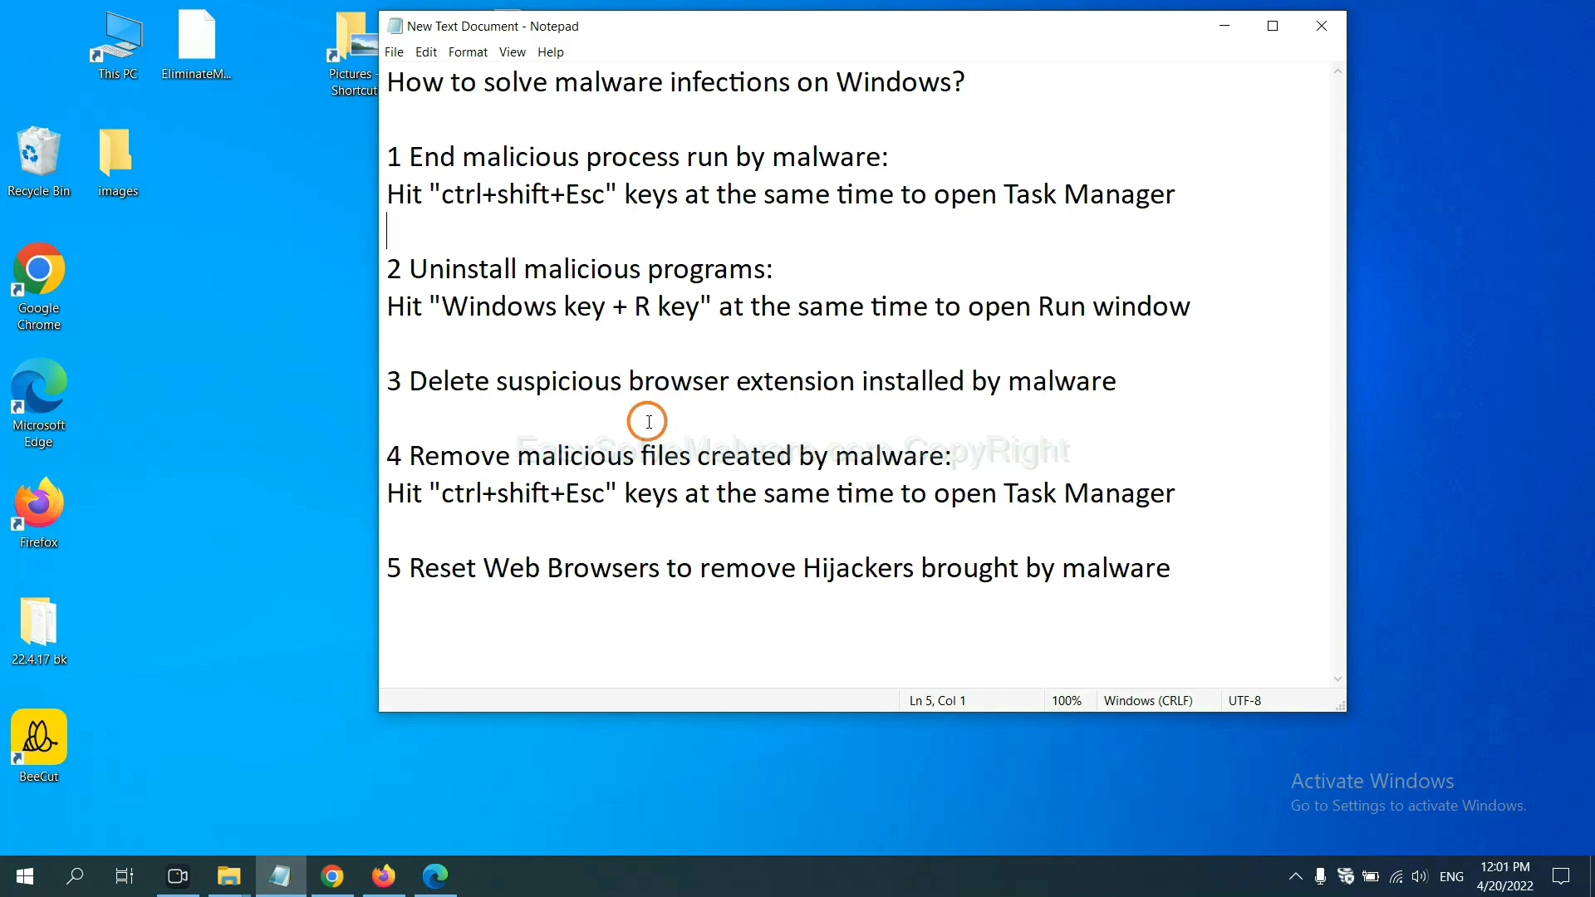
Step: Reach Chrome's Extensions page through the main menu's More tools
click(332, 875)
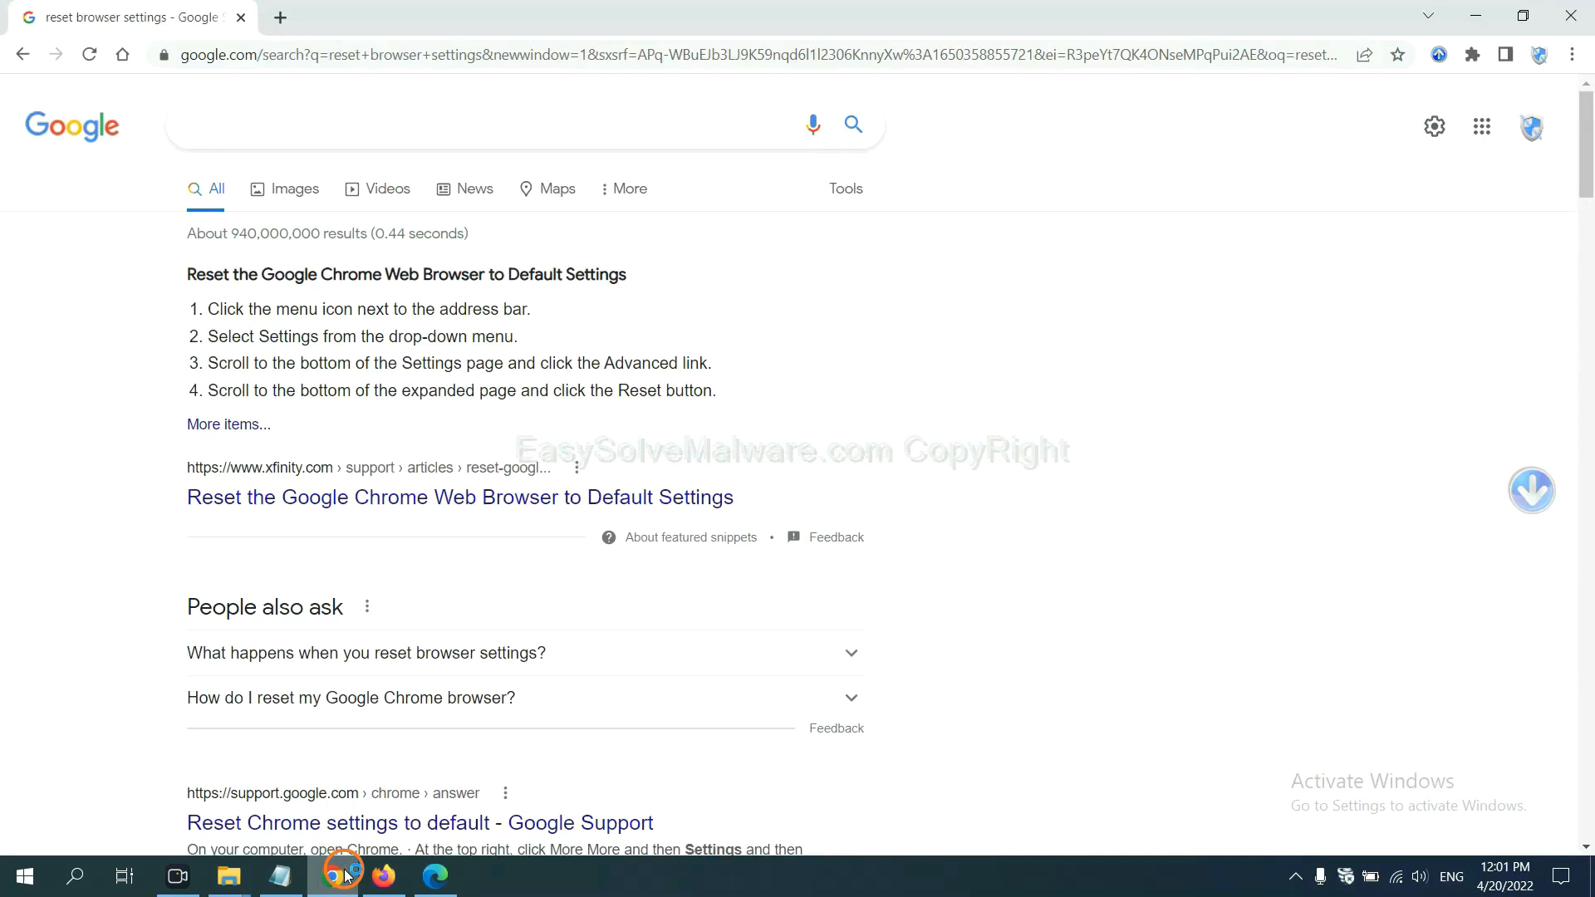
click(1569, 54)
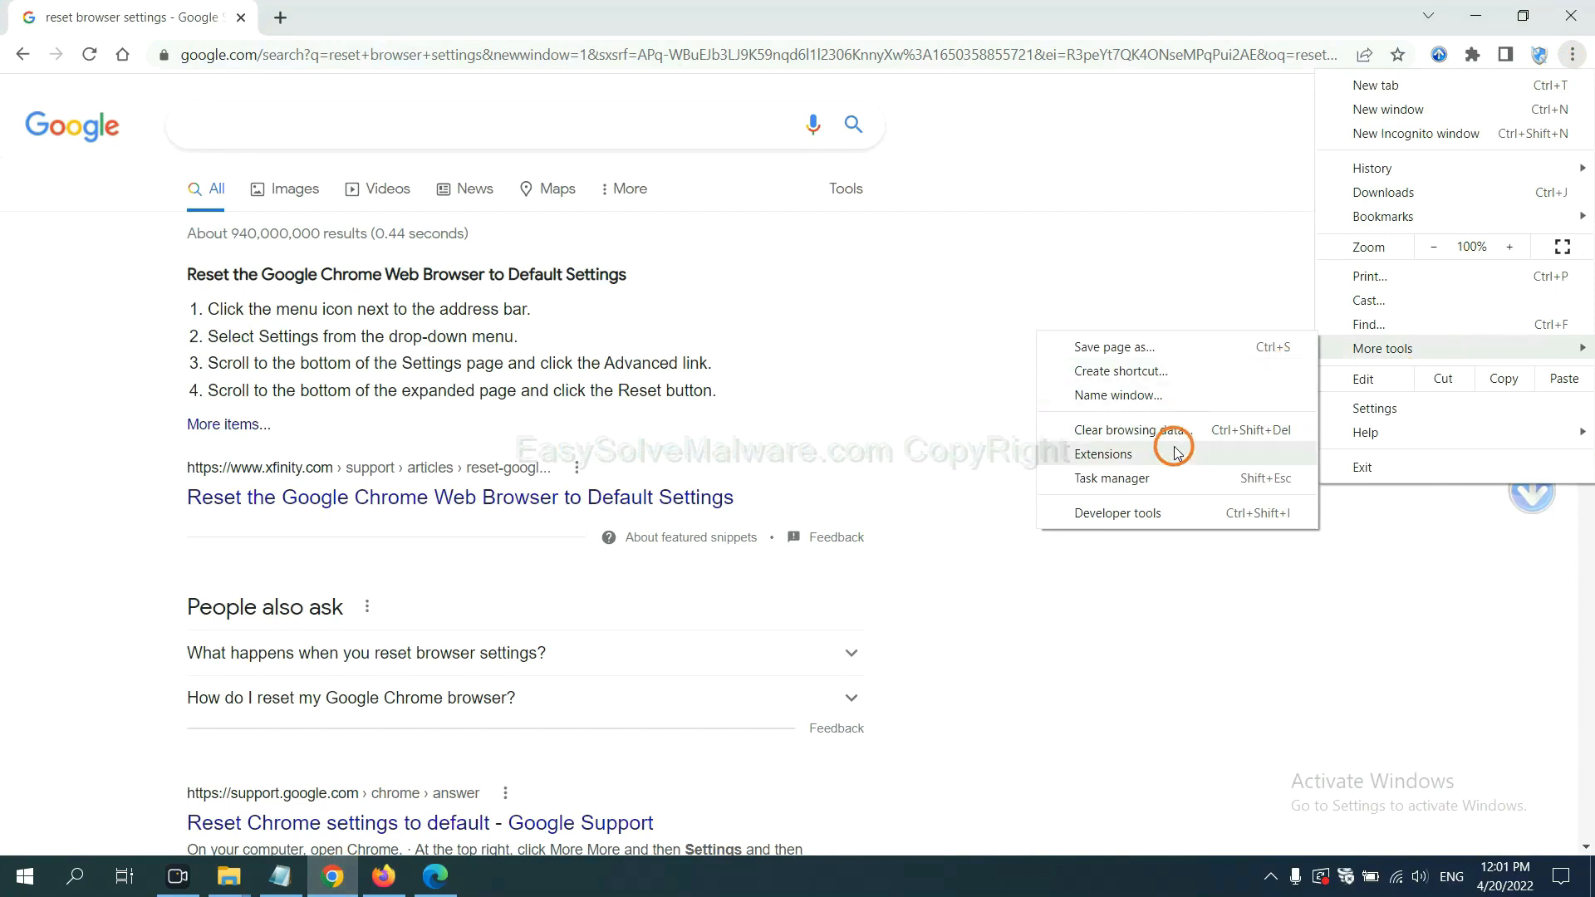
click(1102, 453)
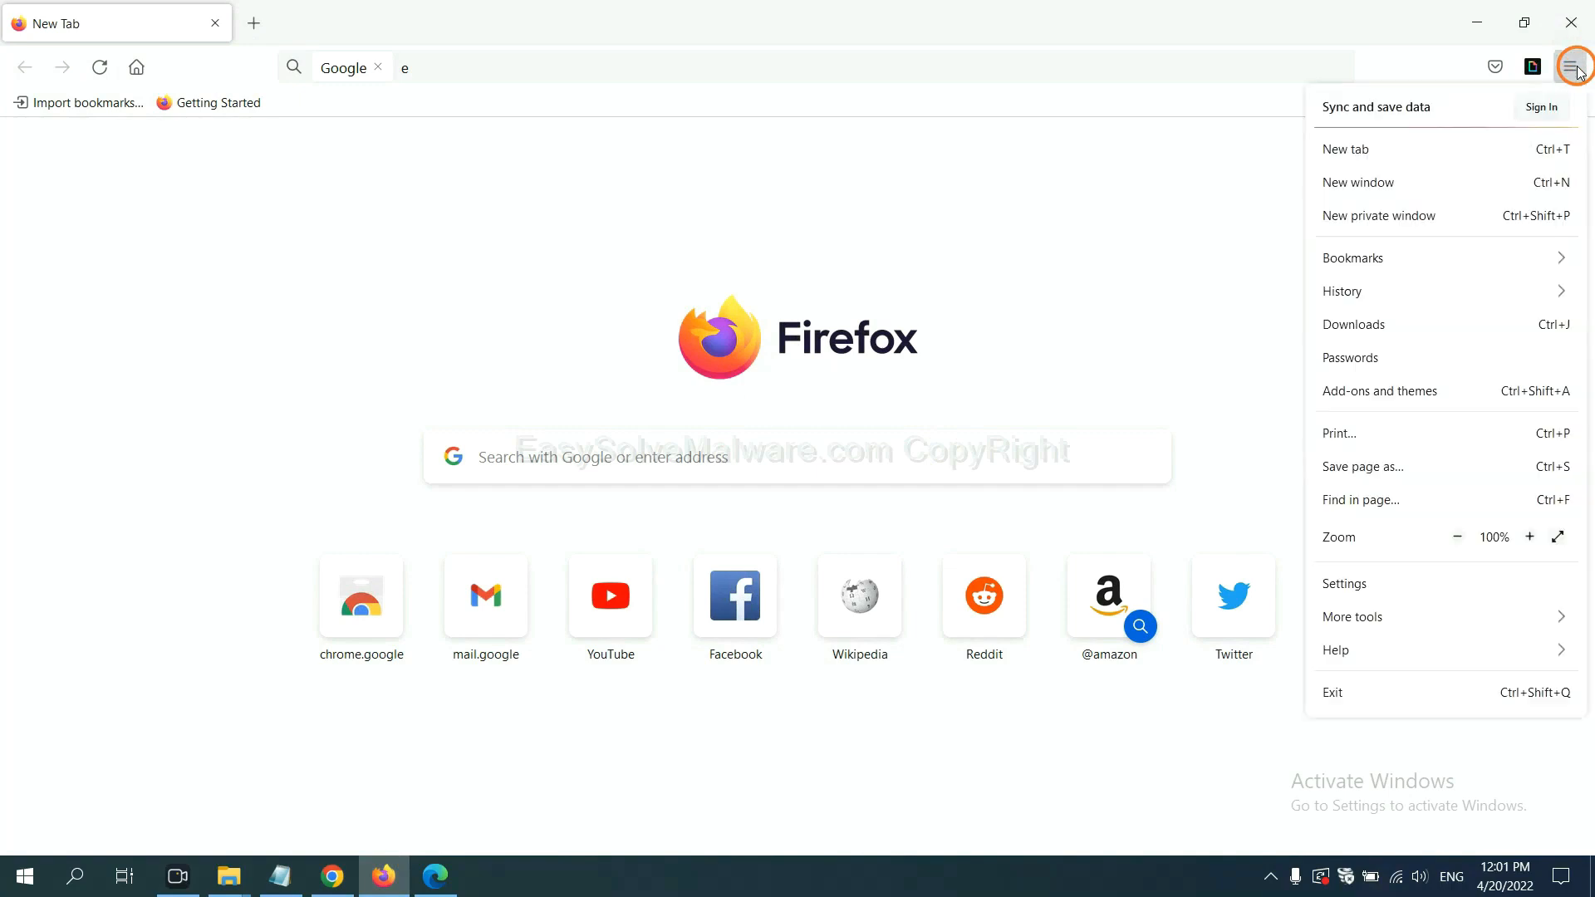
mouse_move(1423, 292)
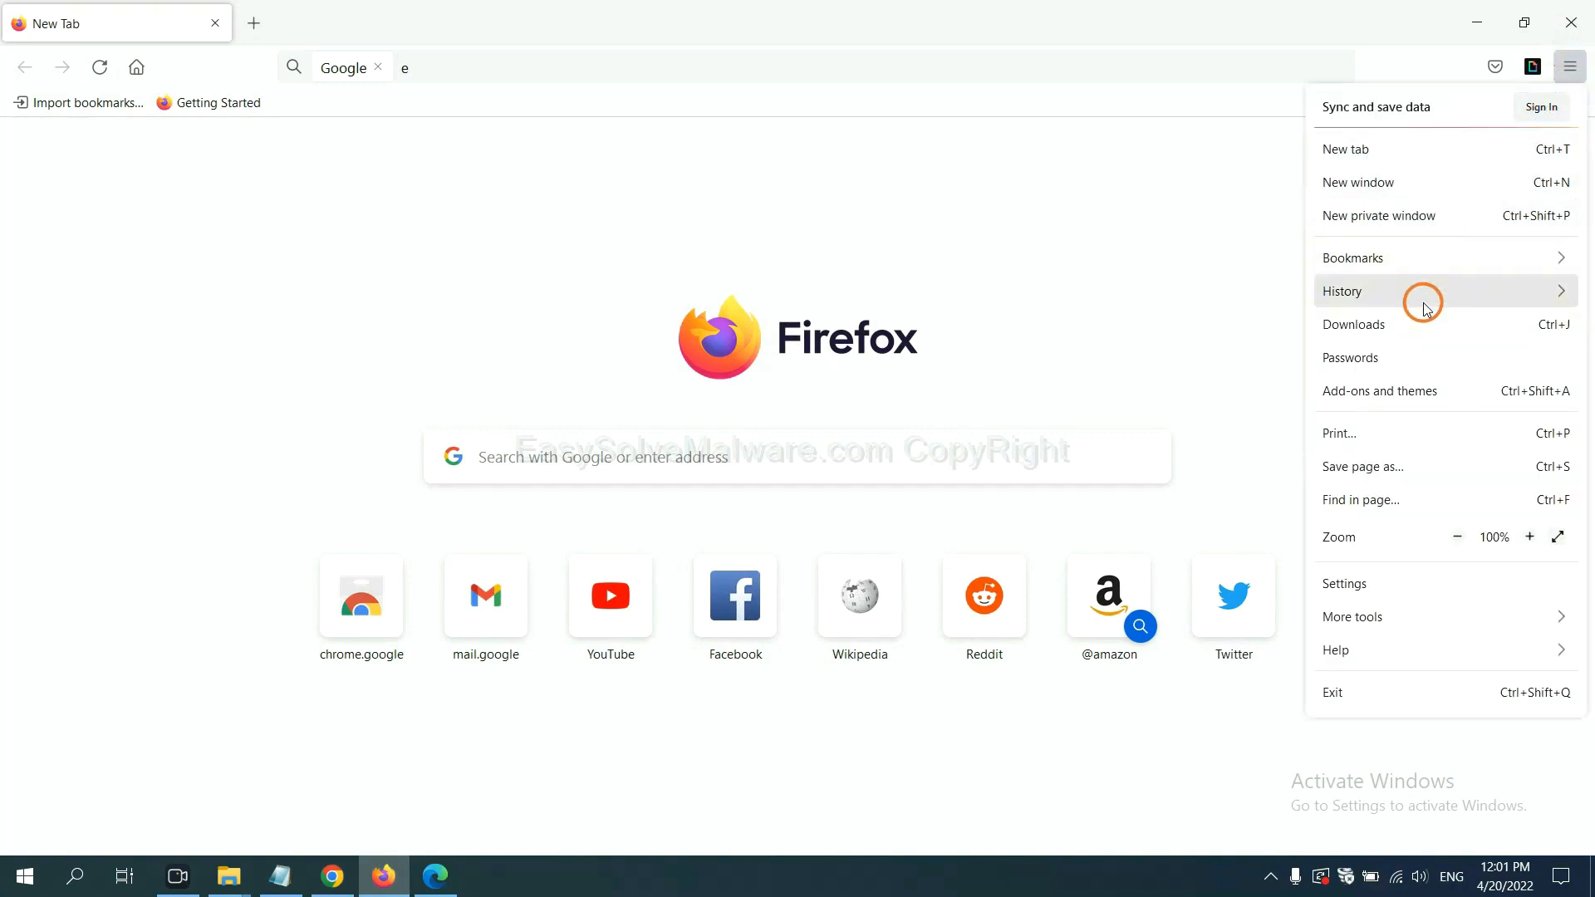
mouse_move(1399, 399)
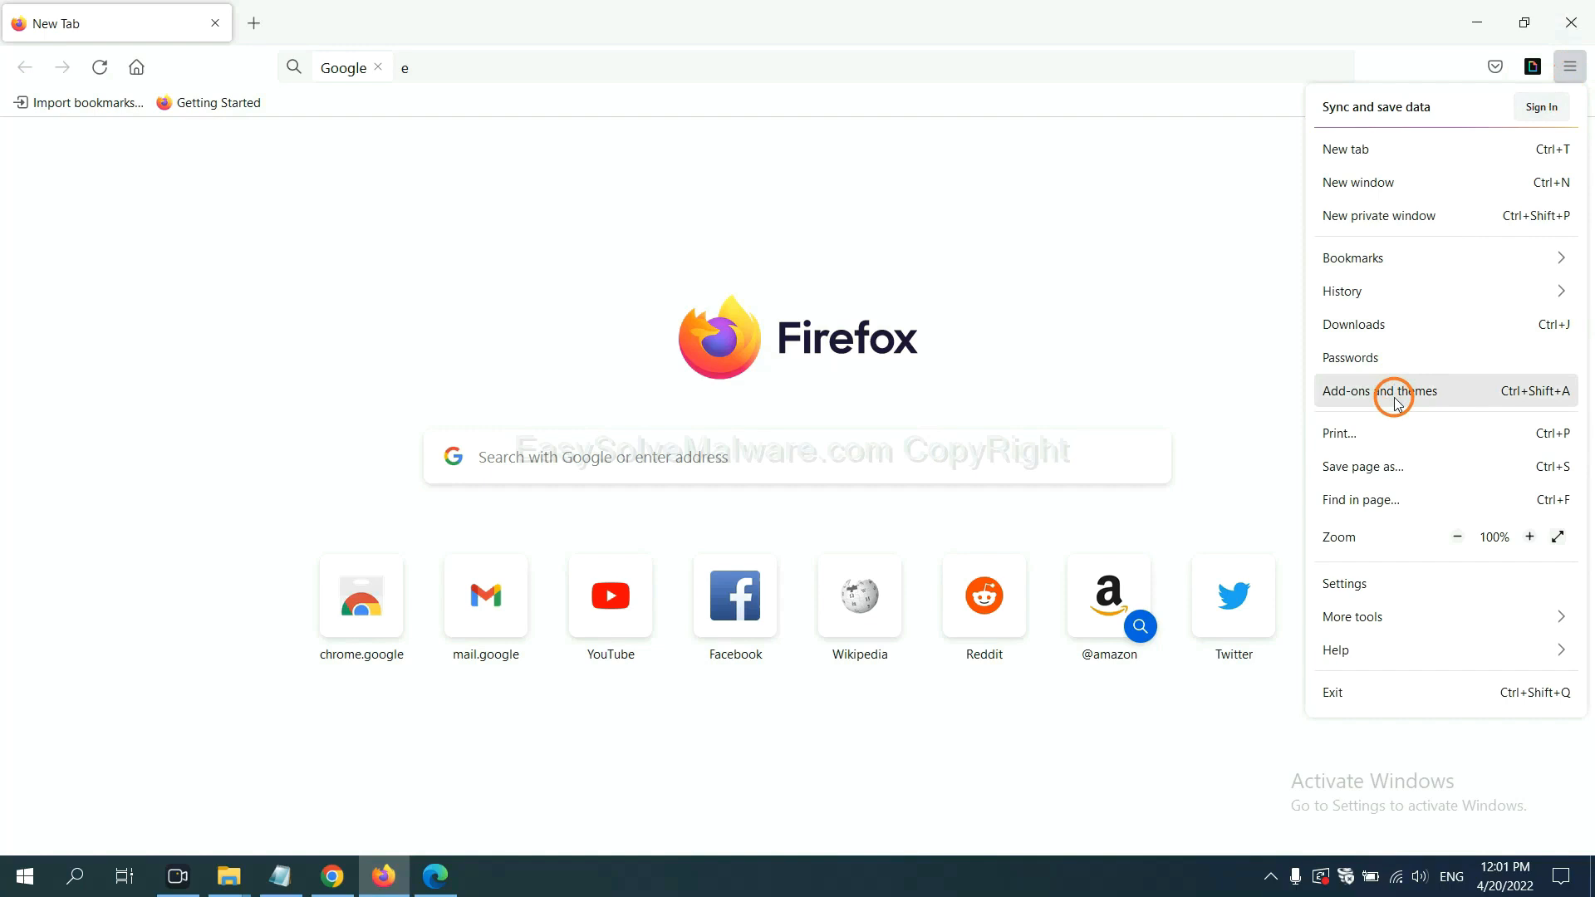
Step: Open Firefox's Add-ons and themes manager listing extensions such as GIPHY for Firefox
click(1379, 391)
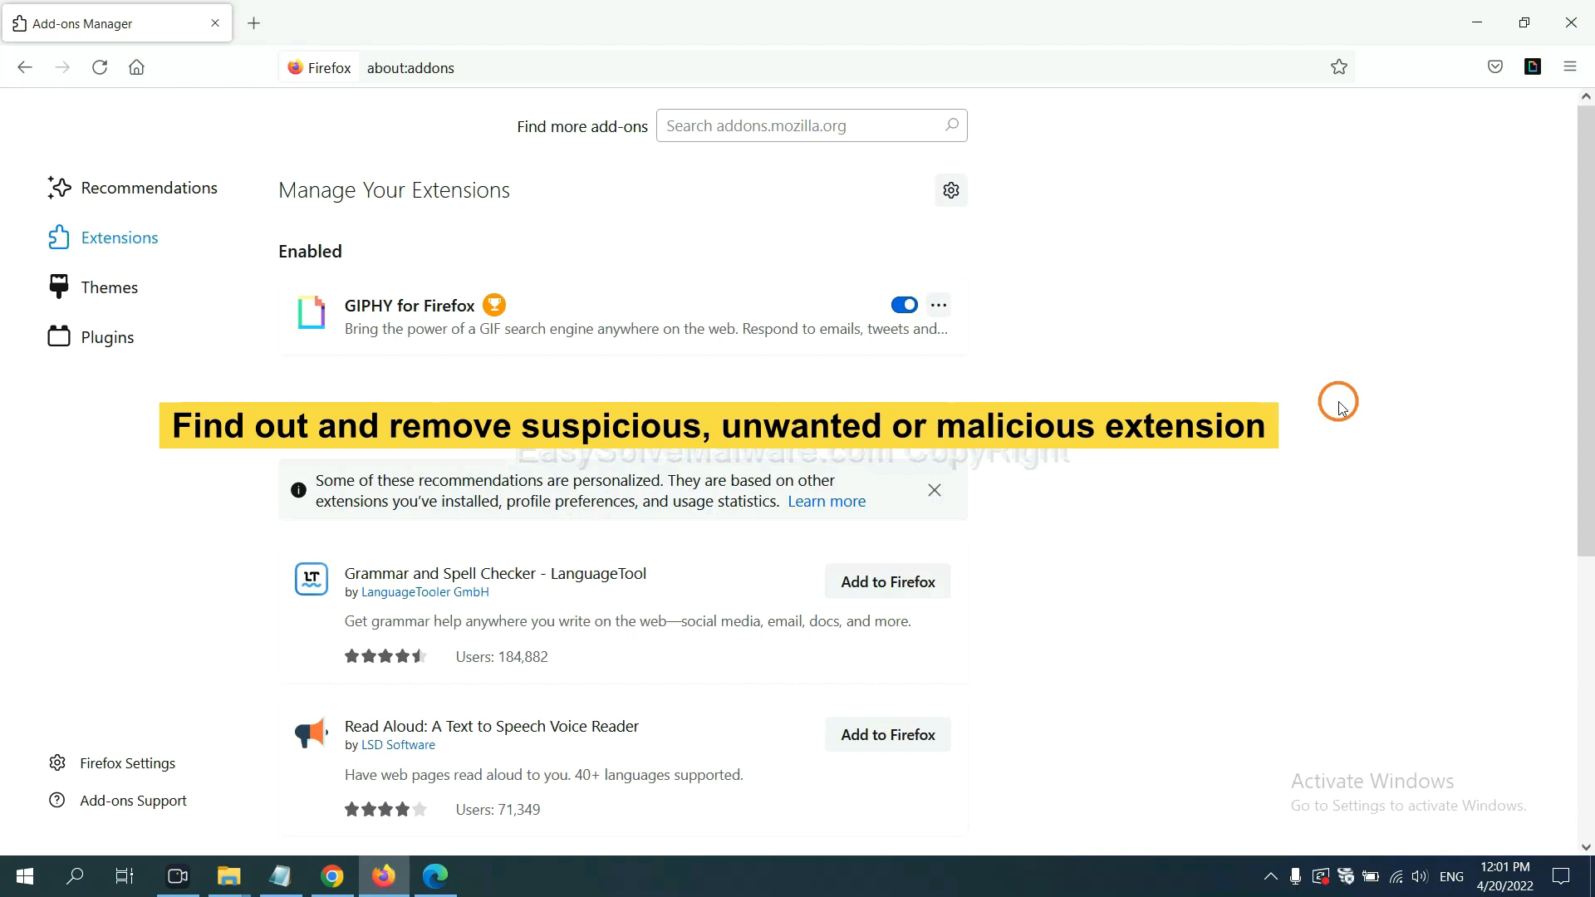
click(937, 304)
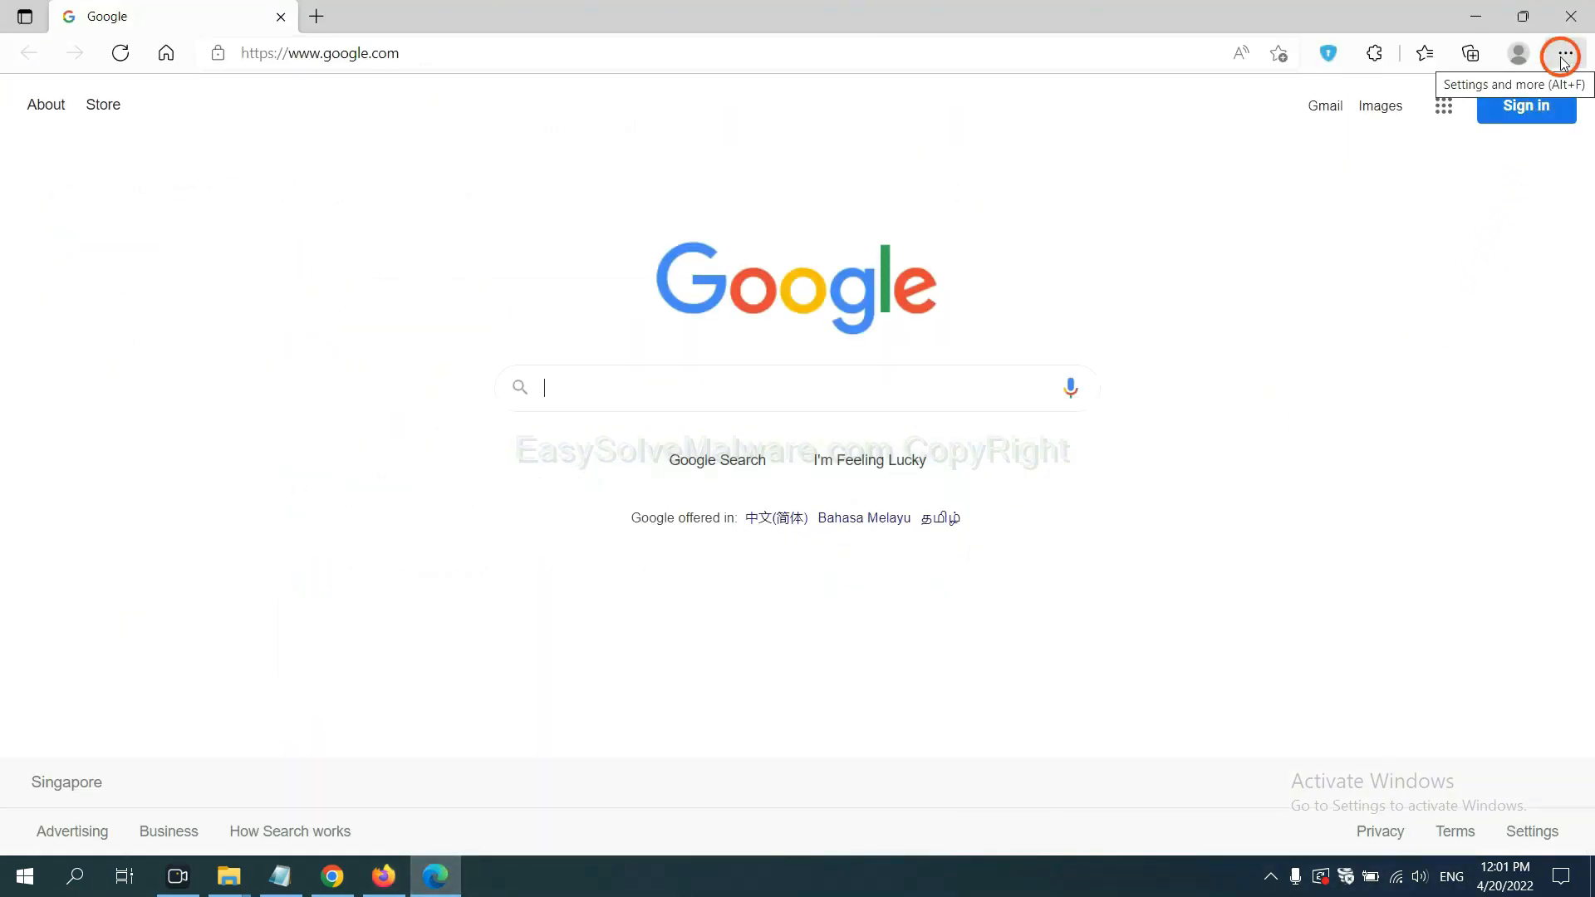
Step: Remove the ArcVpn Free Fast VPN Proxy extension from Edge's extensions page
click(1565, 54)
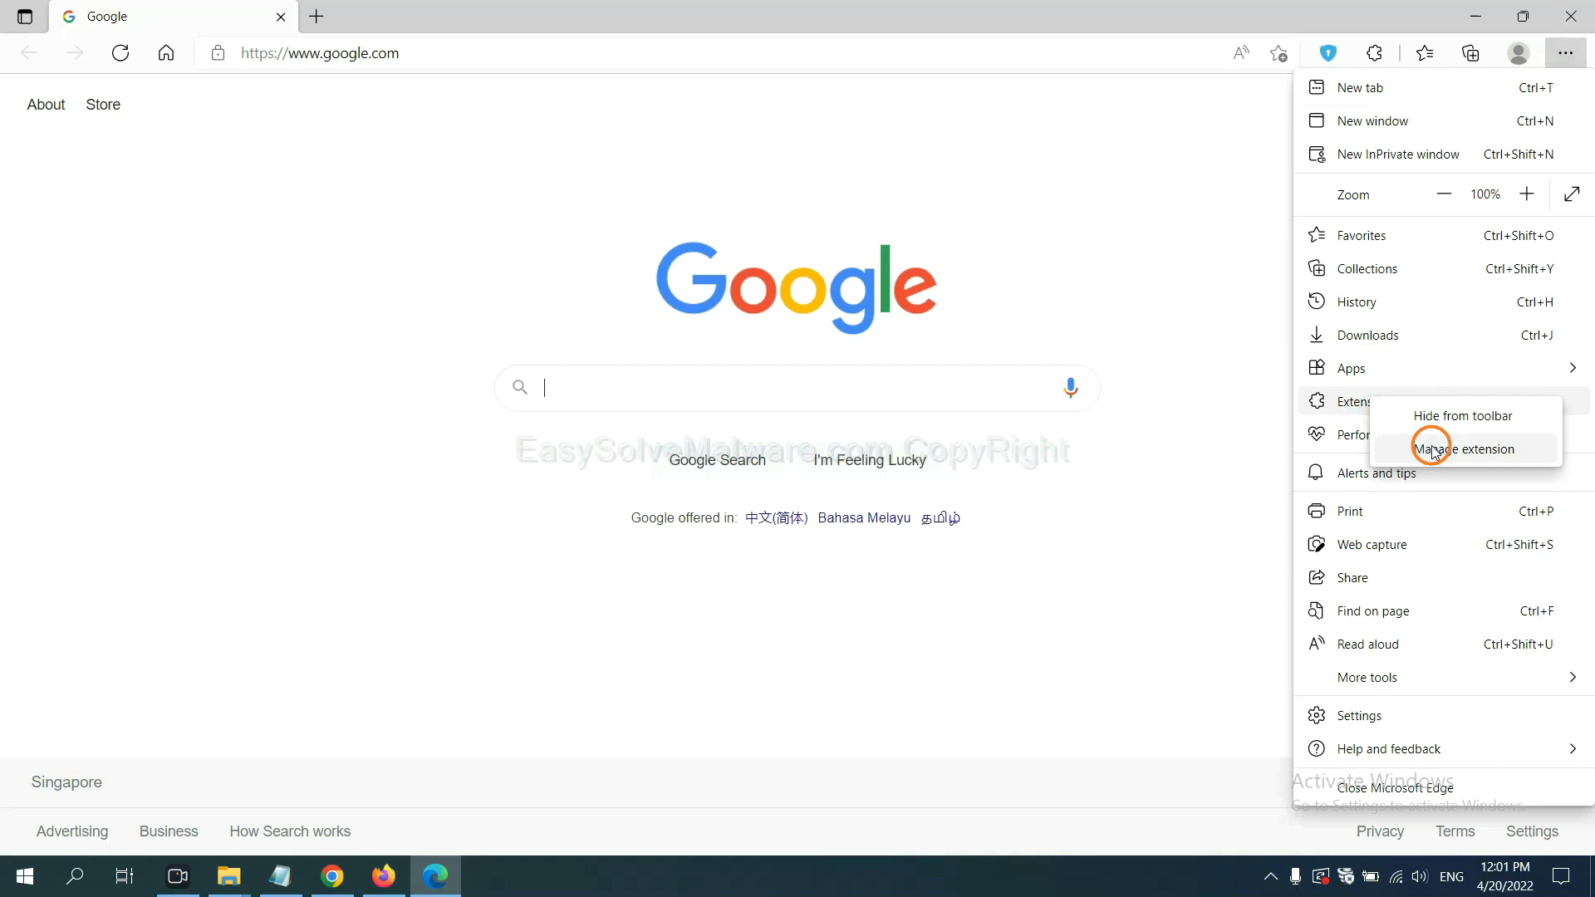
click(1460, 449)
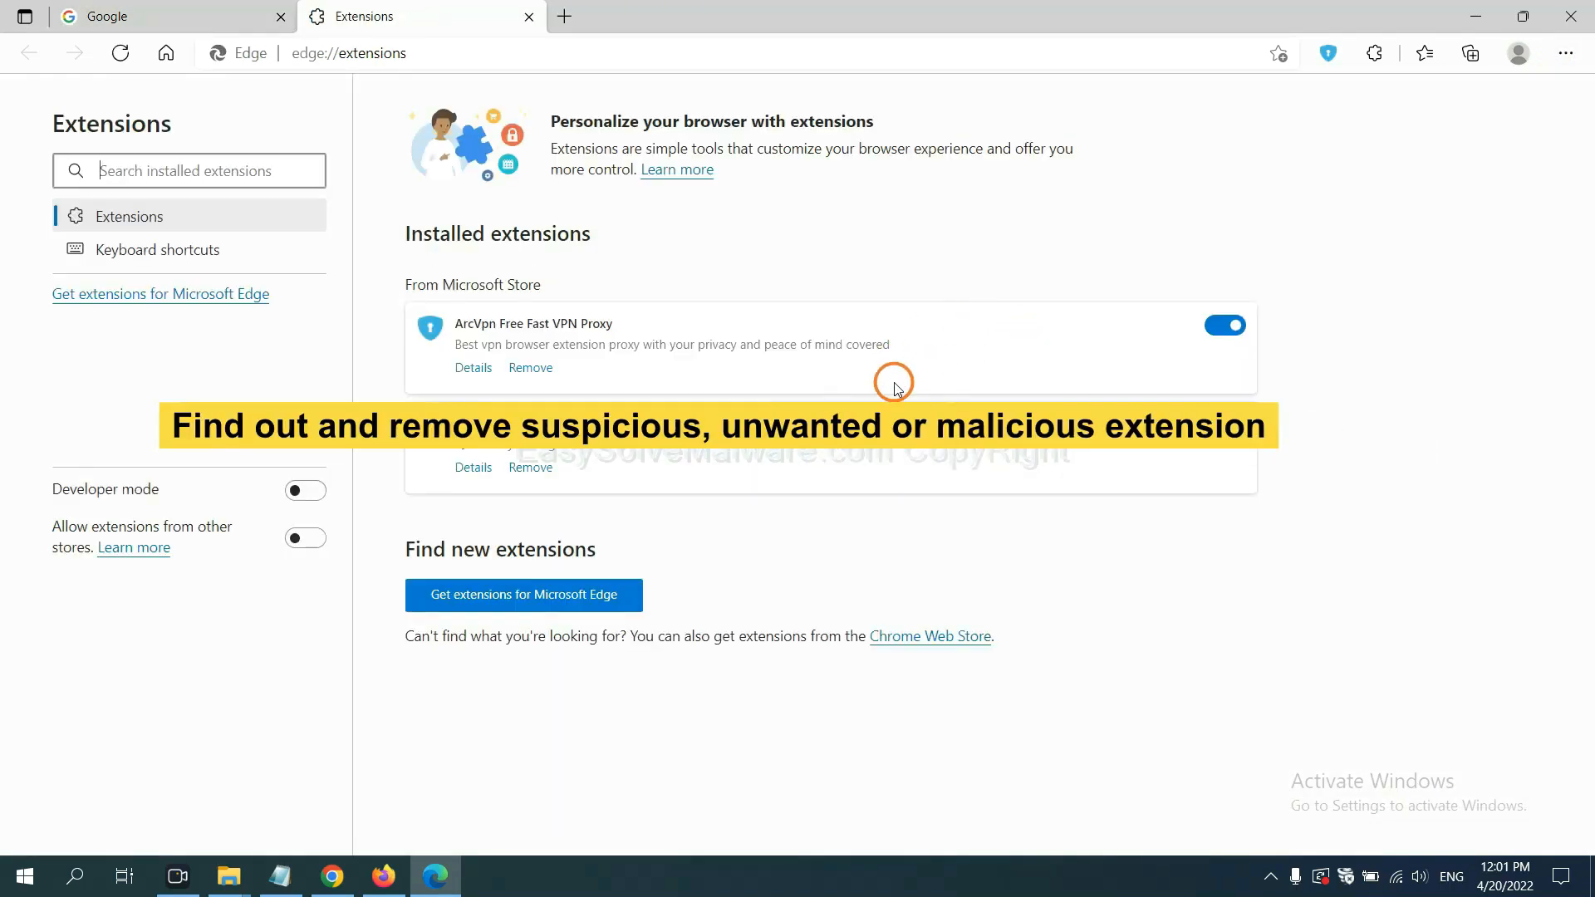
mouse_move(658, 395)
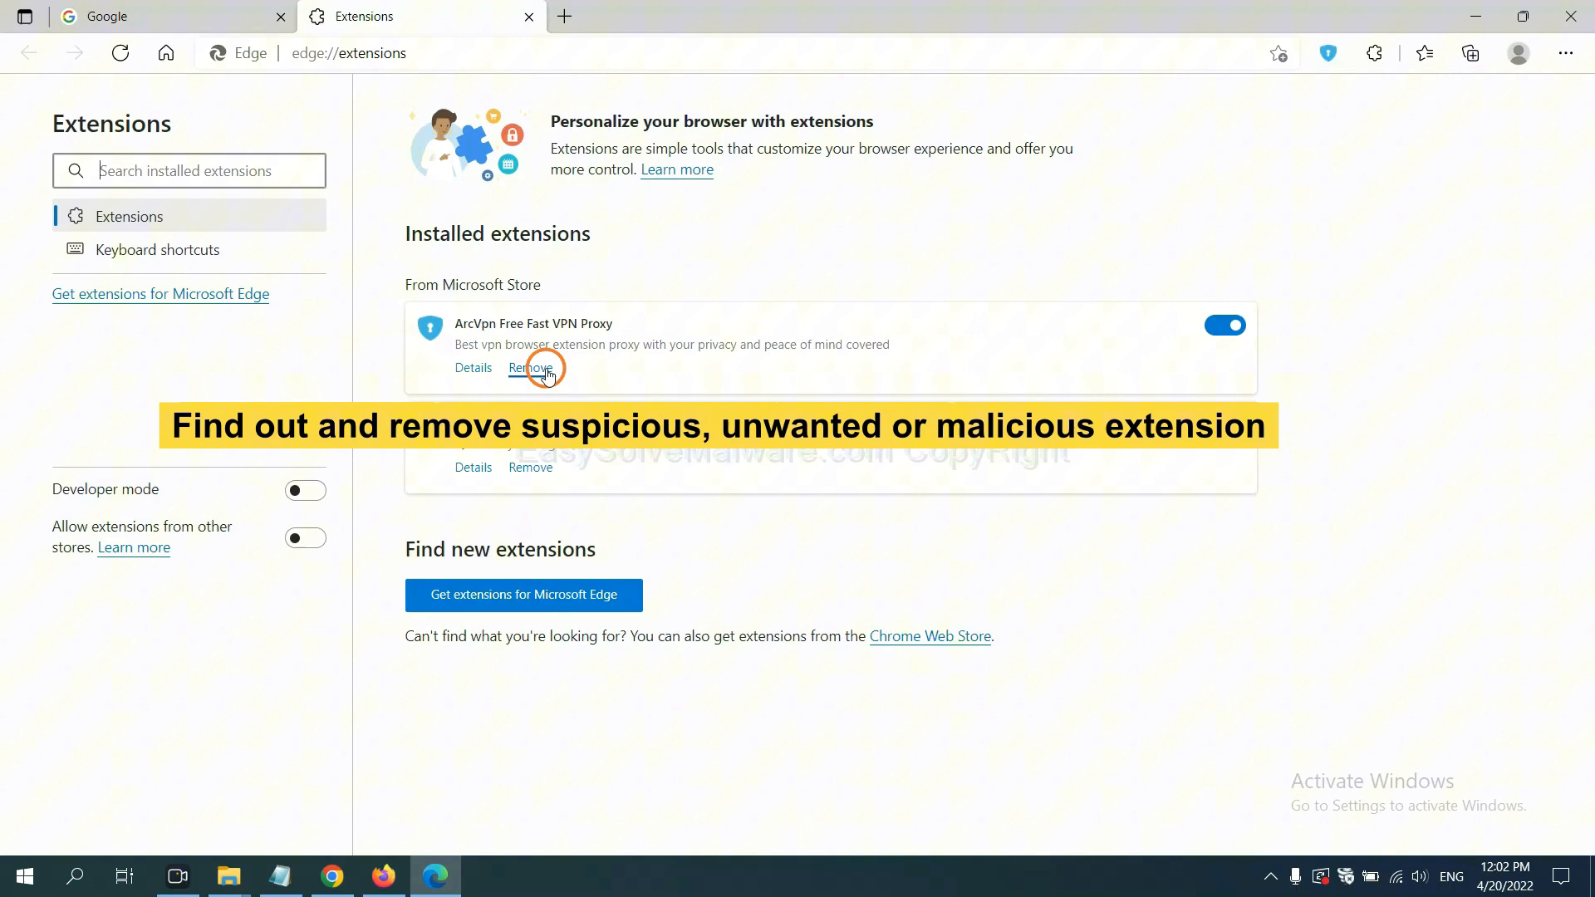
click(531, 367)
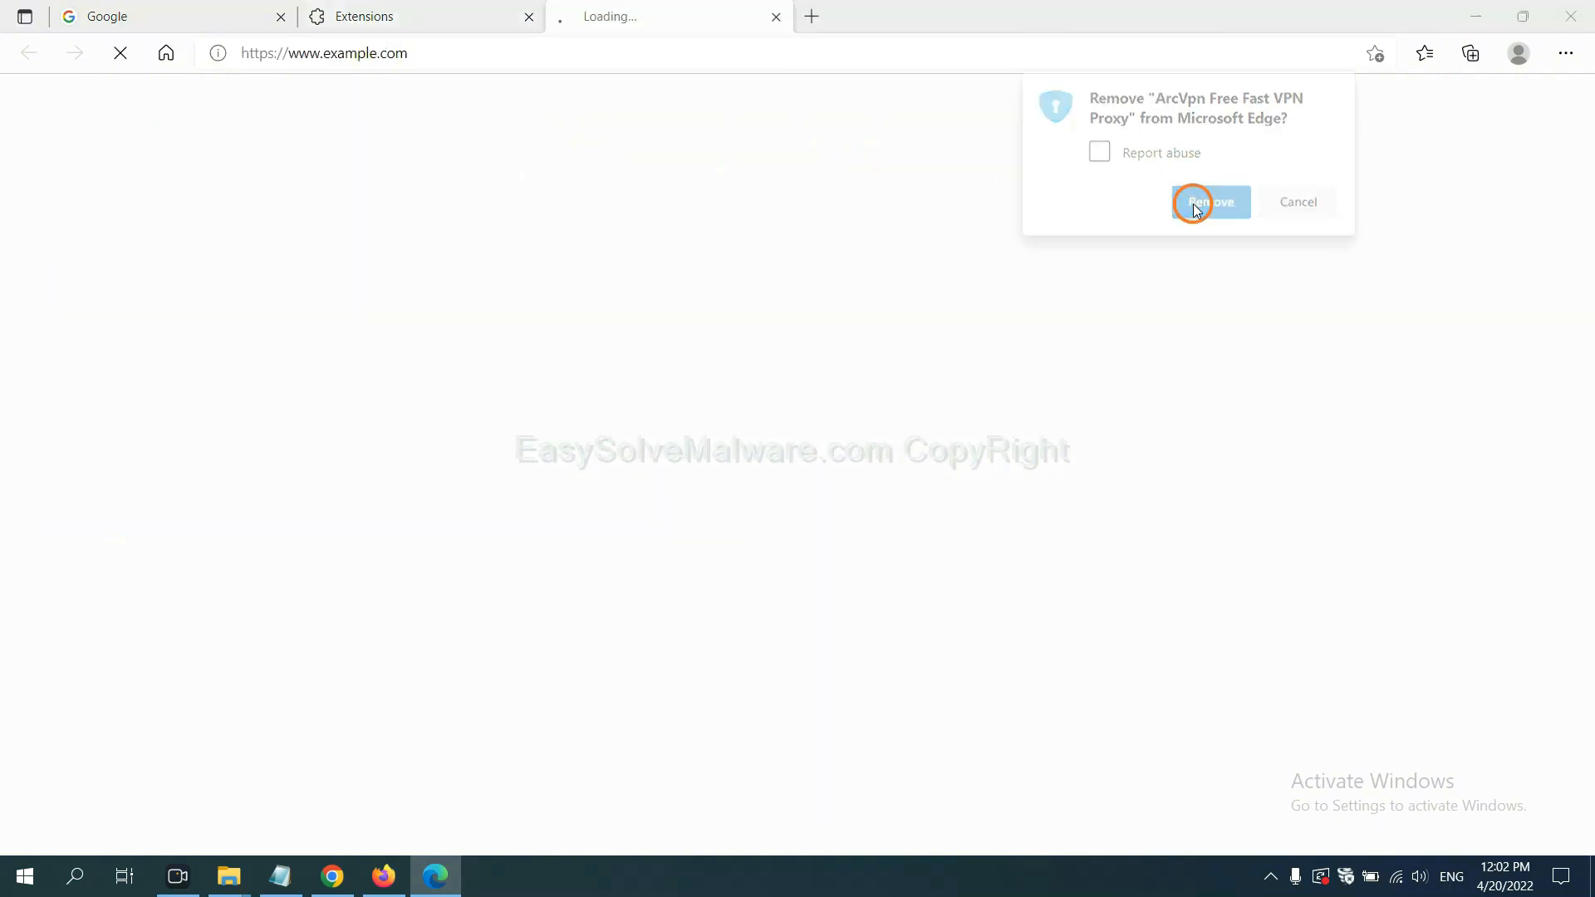
click(1209, 201)
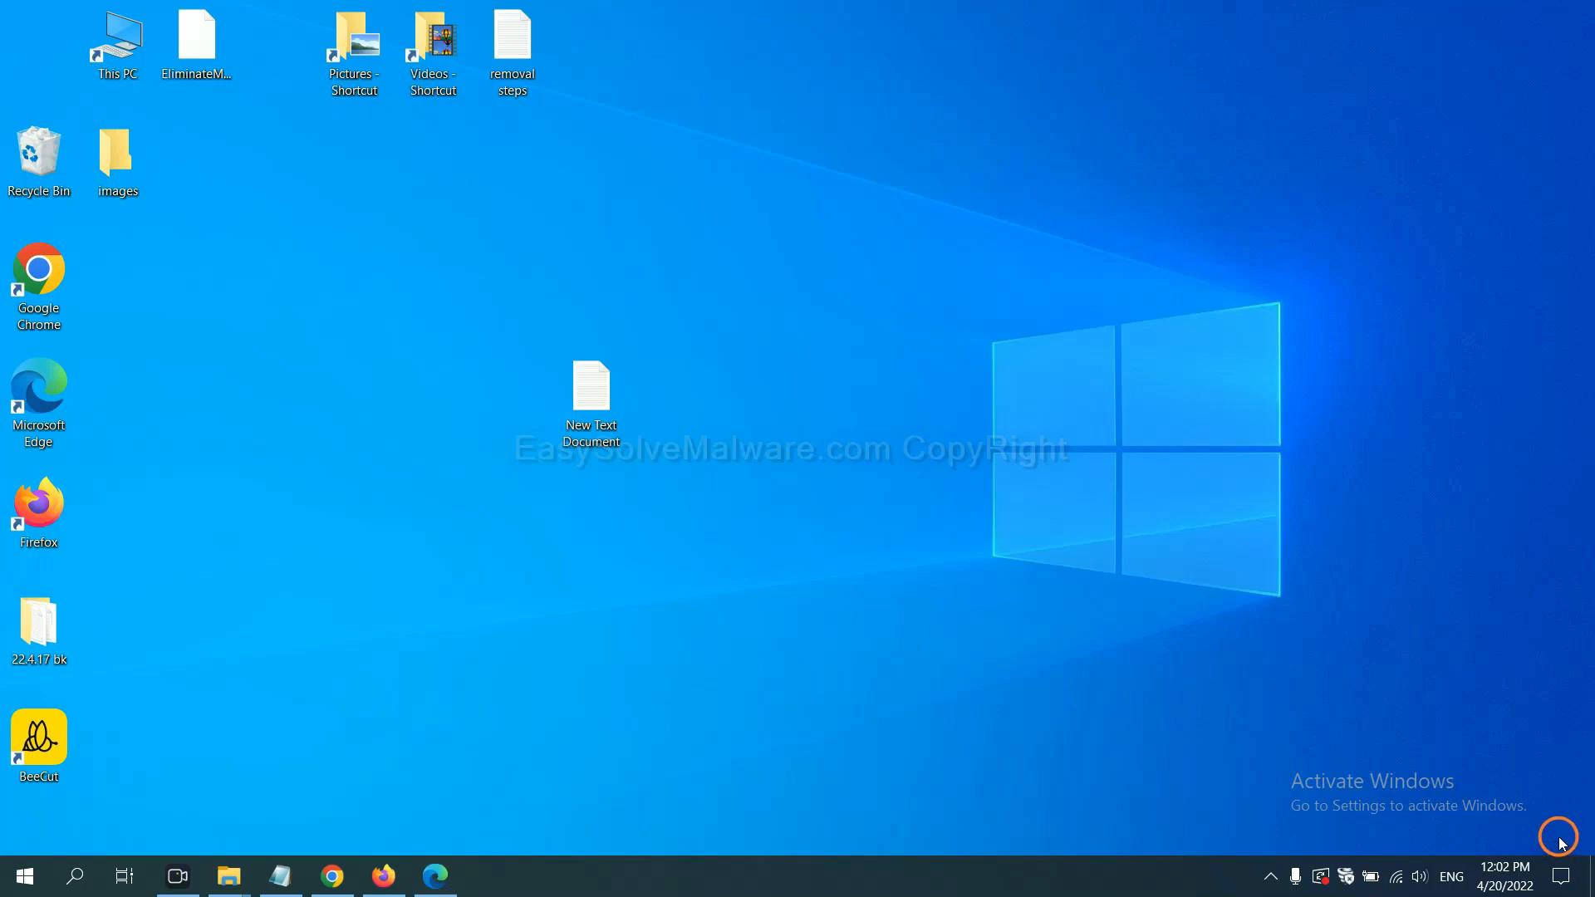
Step: Reopen the Notepad notes, then run regedit from the Run dialog
double_click(590, 394)
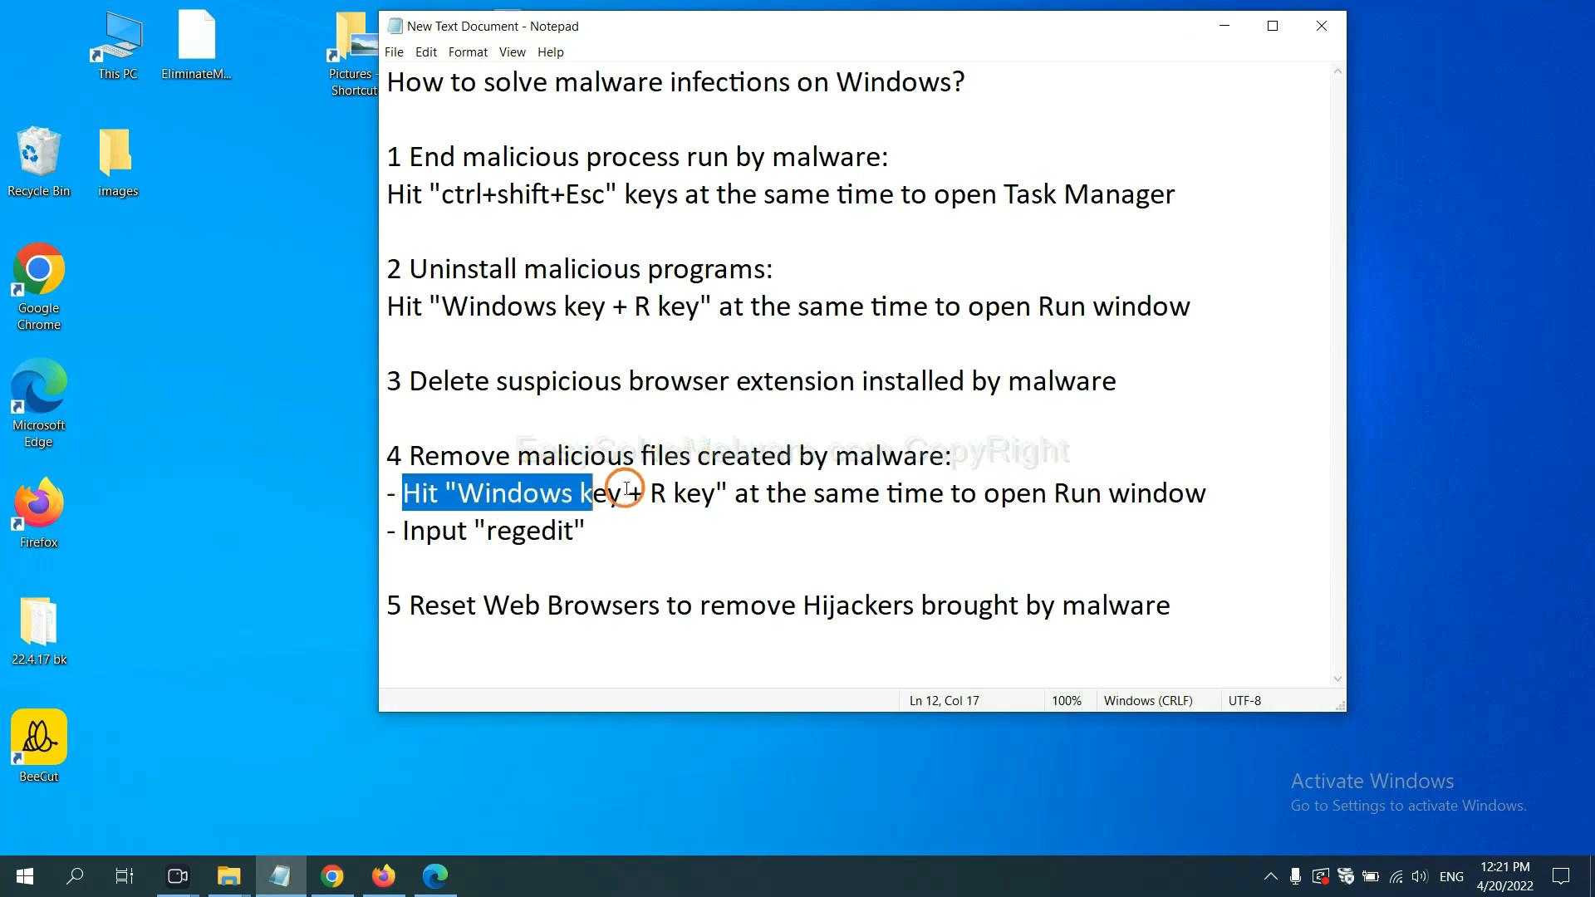
click(925, 493)
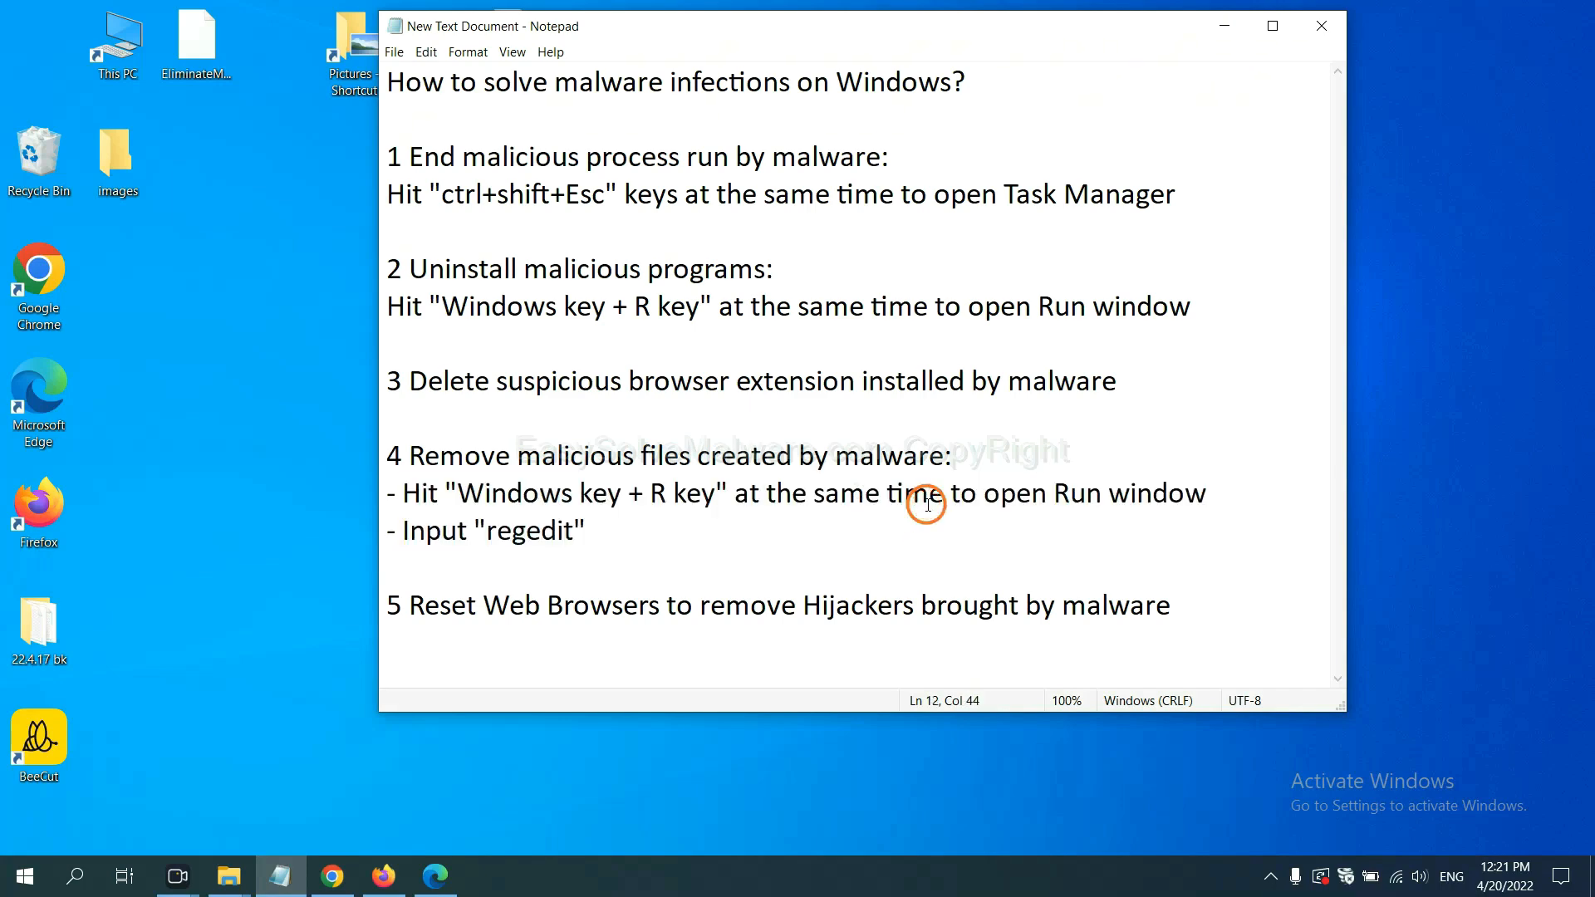
key(win+r)
text(regedit)
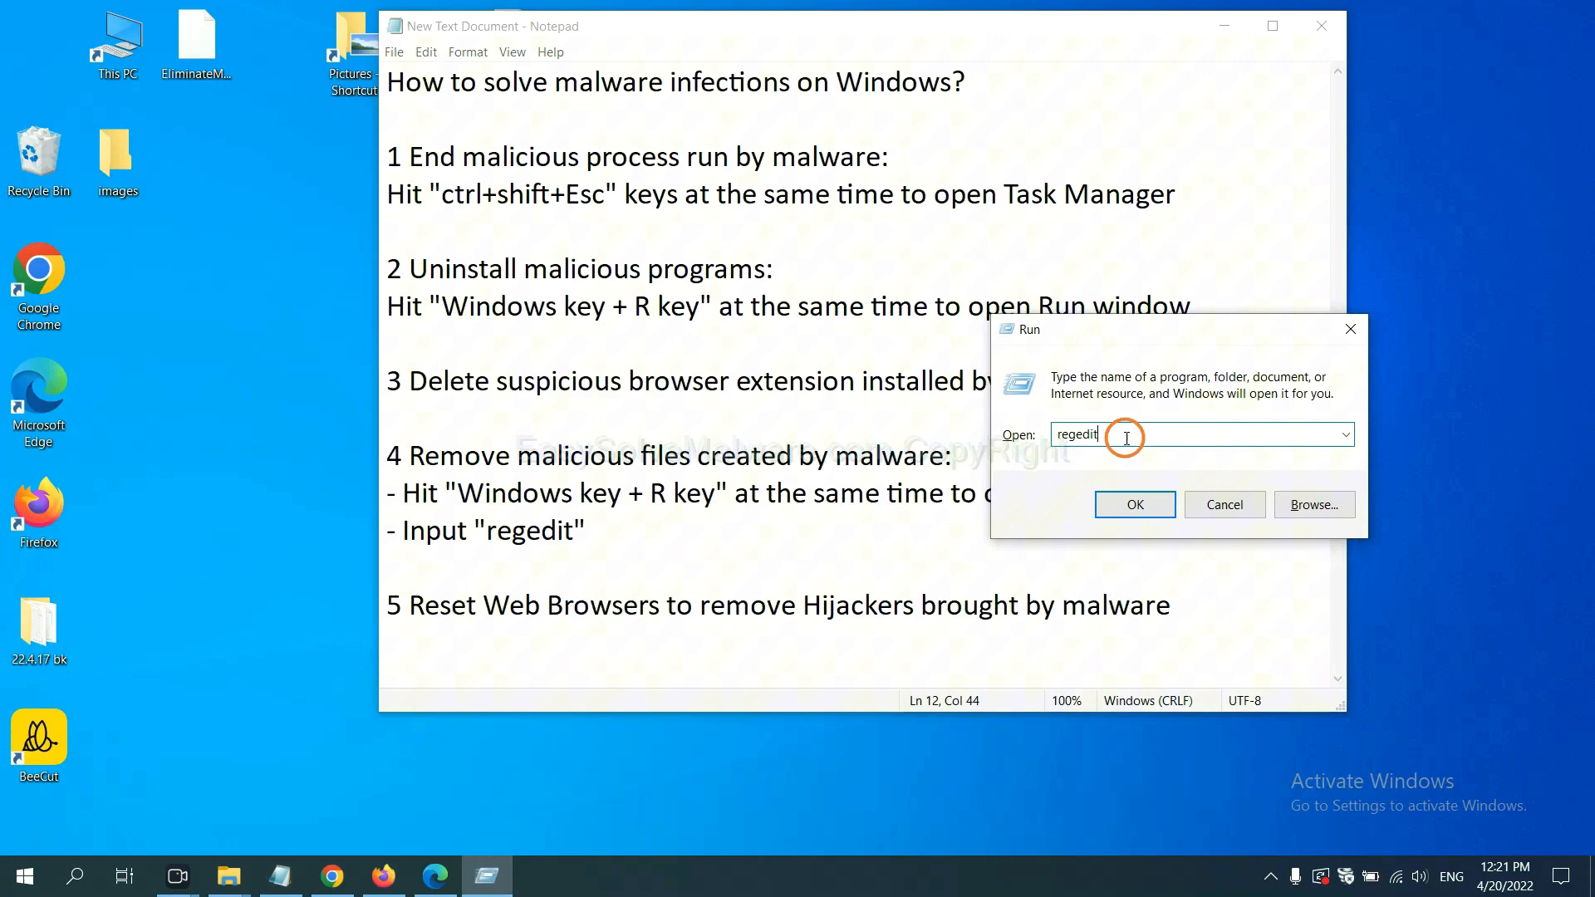
click(1133, 504)
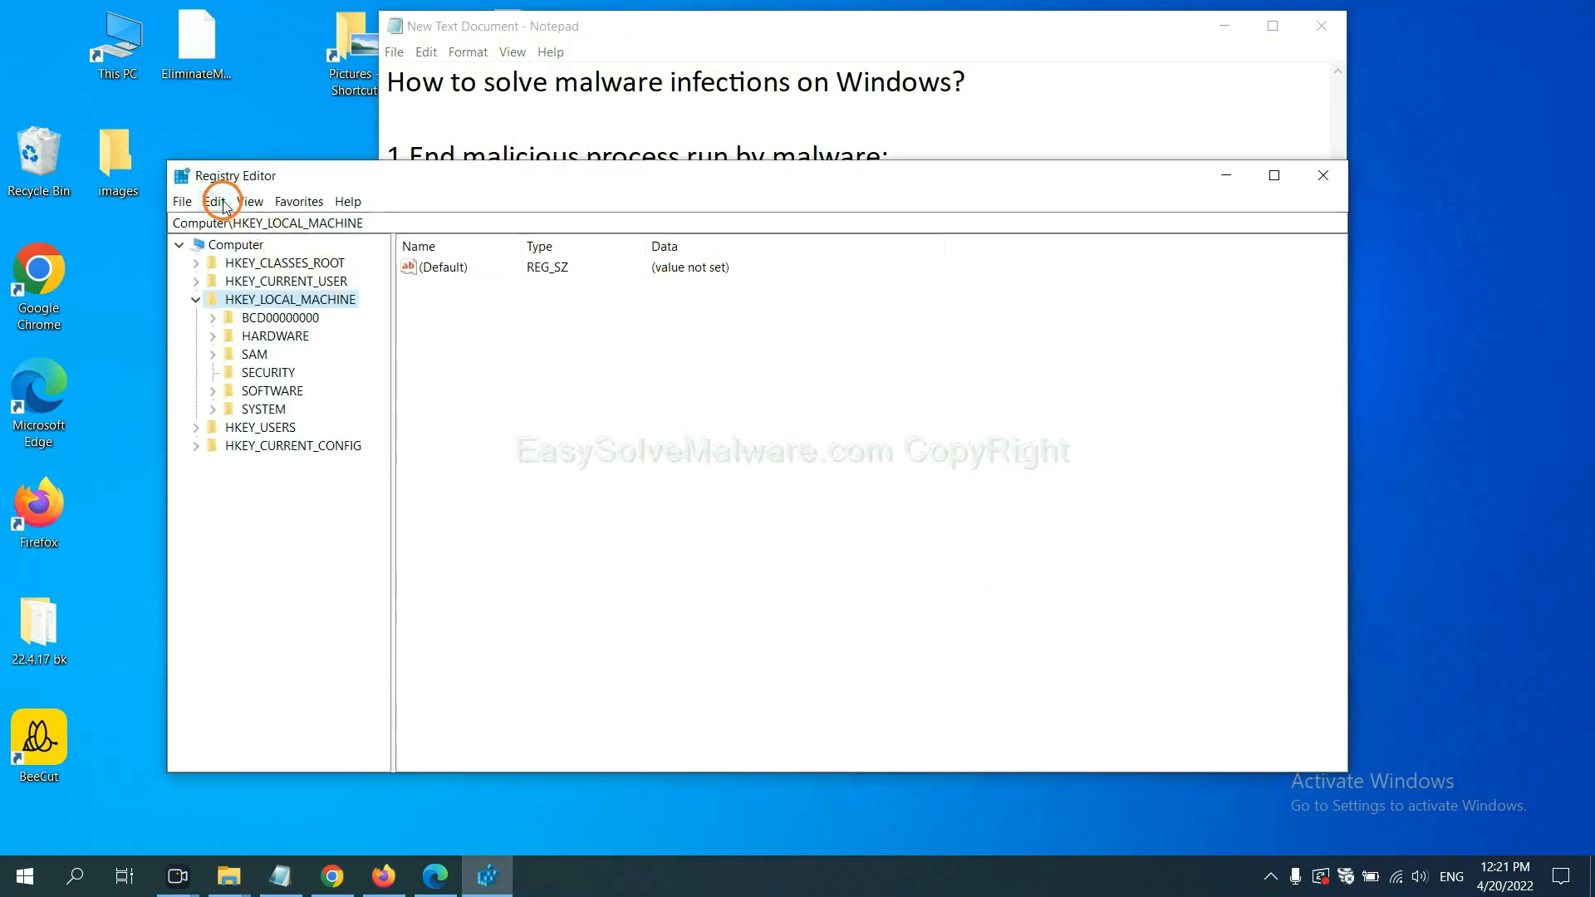
Step: Search the whole registry for the malware name 'be' using Edit > Find
click(214, 200)
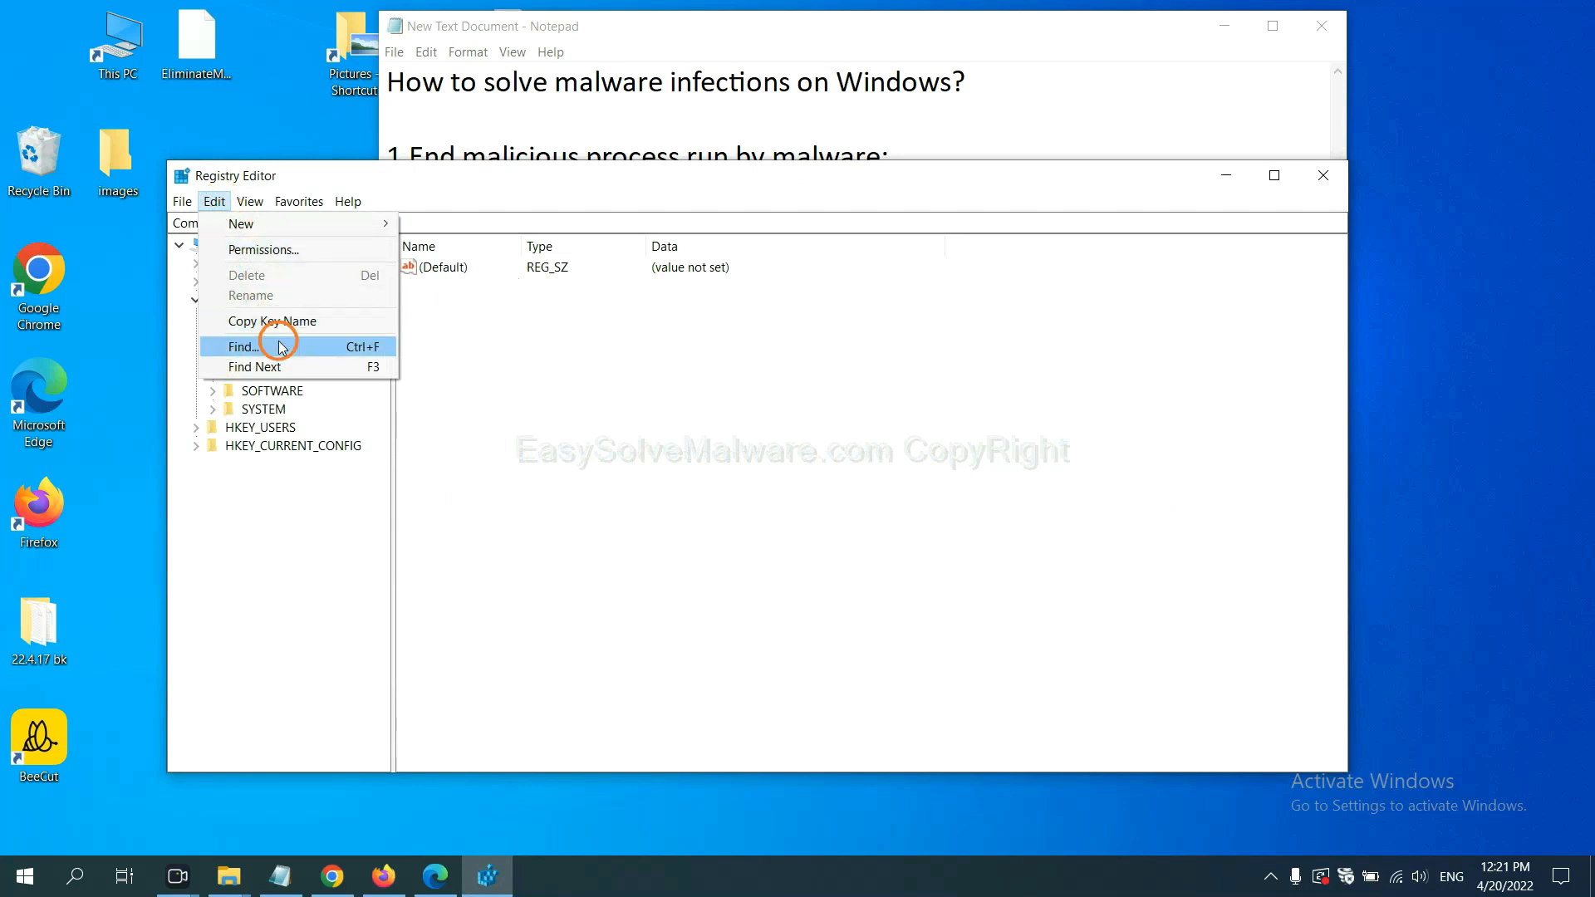
click(242, 345)
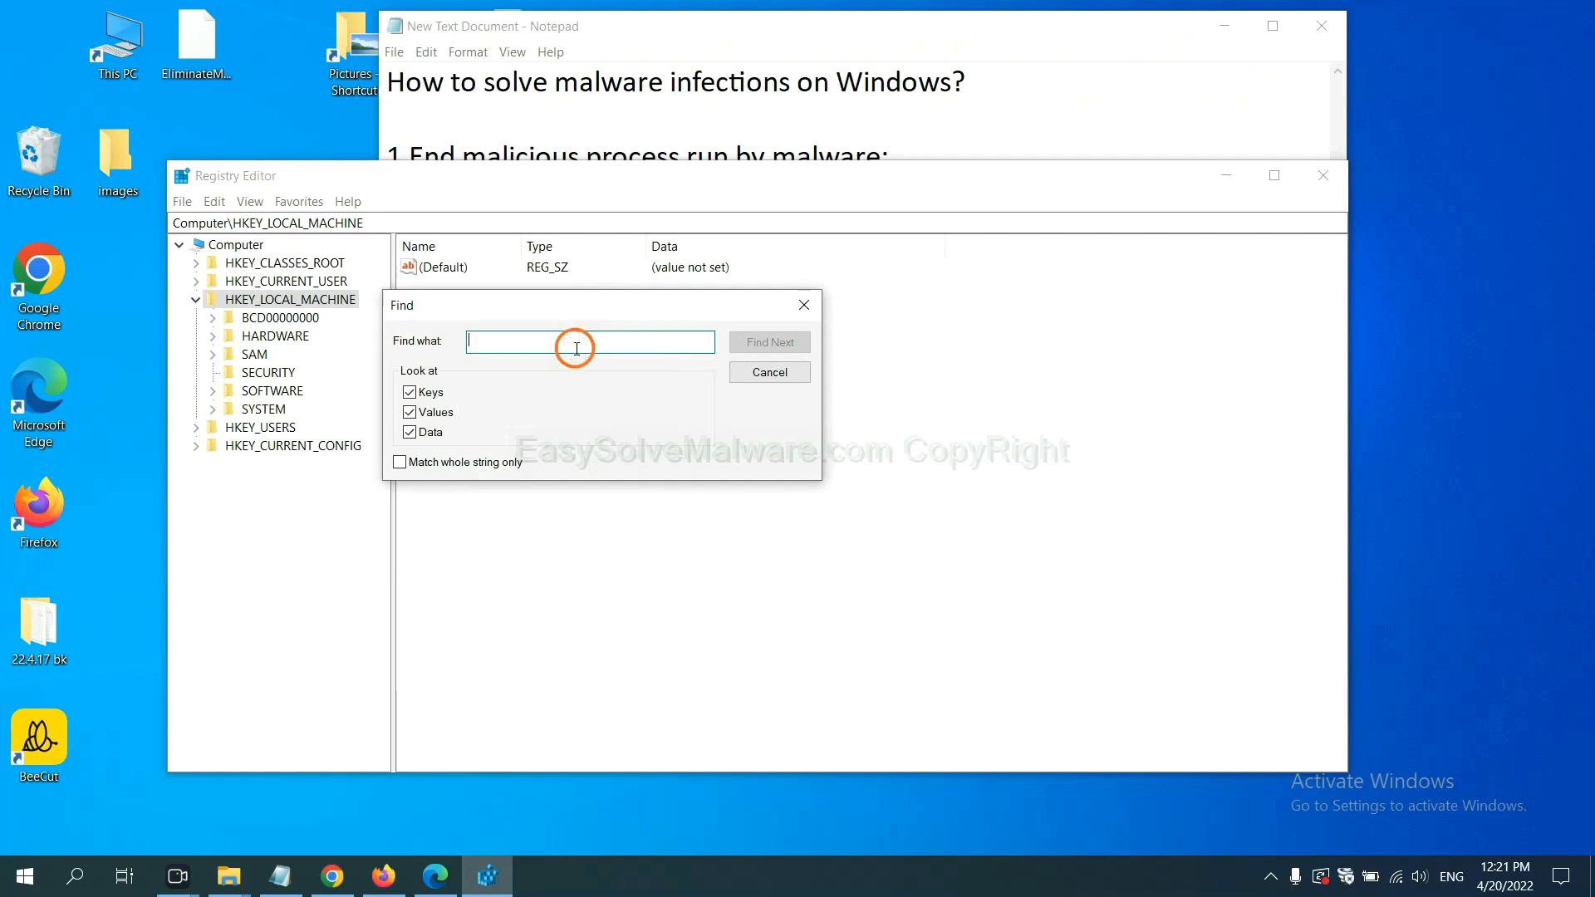
text(Input the name of malware)
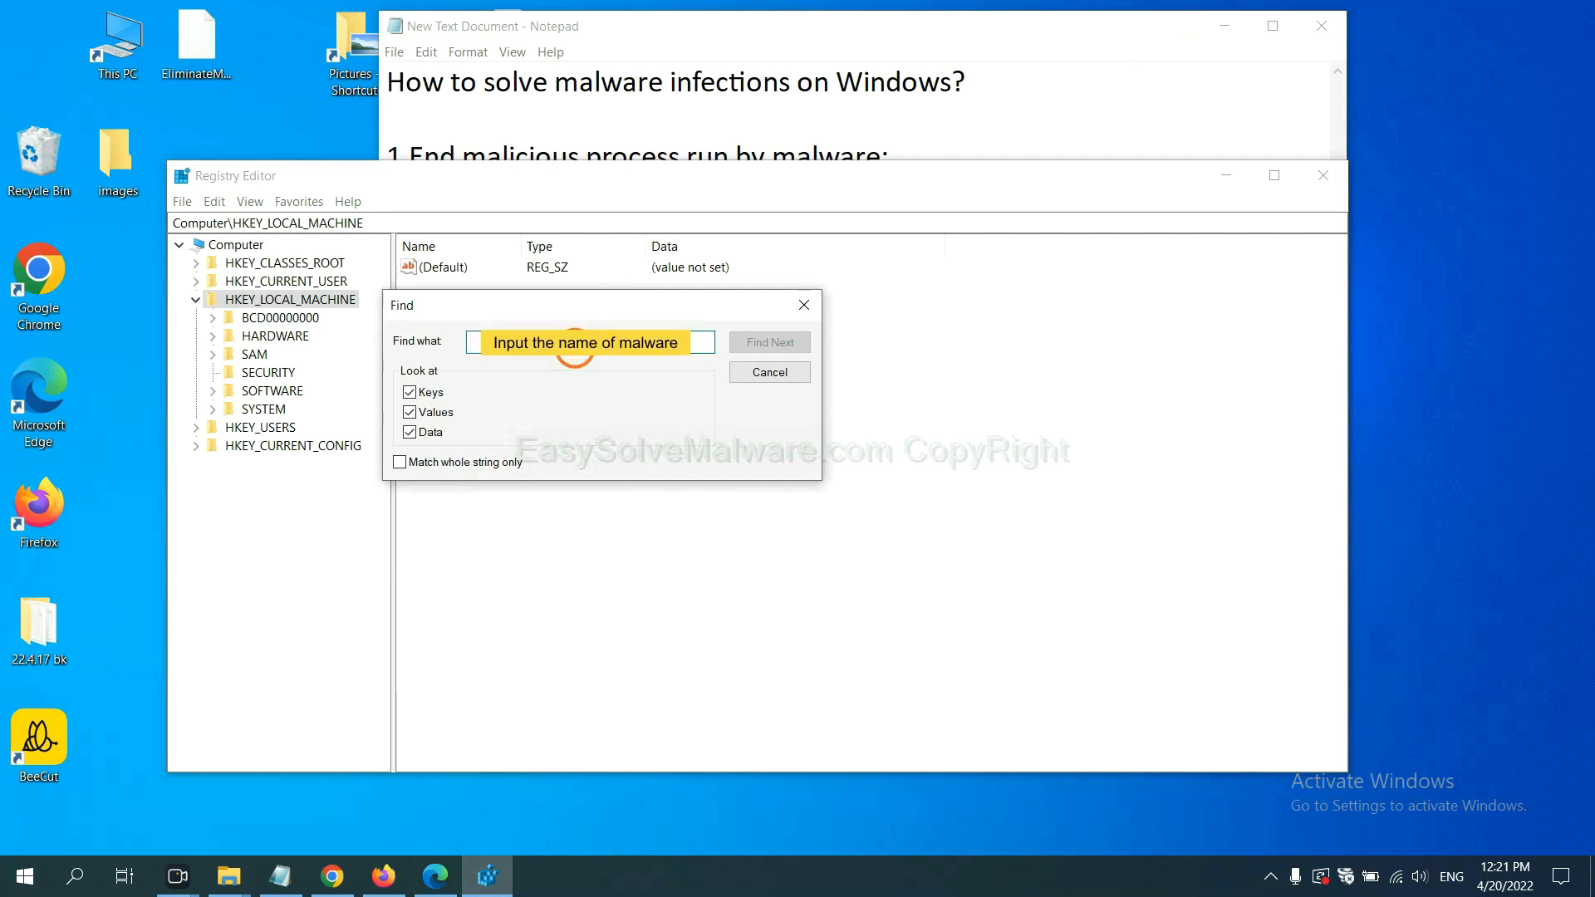
text(be)
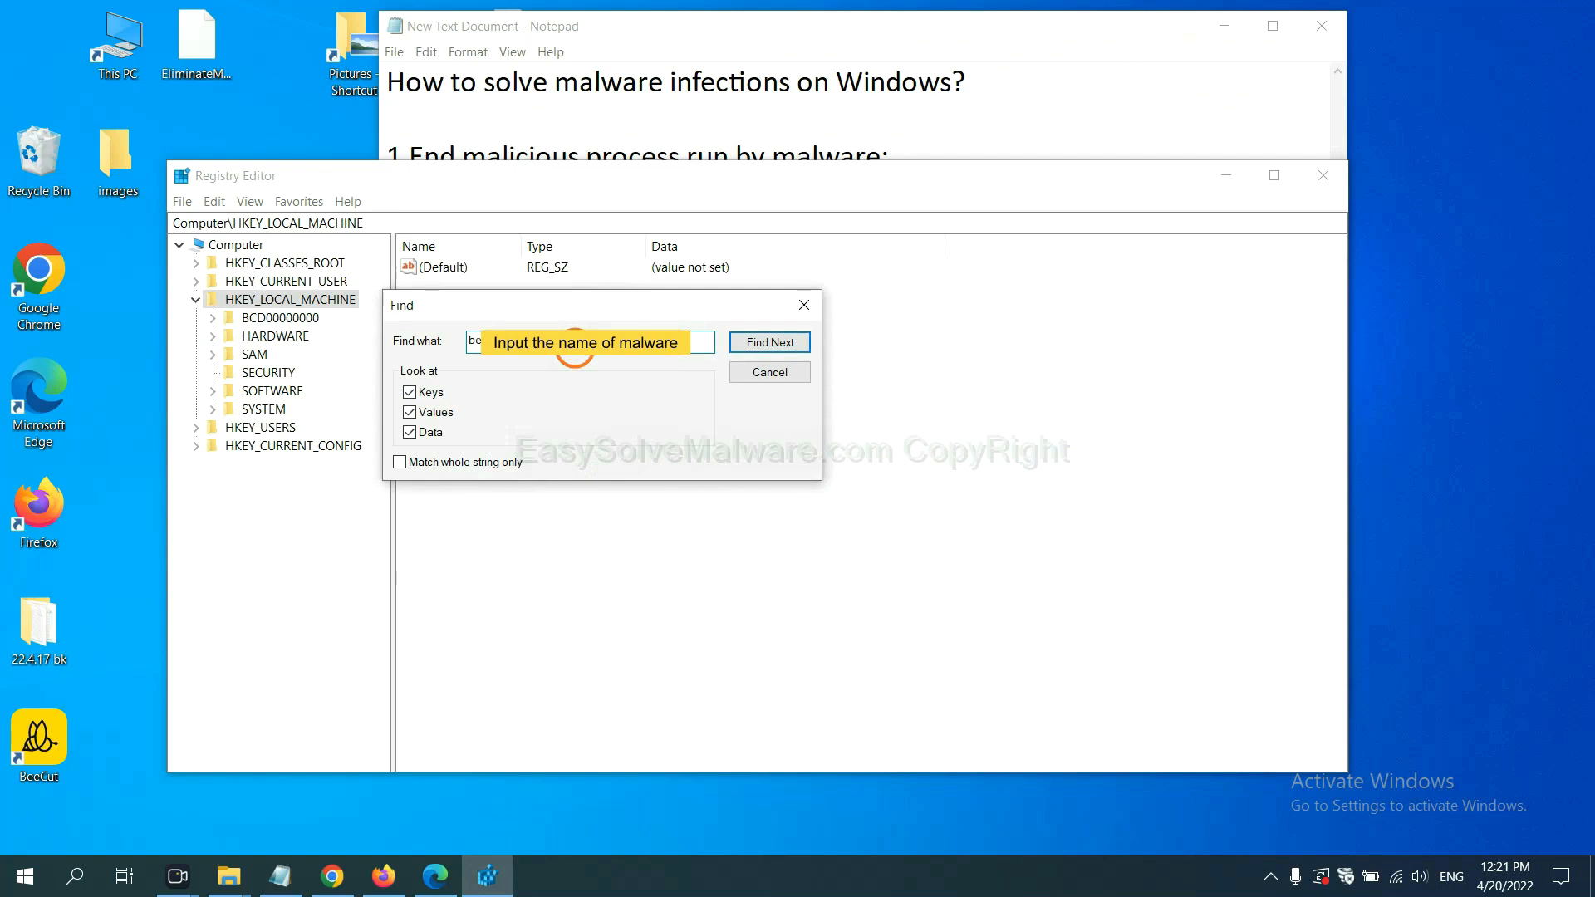
click(769, 341)
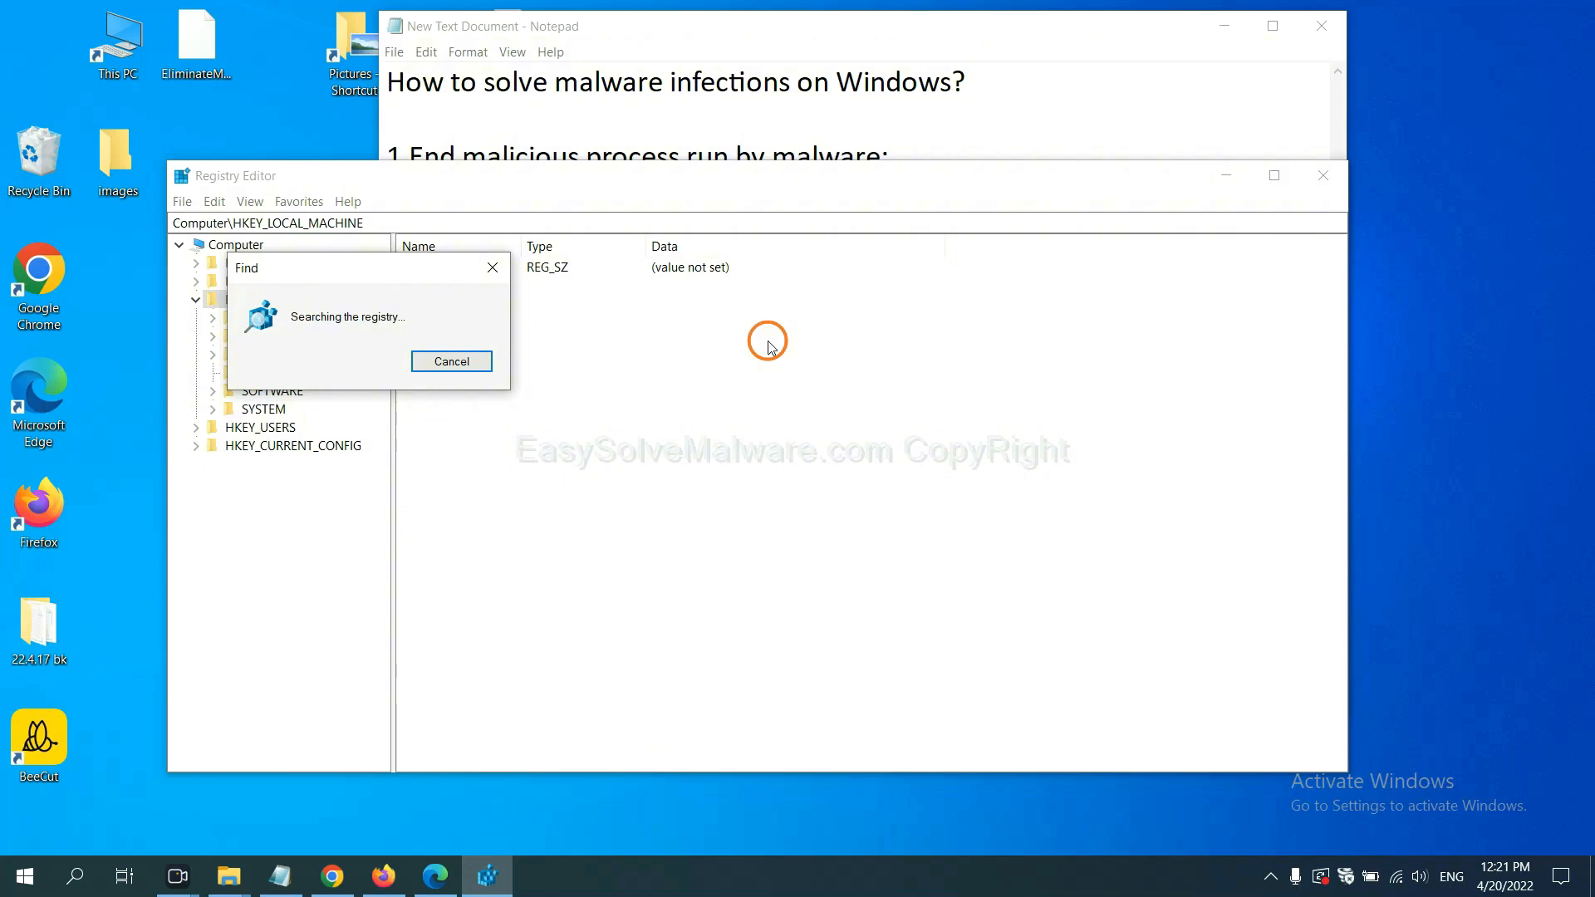
mouse_move(762, 362)
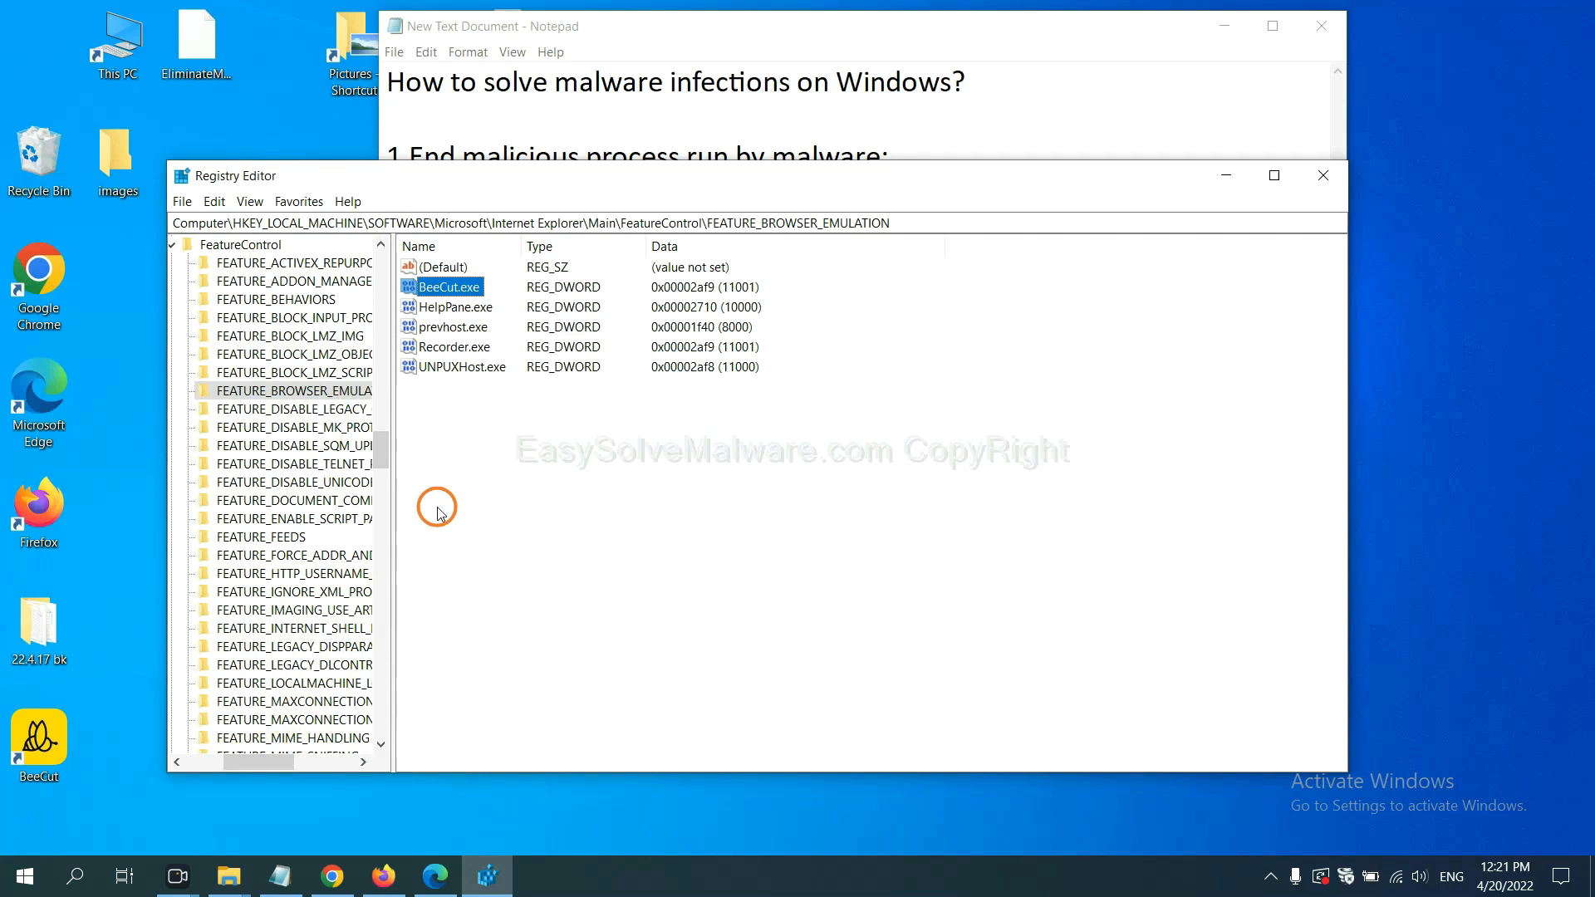
right_click(293, 391)
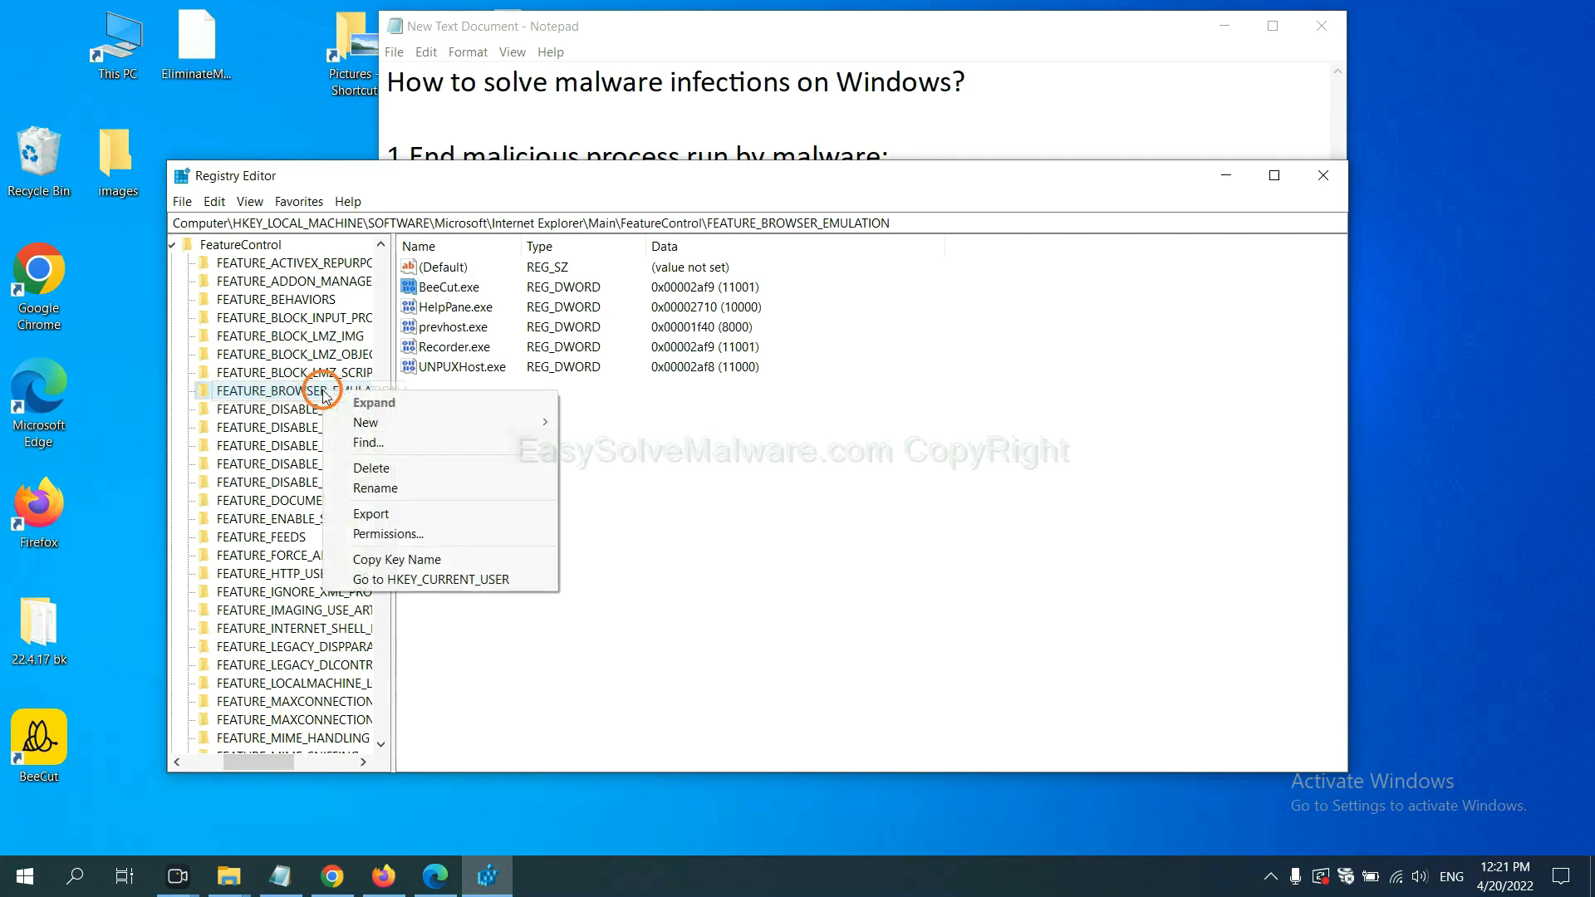
mouse_move(364, 422)
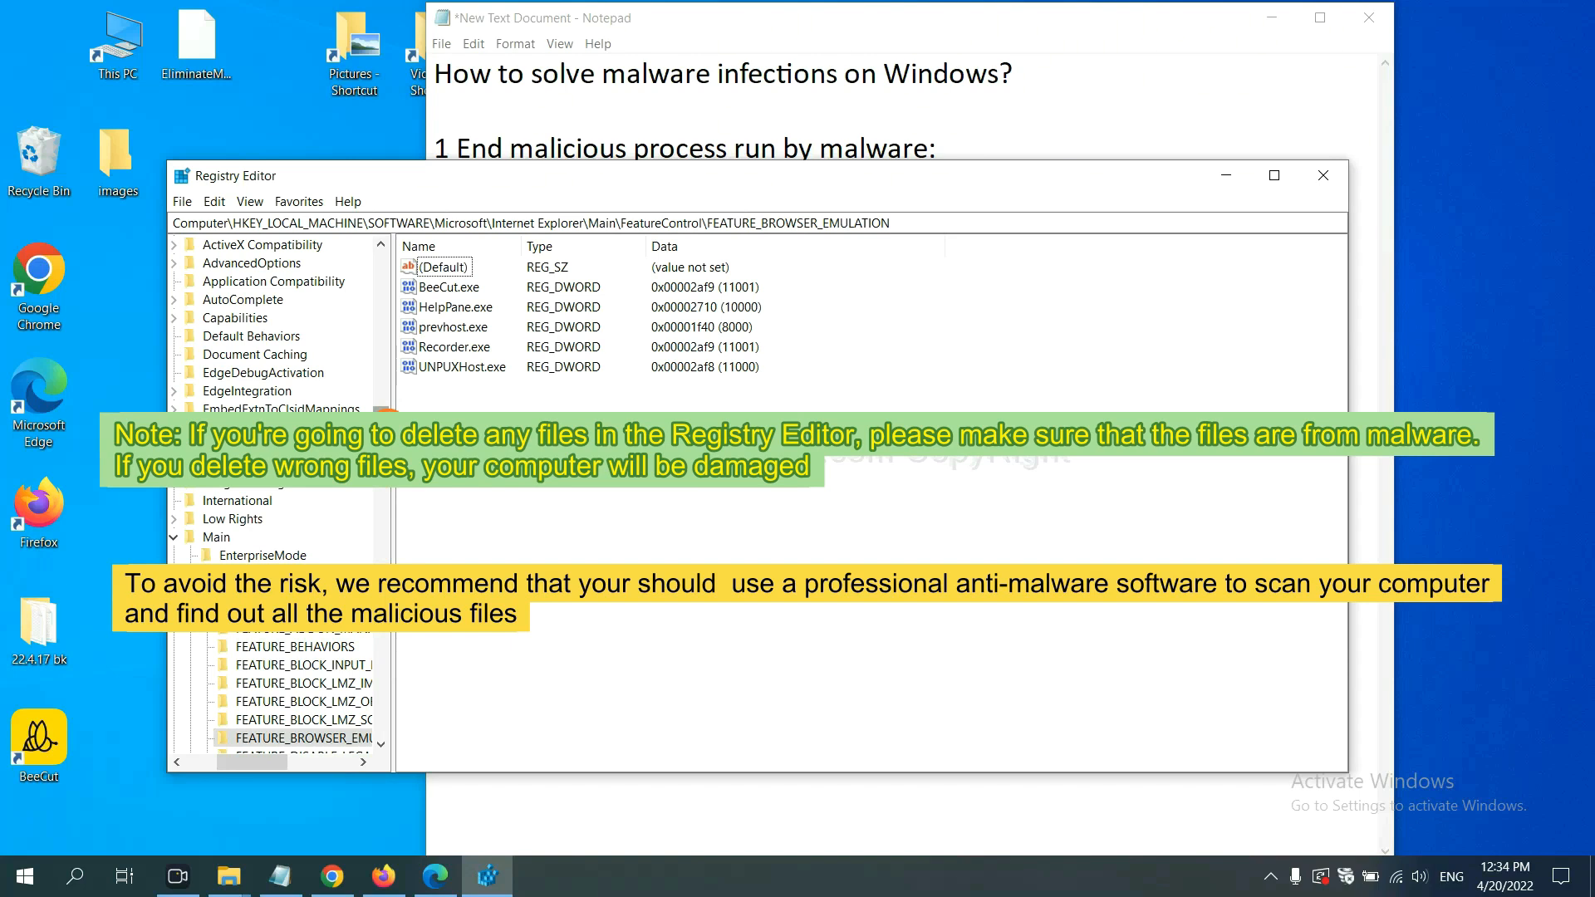
Step: Move the Notepad notes aside so FEATURE_BROWSER_EMULATION's BeeCut.exe value stays visible
click(557, 508)
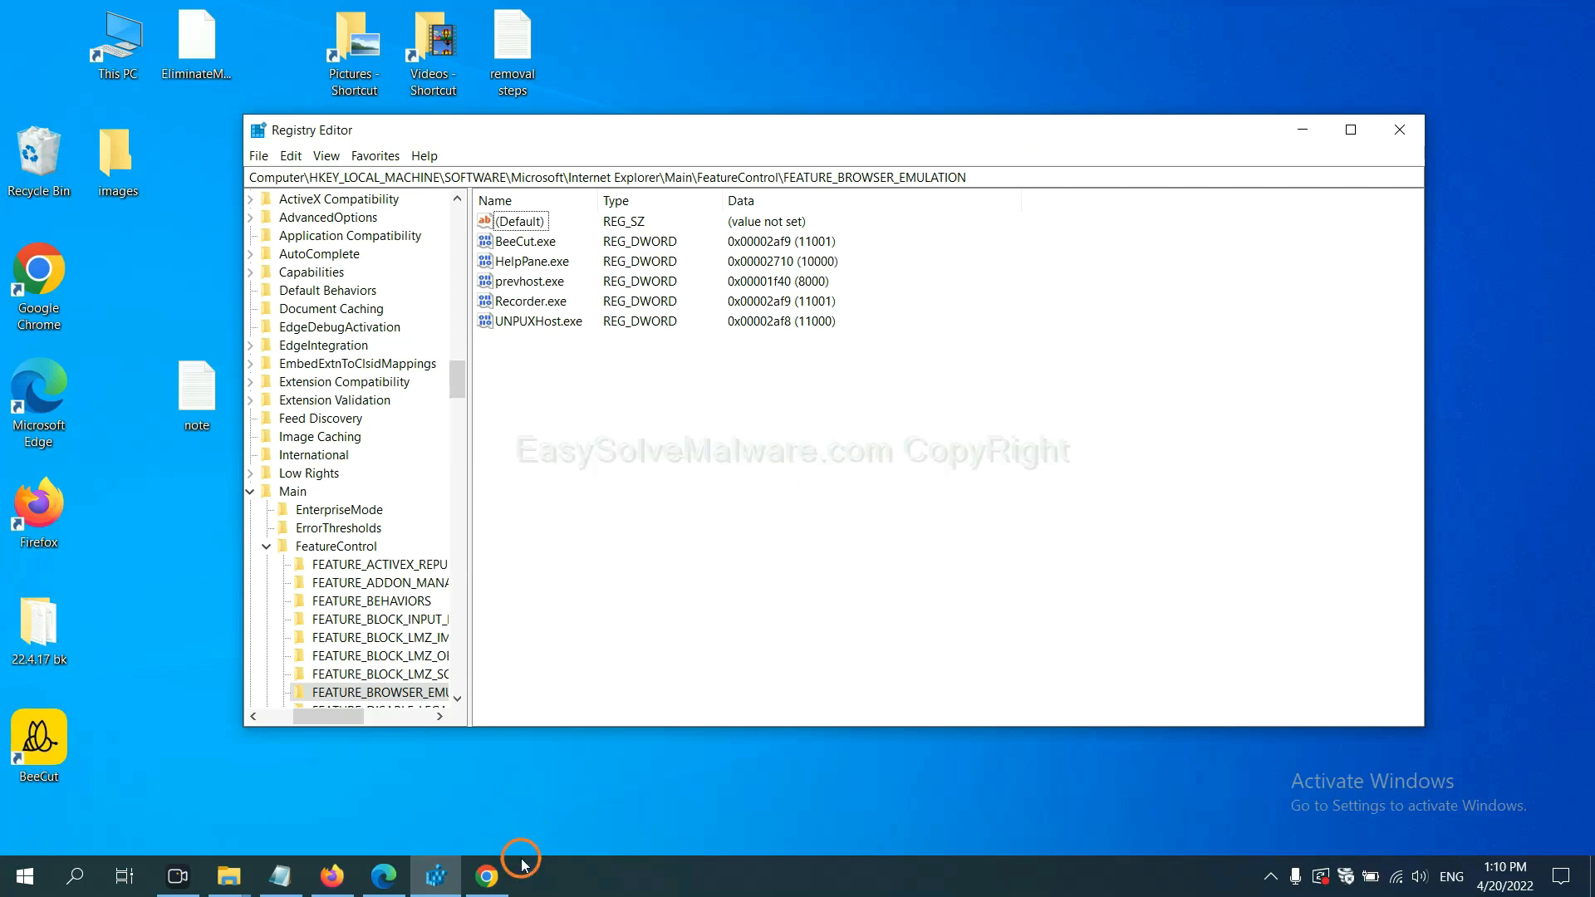
Step: Bring up the EasySolveMalware.com guide in Chrome and scroll down through it
click(485, 876)
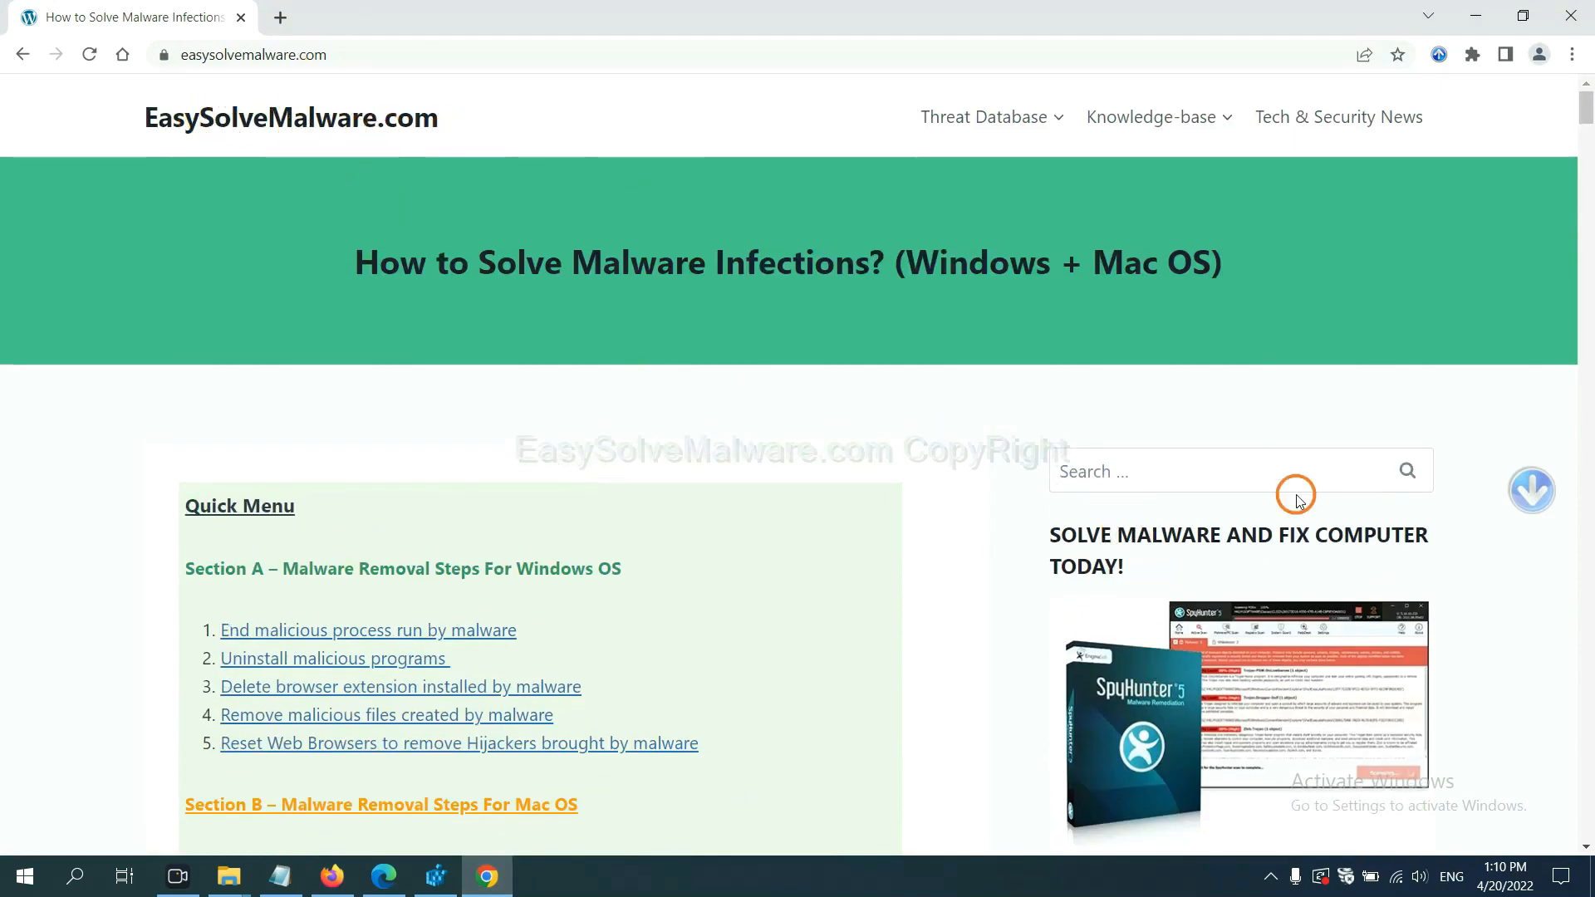
scroll(down, 3)
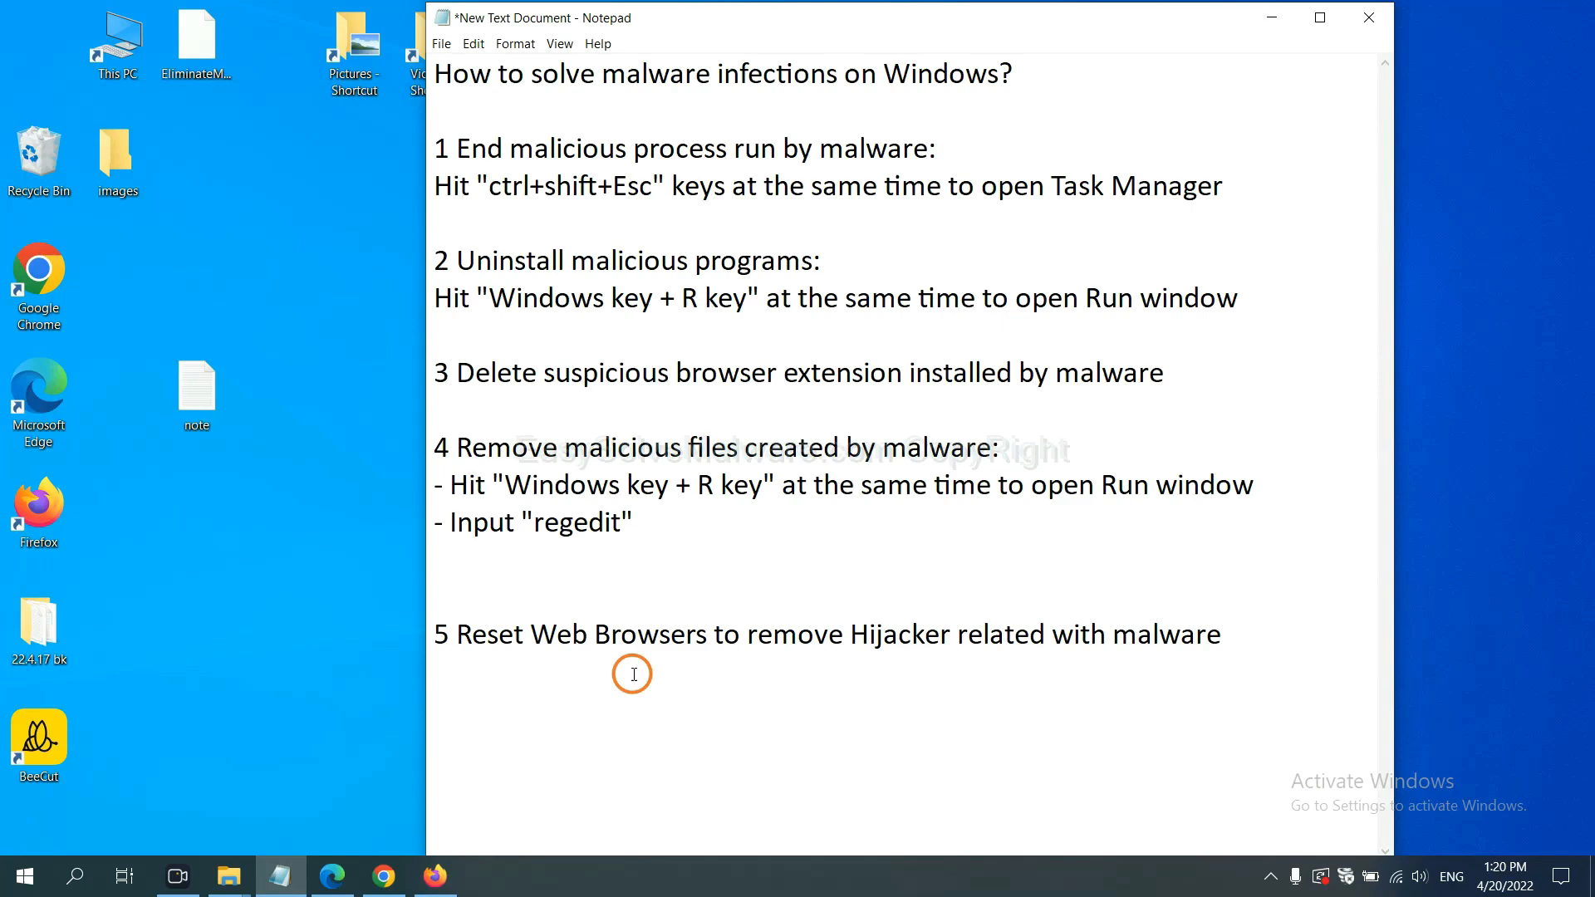
Step: Search Chrome settings for 'reset' and bring up the restore-defaults prompt, then switch to Firefox
click(382, 875)
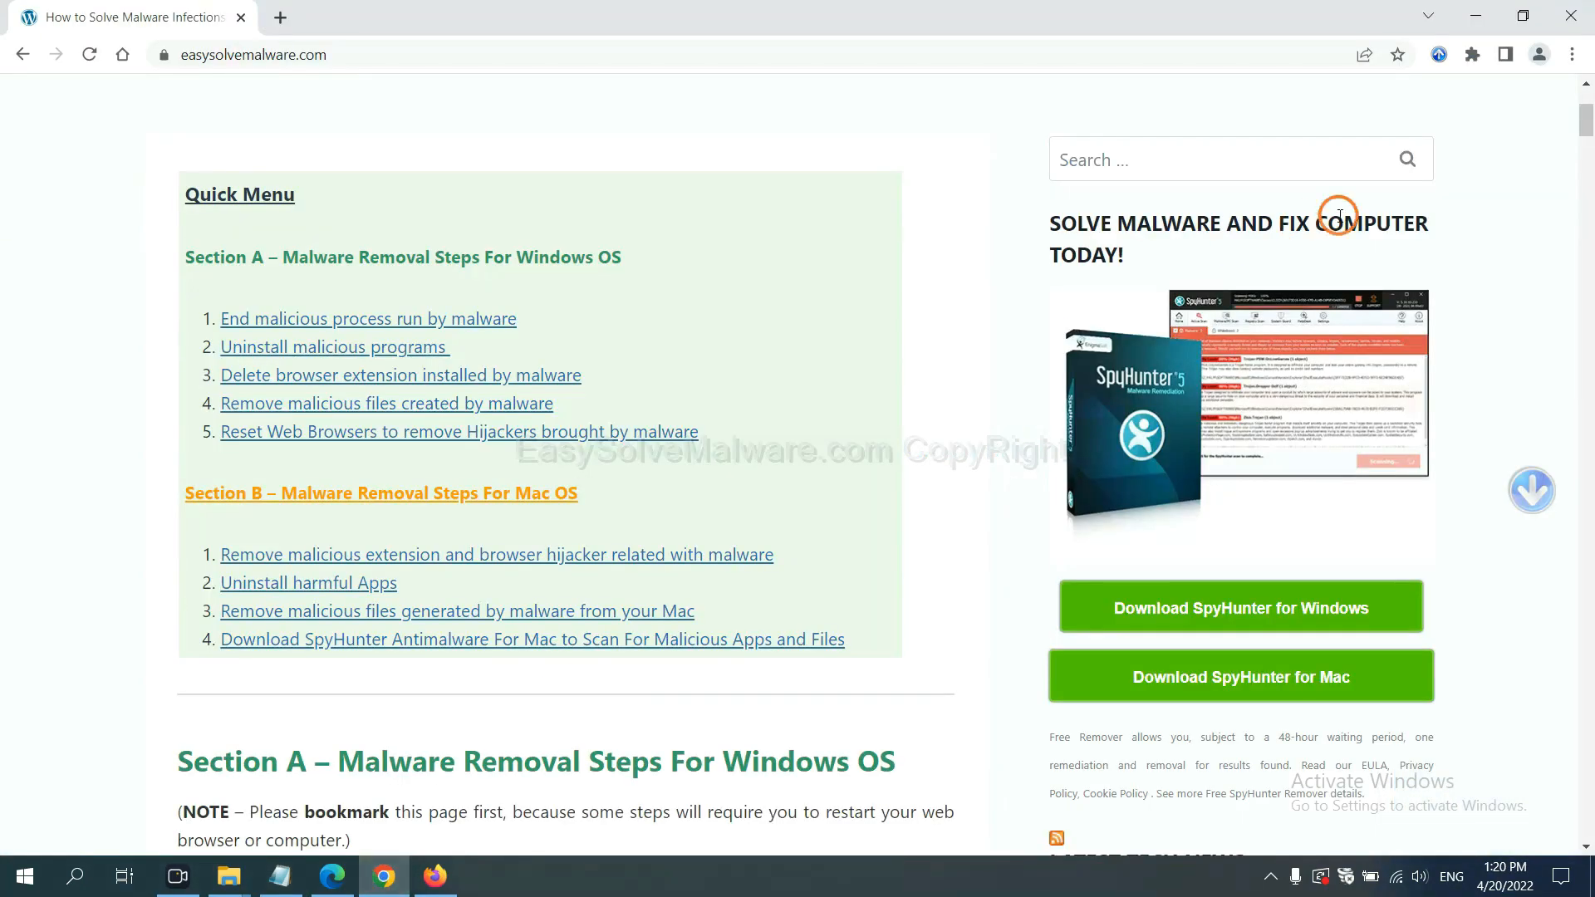
click(1573, 54)
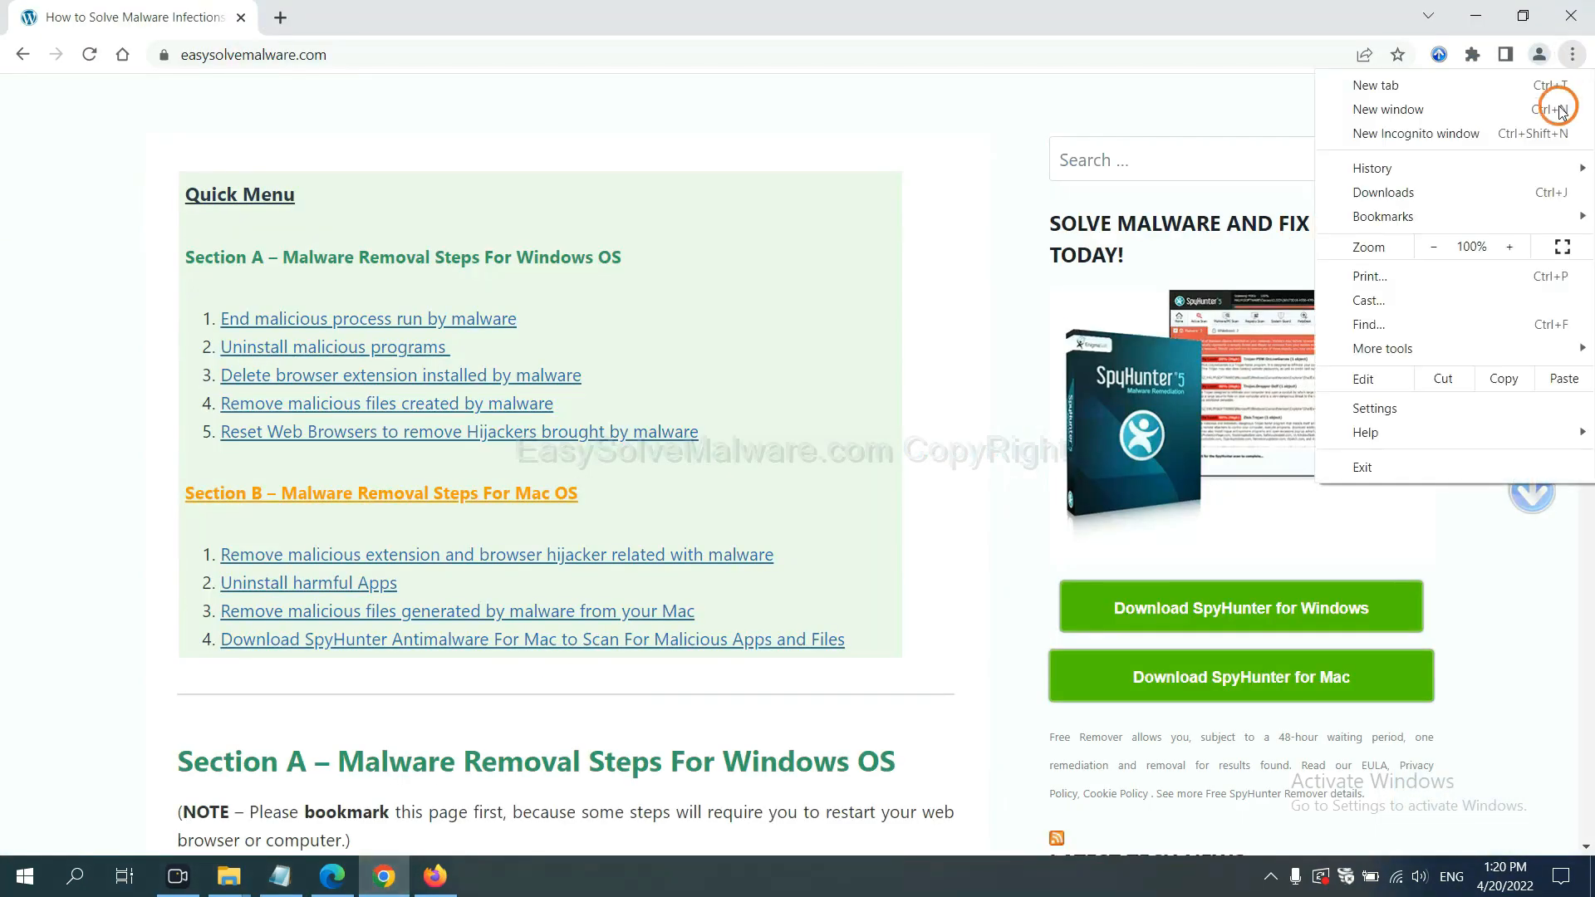
click(1374, 408)
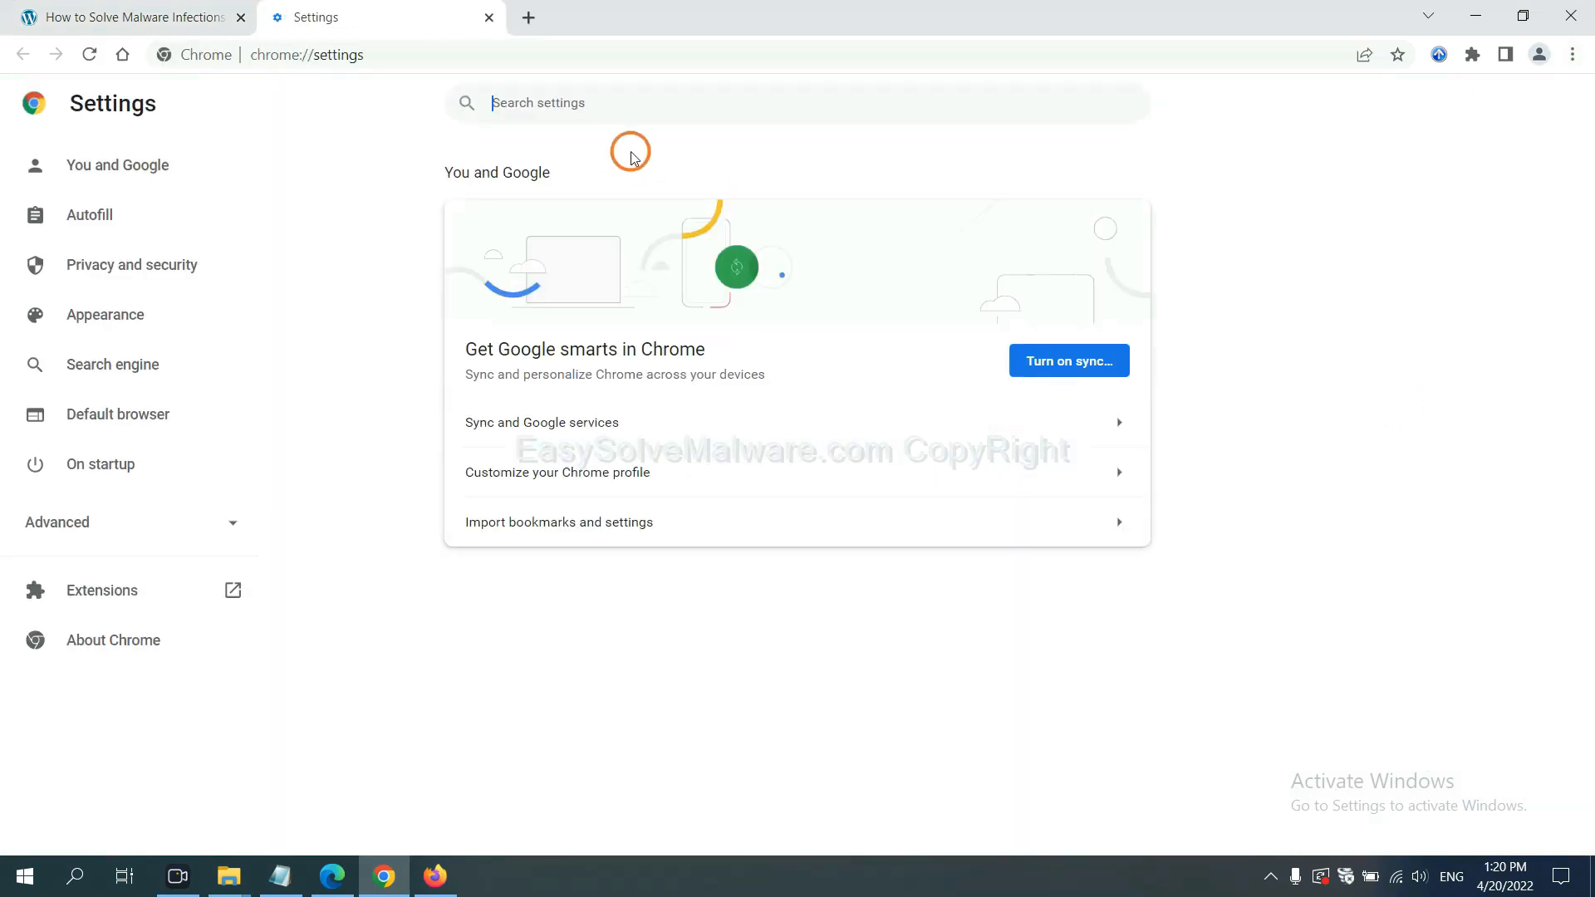
text(reset)
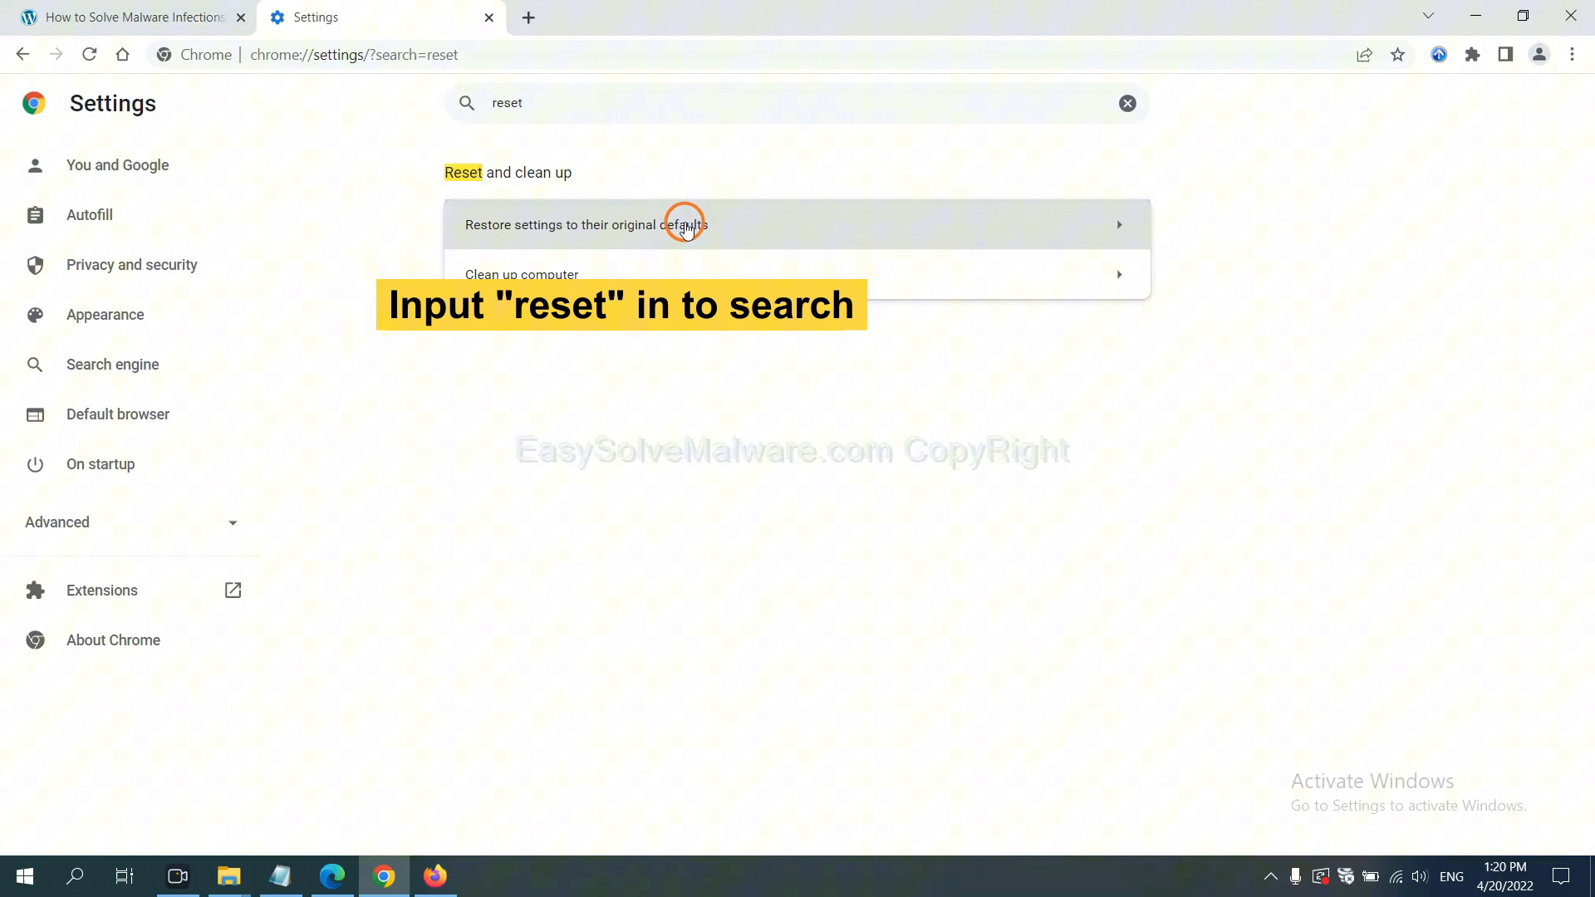
click(584, 225)
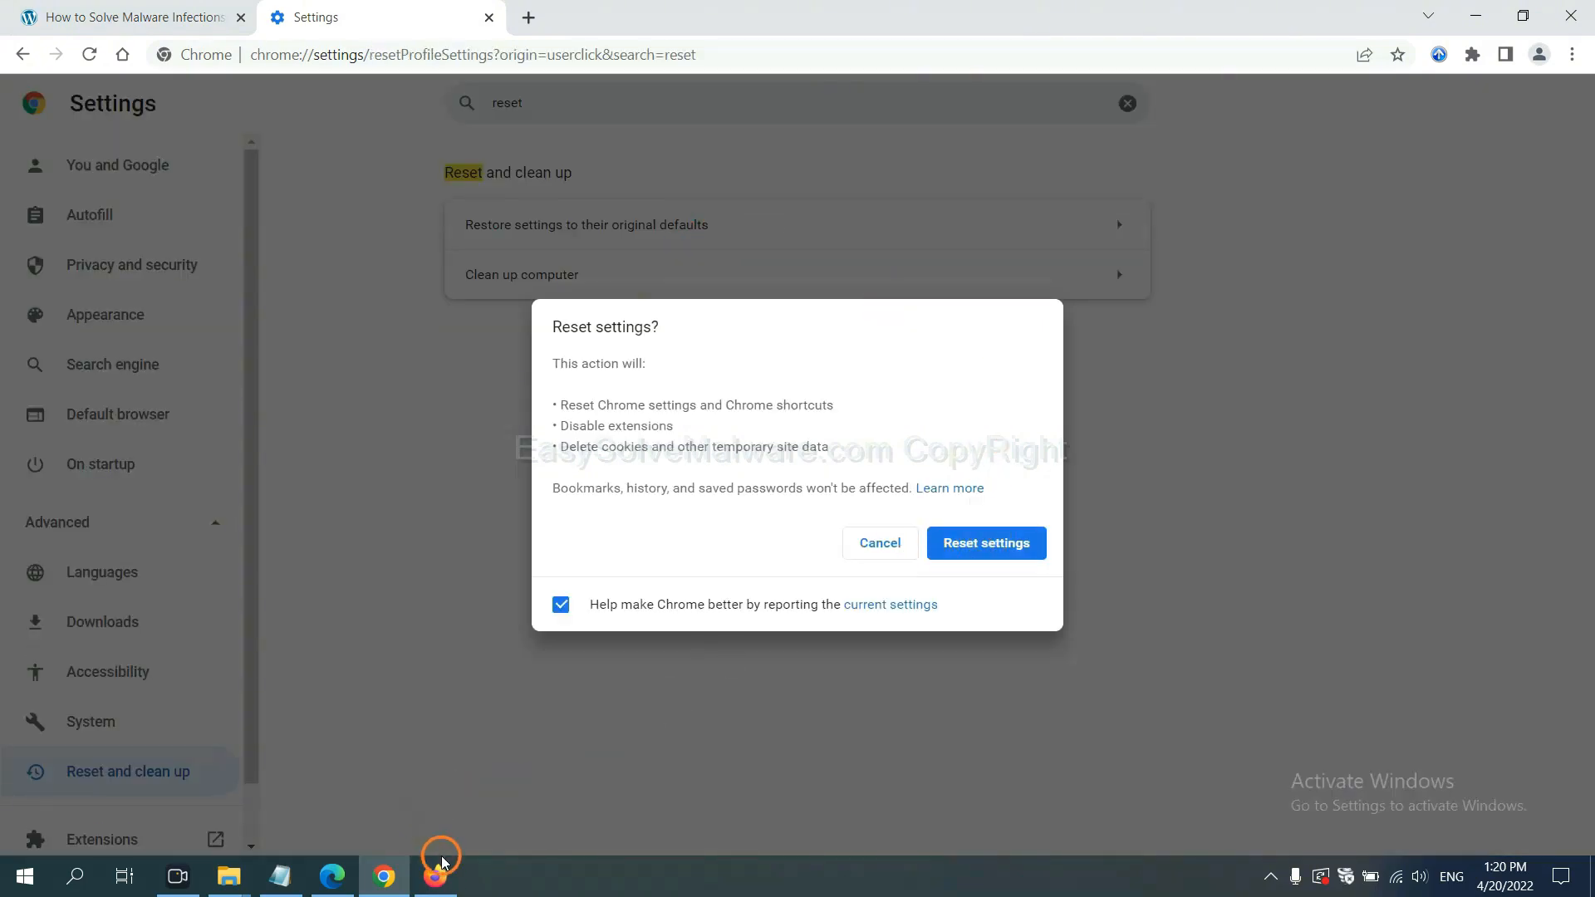
click(435, 875)
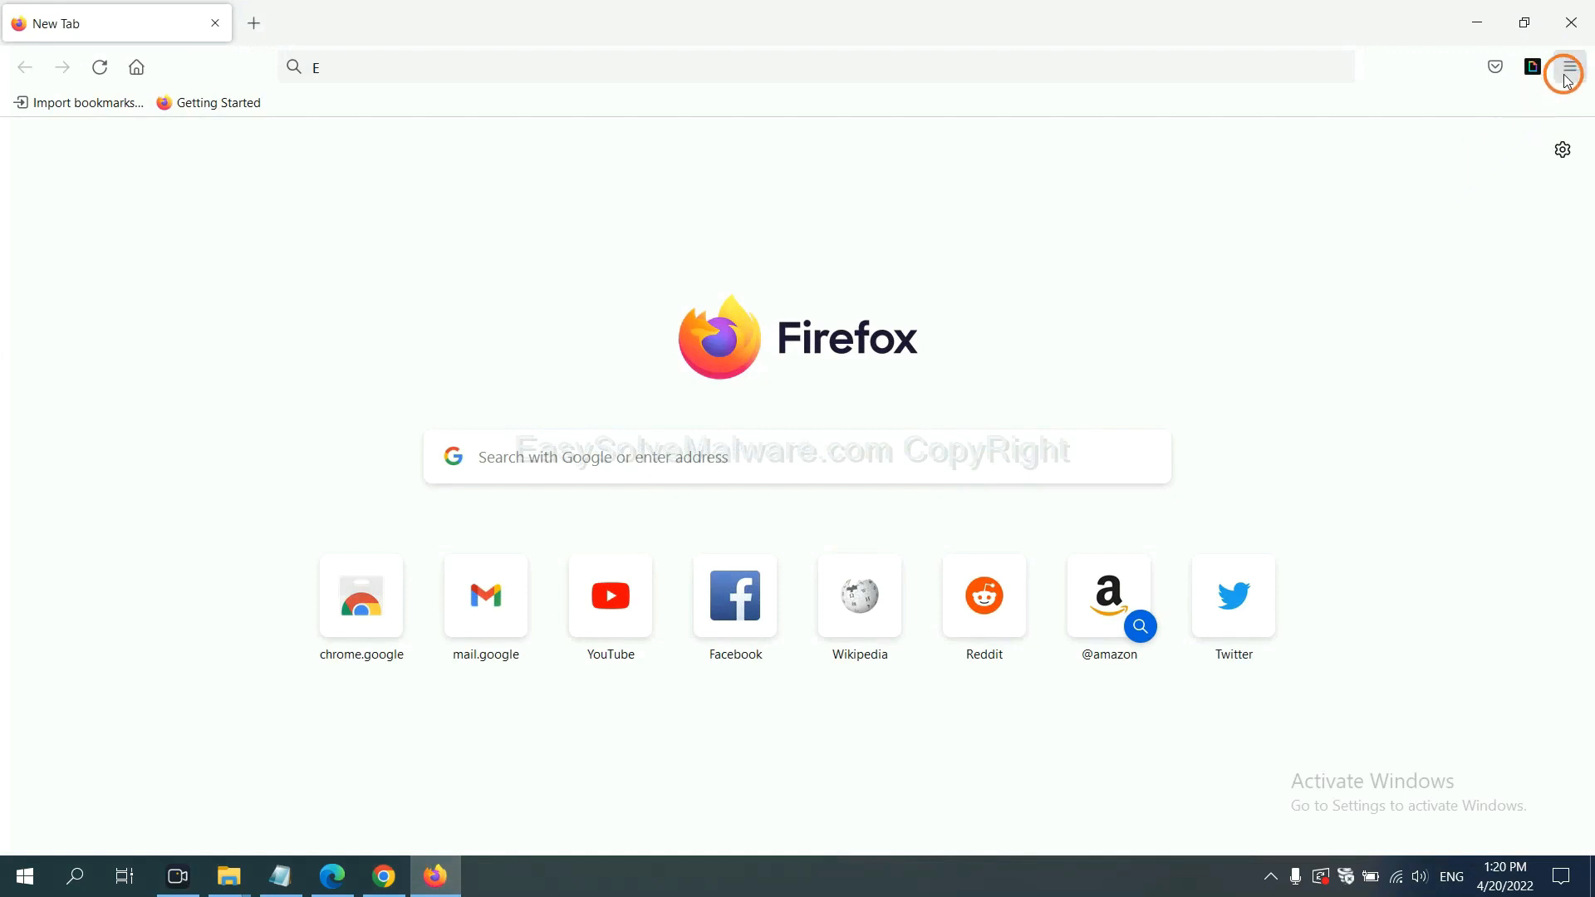
Step: Open Firefox's Troubleshooting Information page via Help and start Refresh Firefox
click(1569, 67)
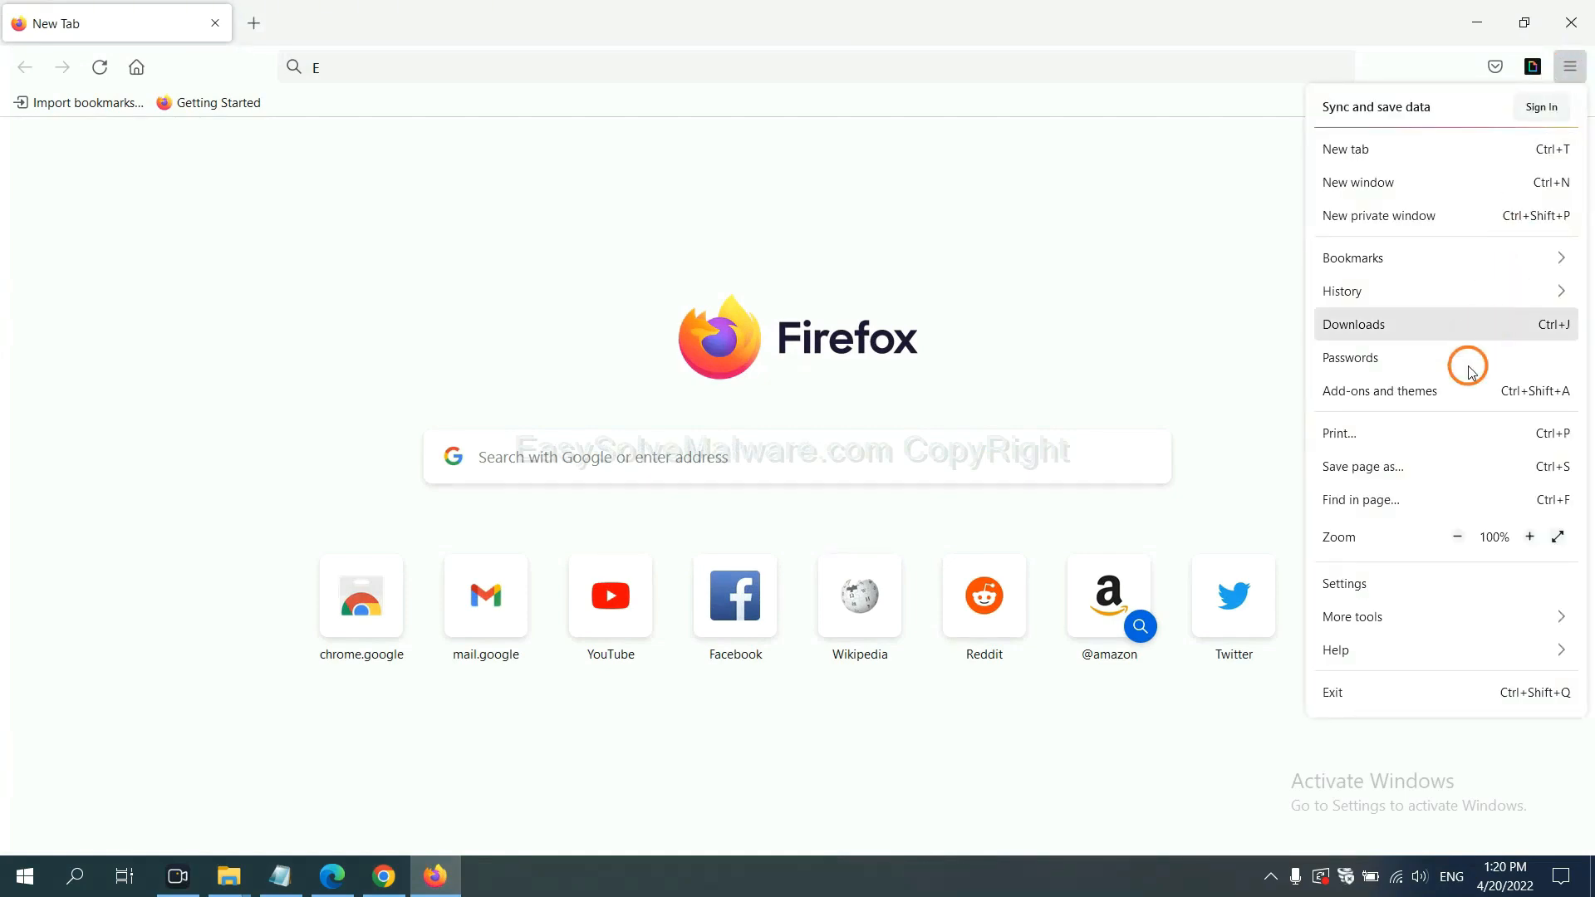
mouse_move(1374, 649)
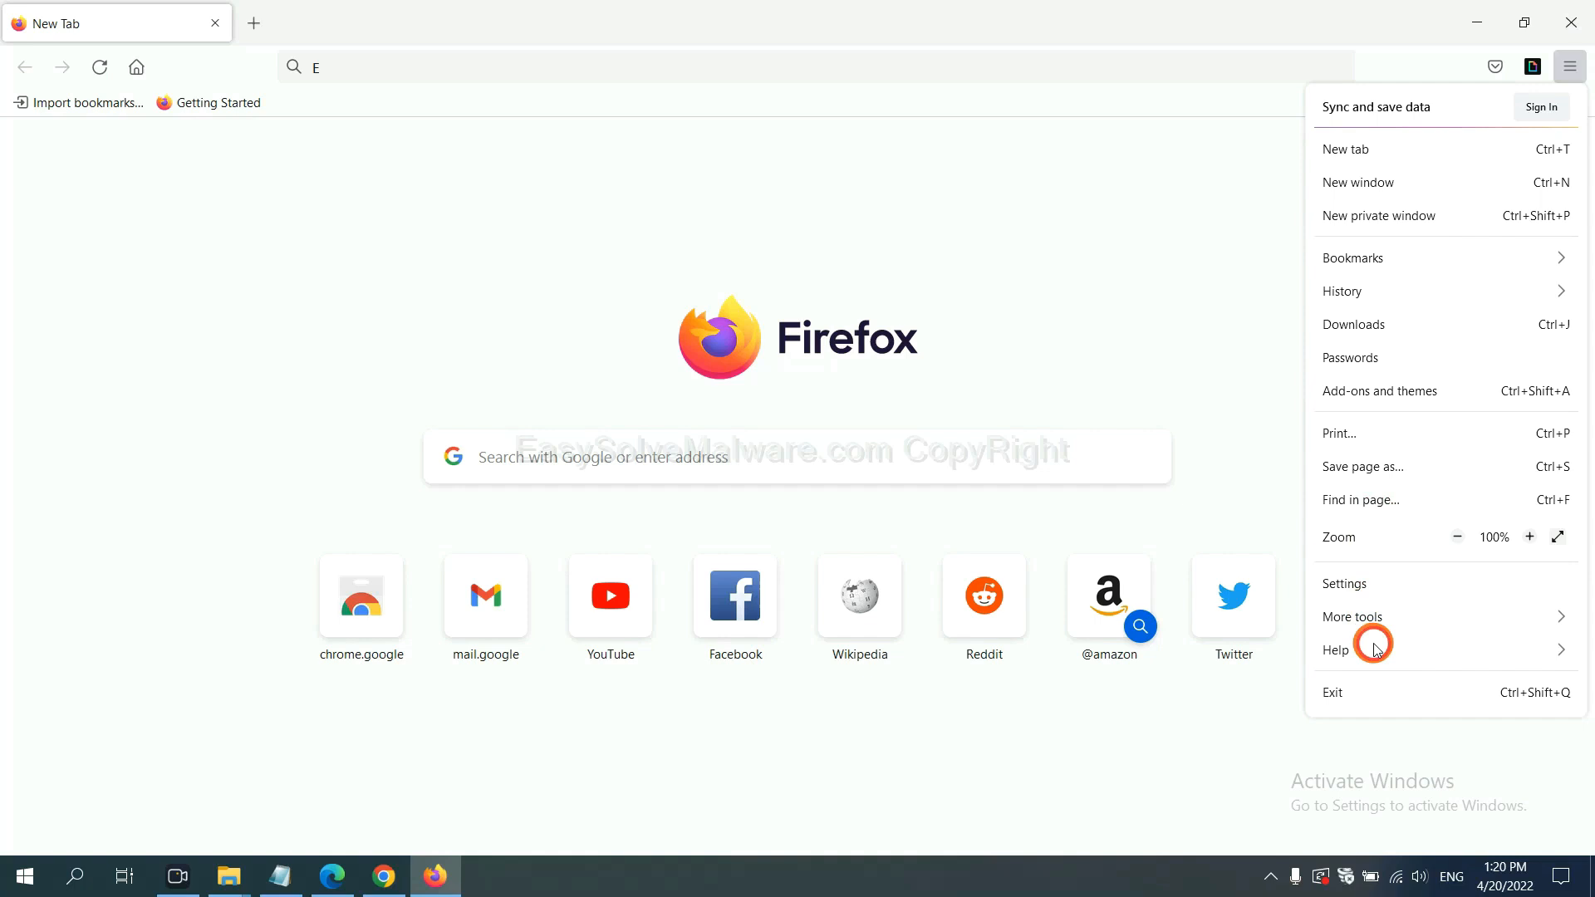
click(1335, 648)
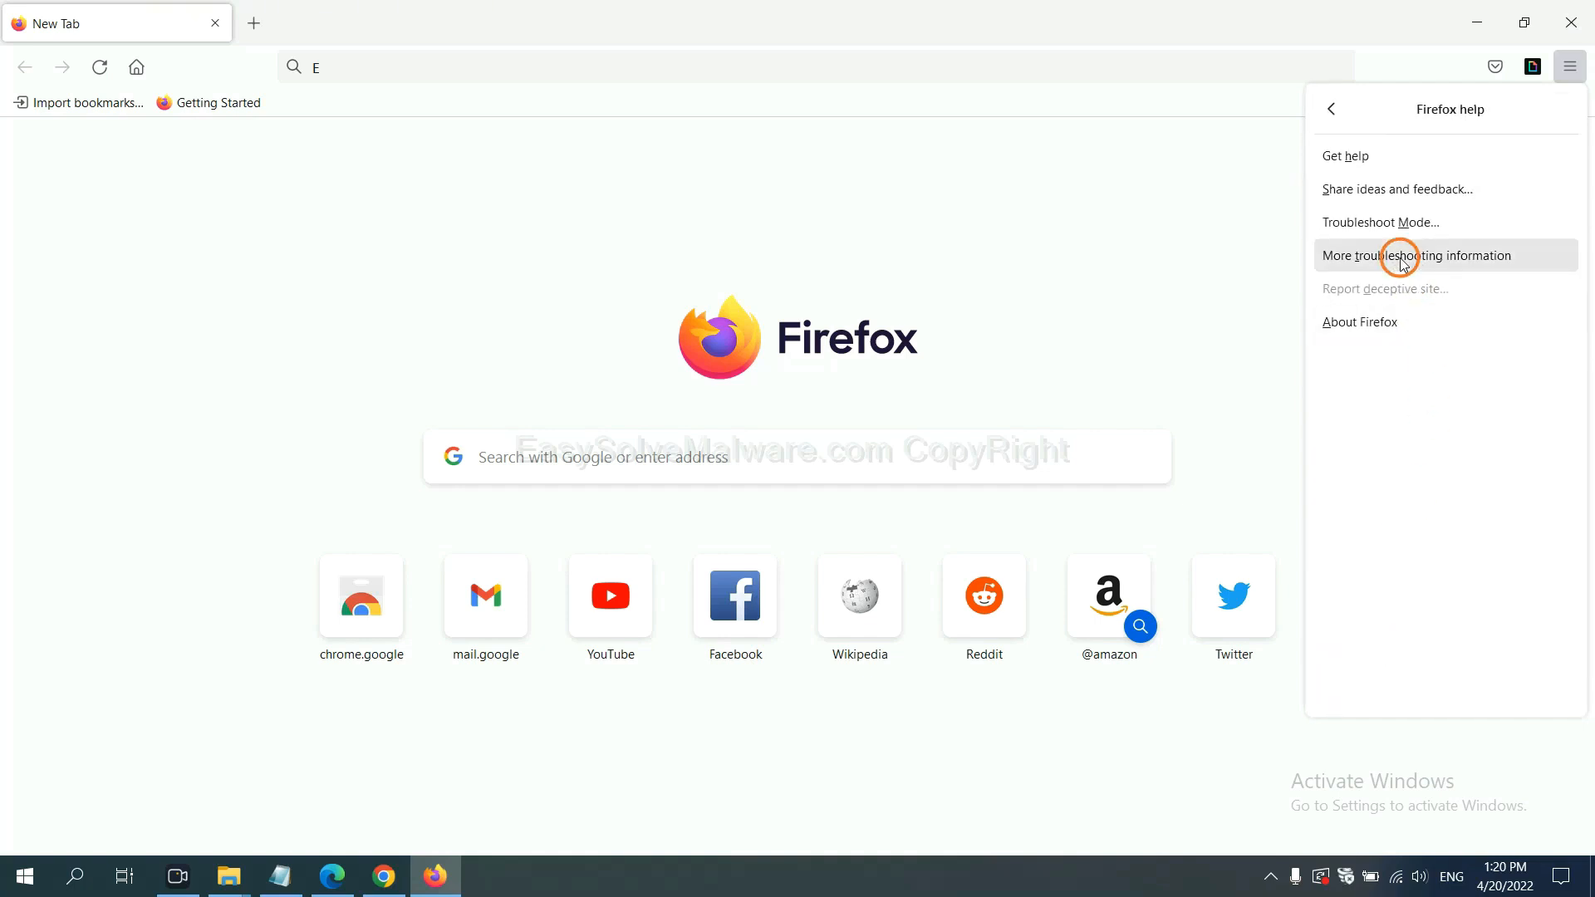
click(1418, 255)
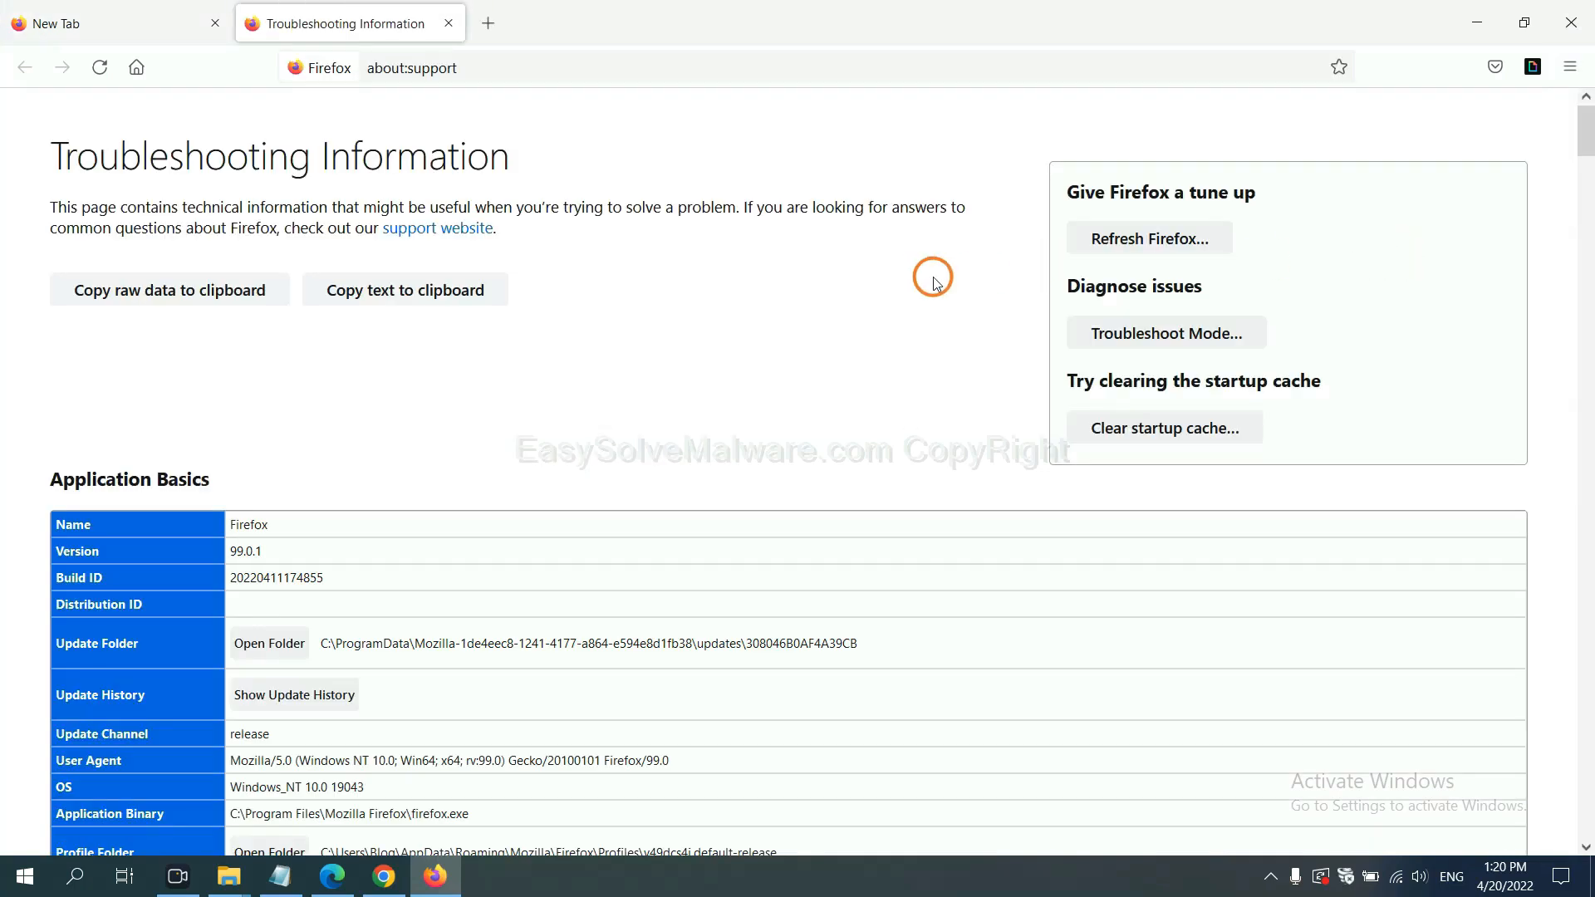
mouse_move(1150, 238)
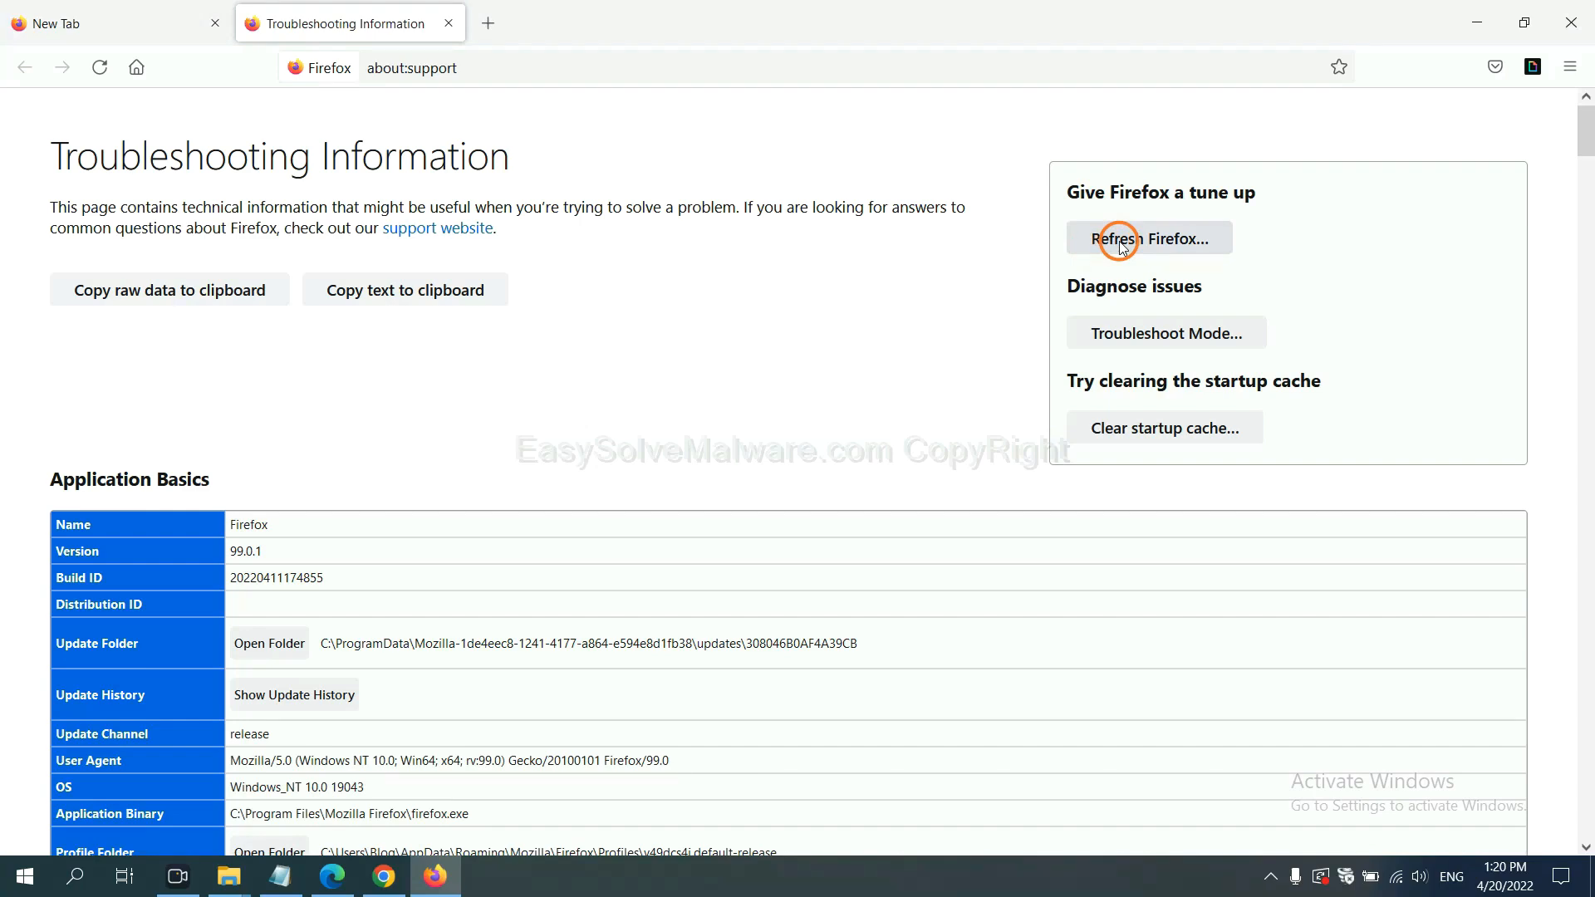
click(1148, 238)
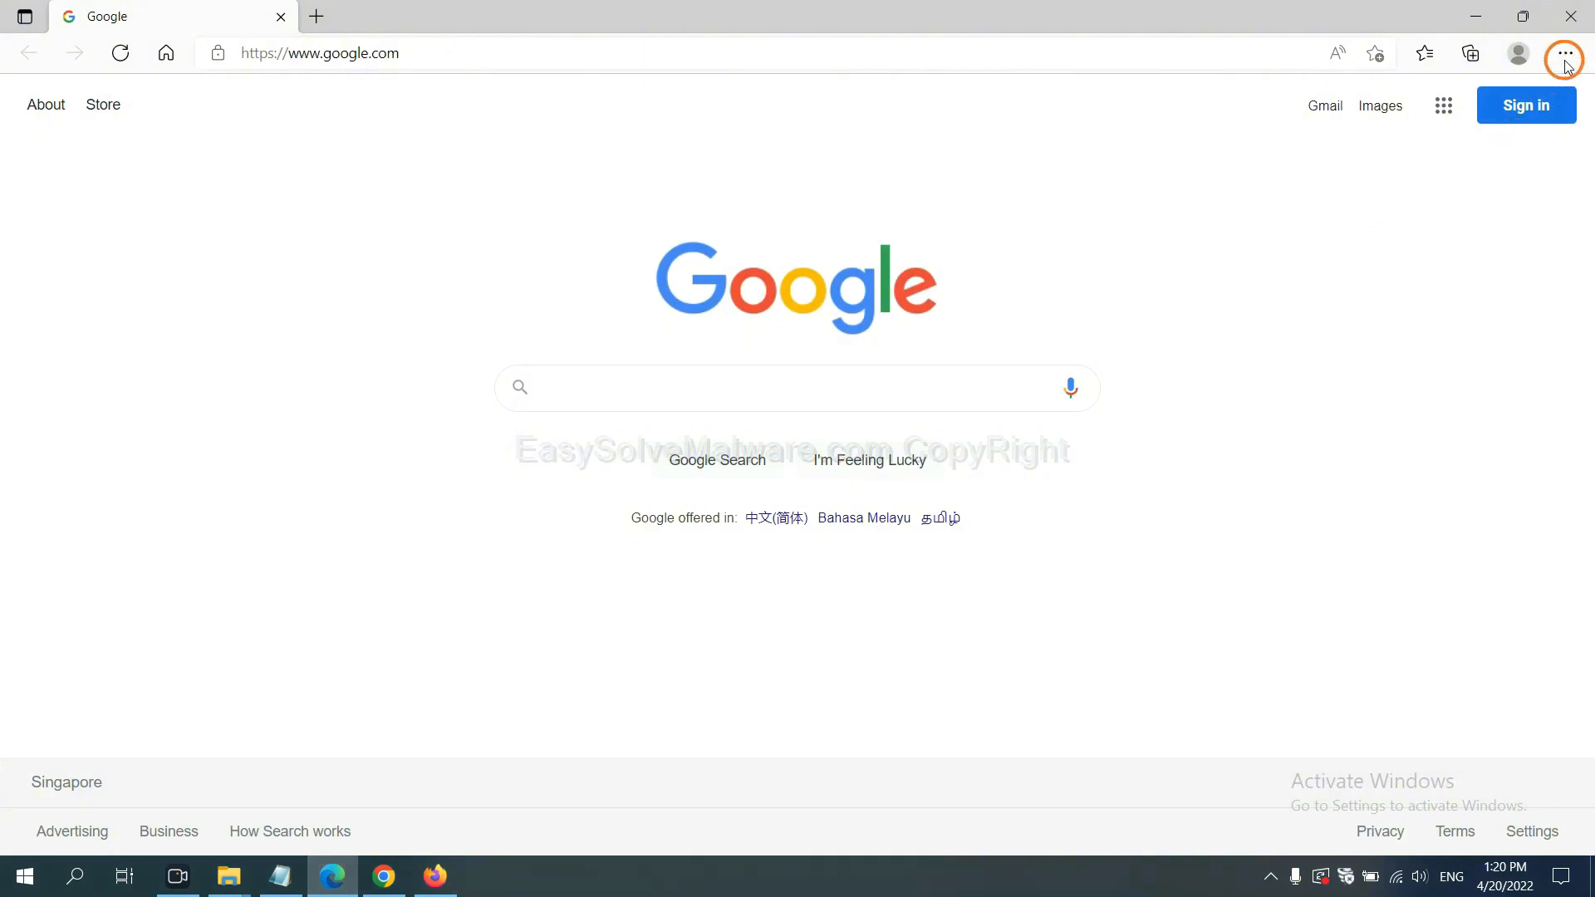
Step: Search Edge settings for 'reset' and choose Restore settings to their default values
click(1564, 54)
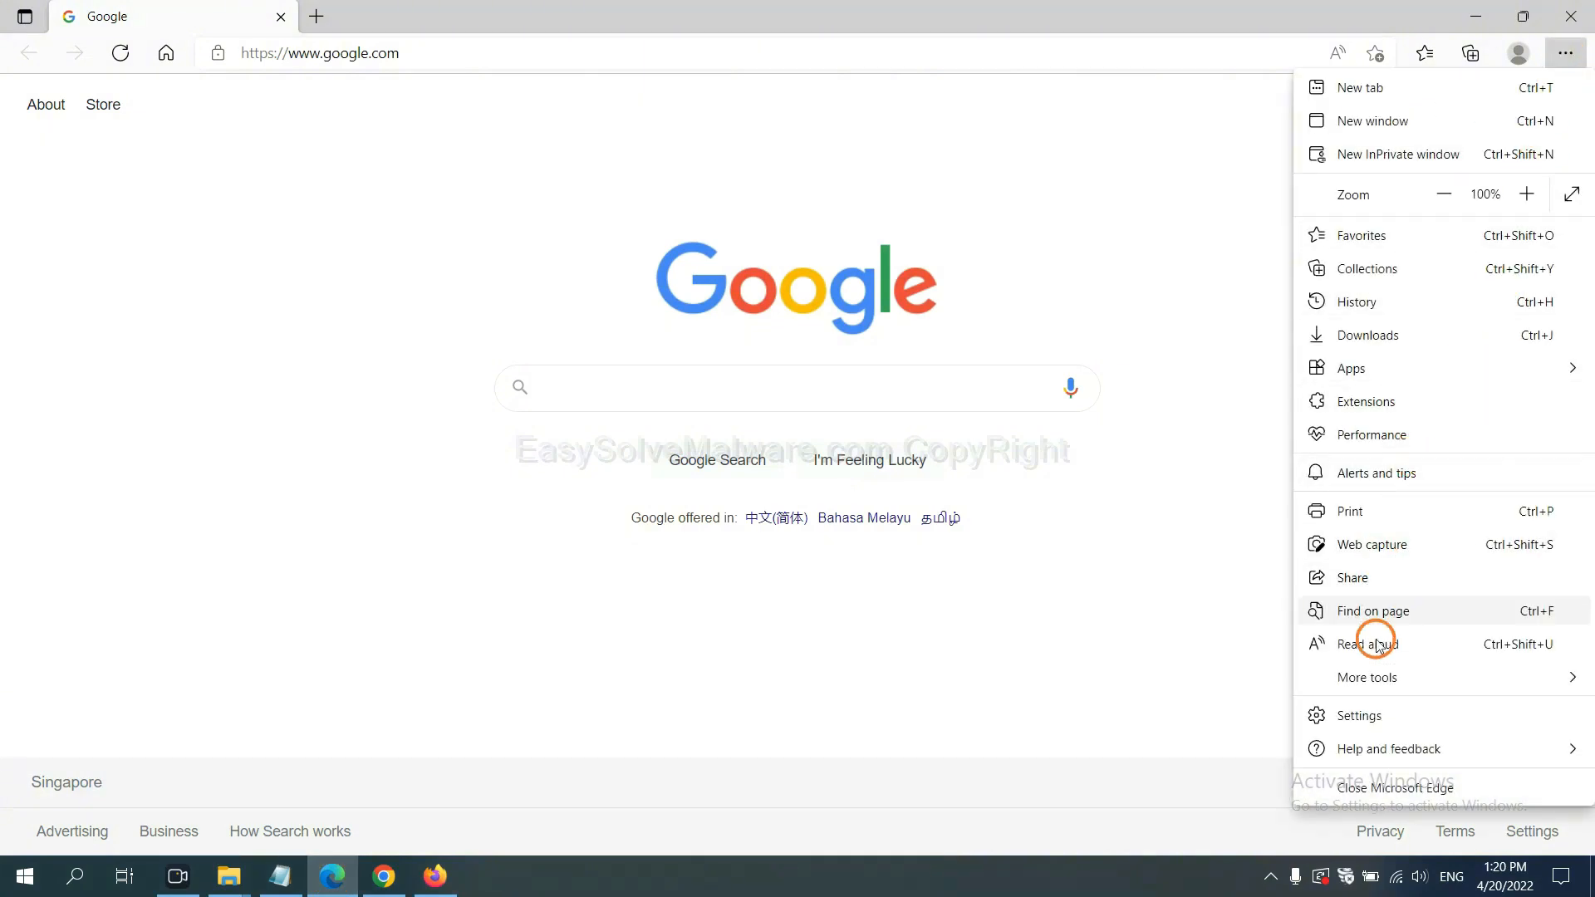
click(1356, 714)
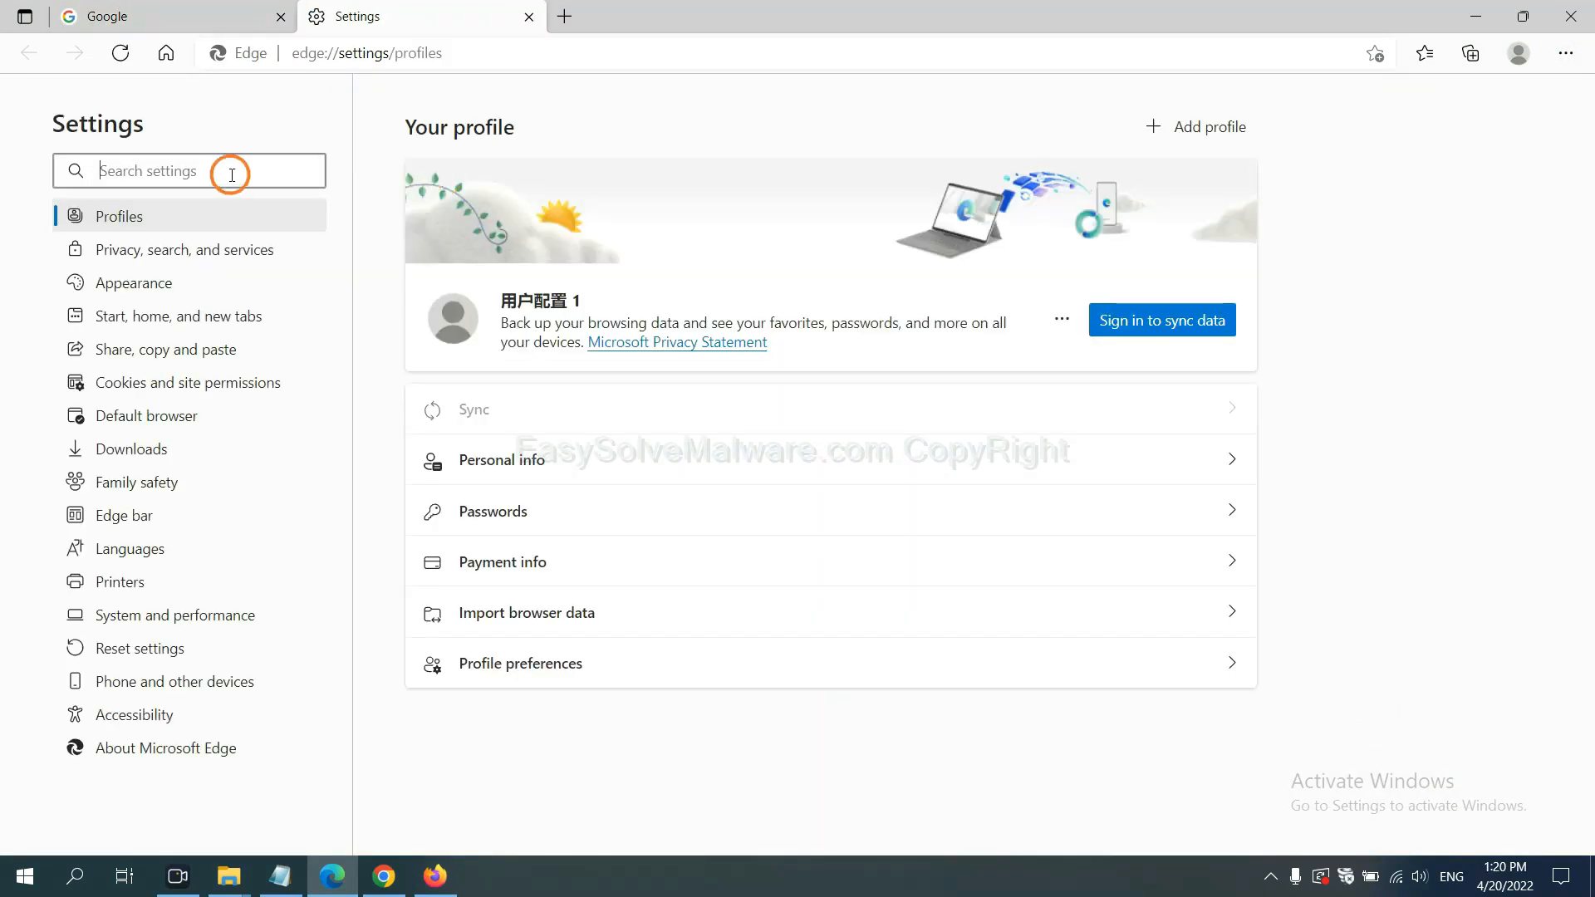
text(reset)
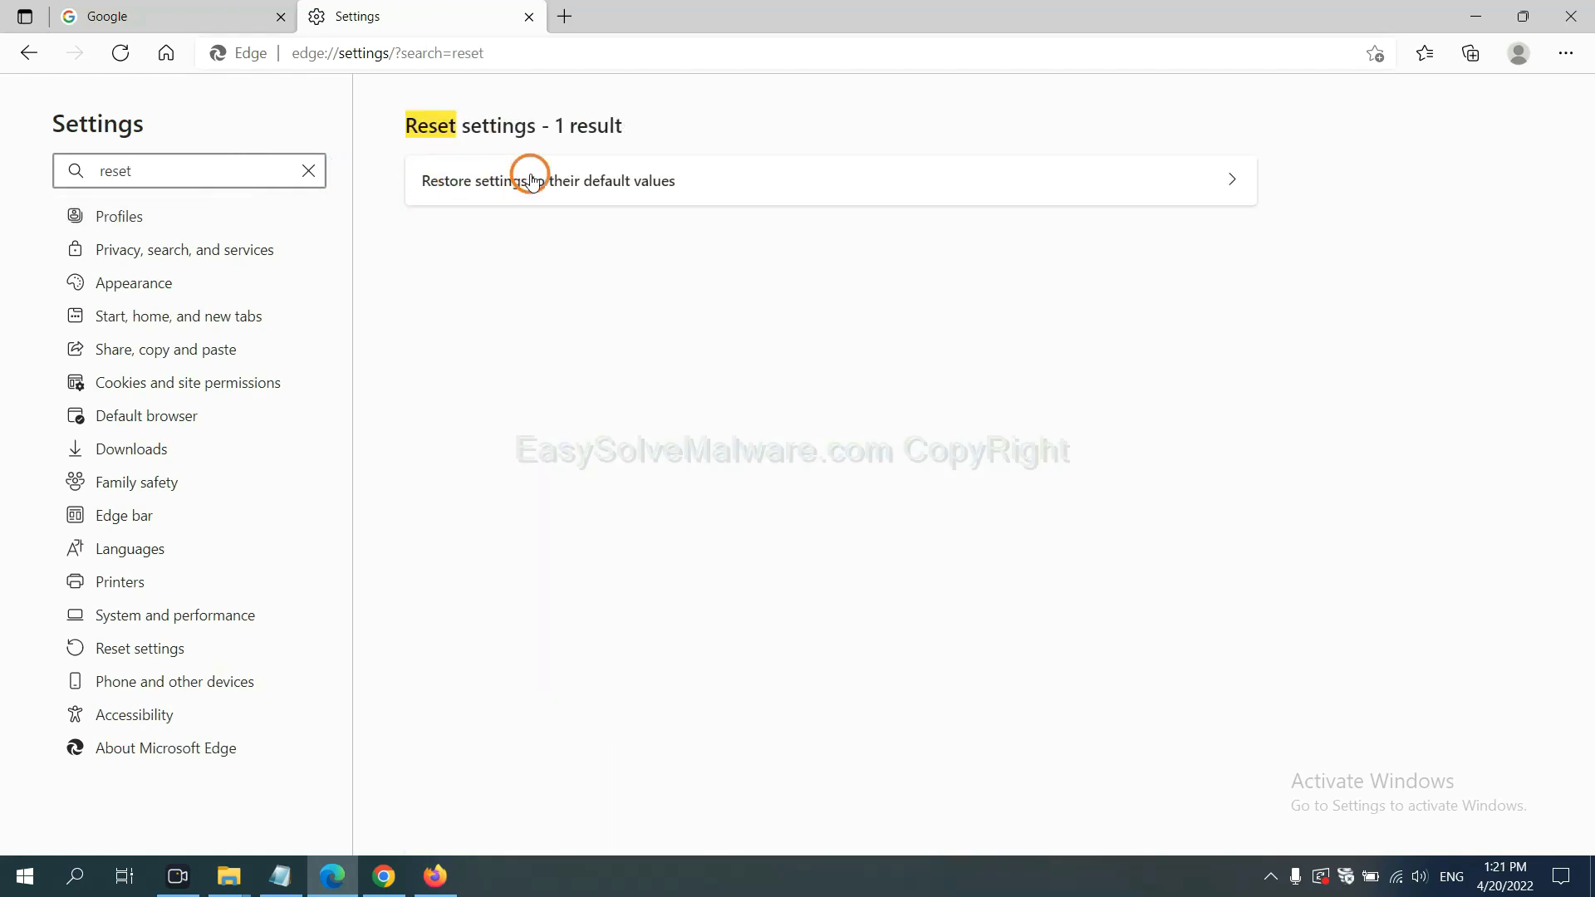
click(547, 180)
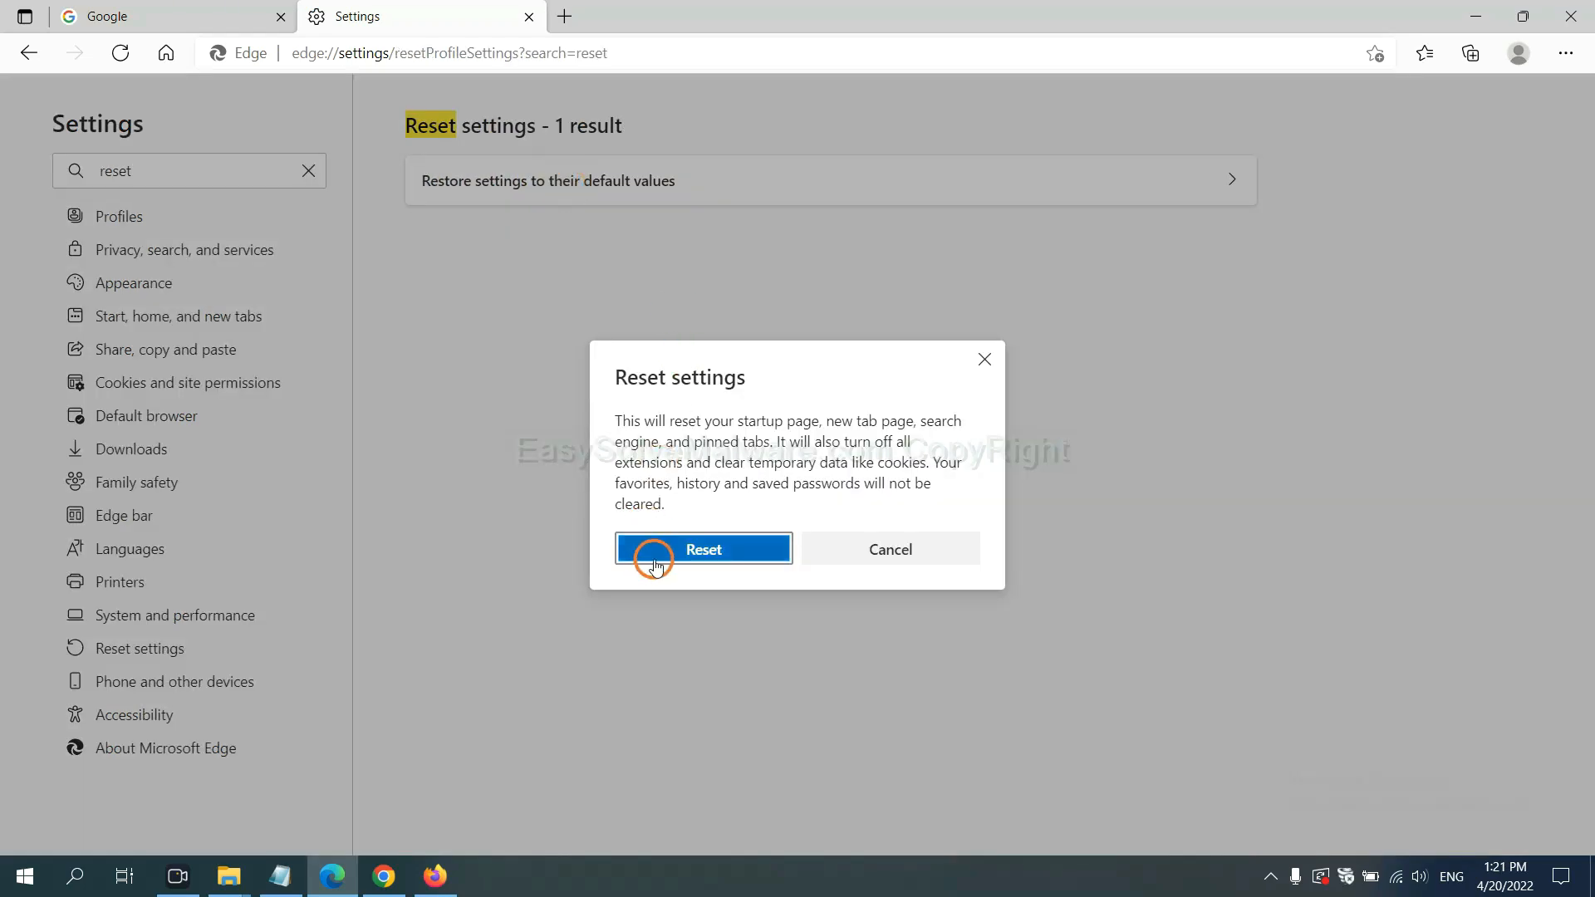
mouse_move(897, 657)
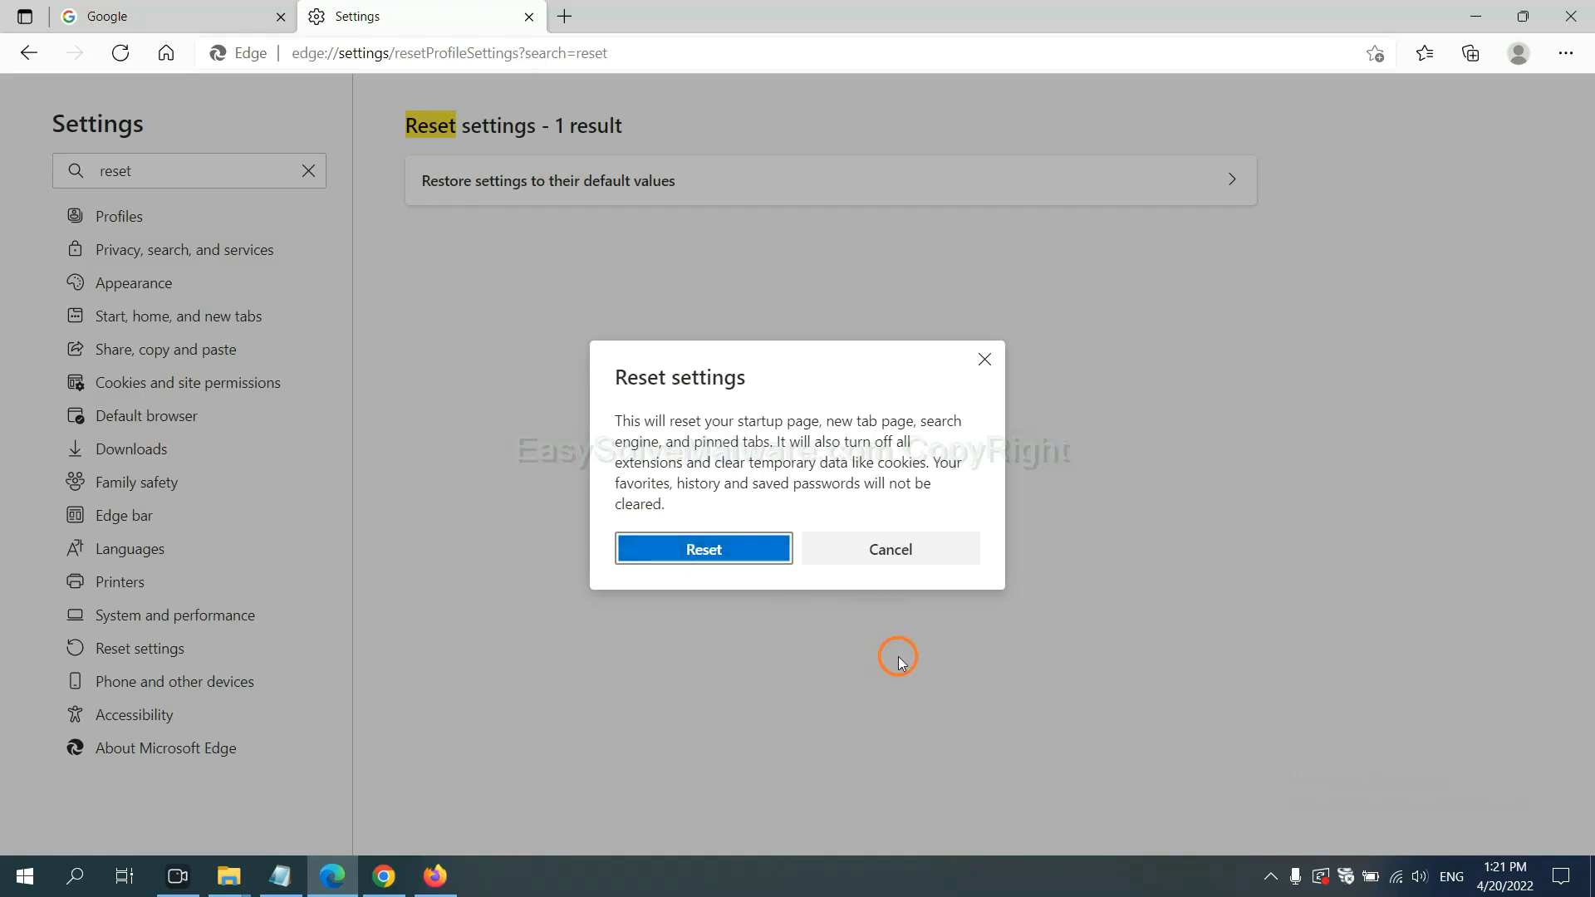